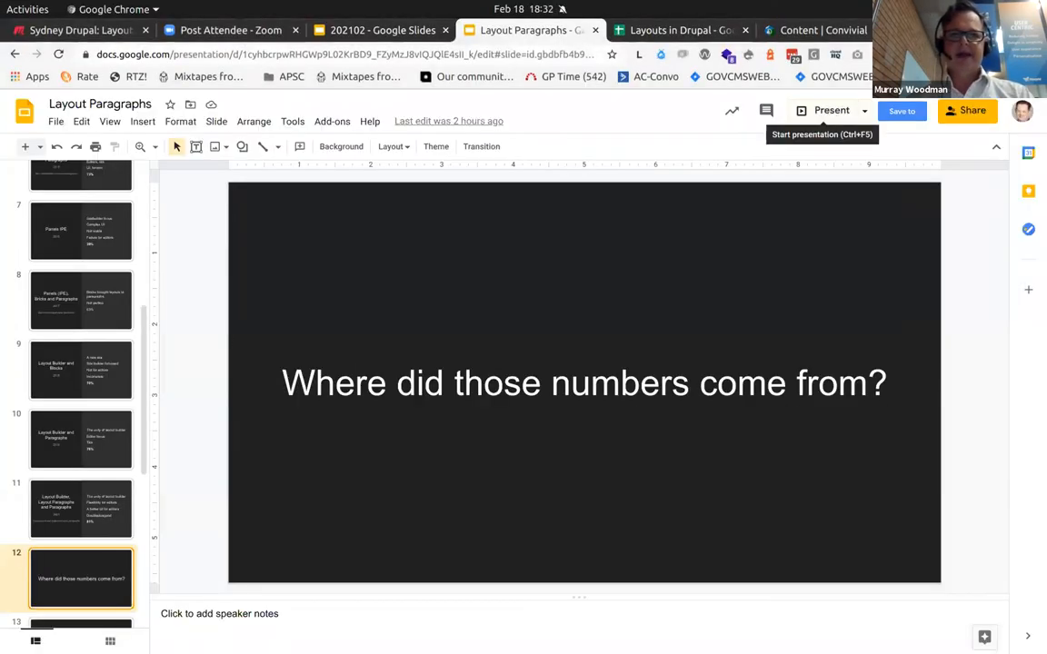
- Bring up the 'Layouts in Drupal' sheet, where Layout Paragraphs holds the top weighted rank
{"action": "left_click", "coordinate": [677, 30]}
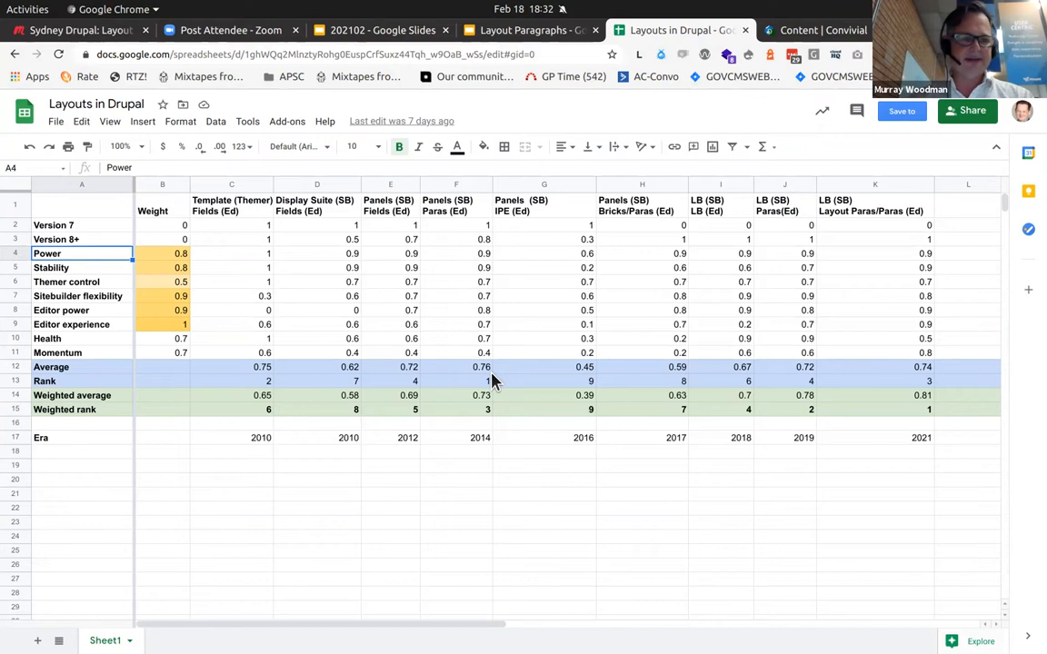
{"action": "mouse_move", "coordinate": [975, 209]}
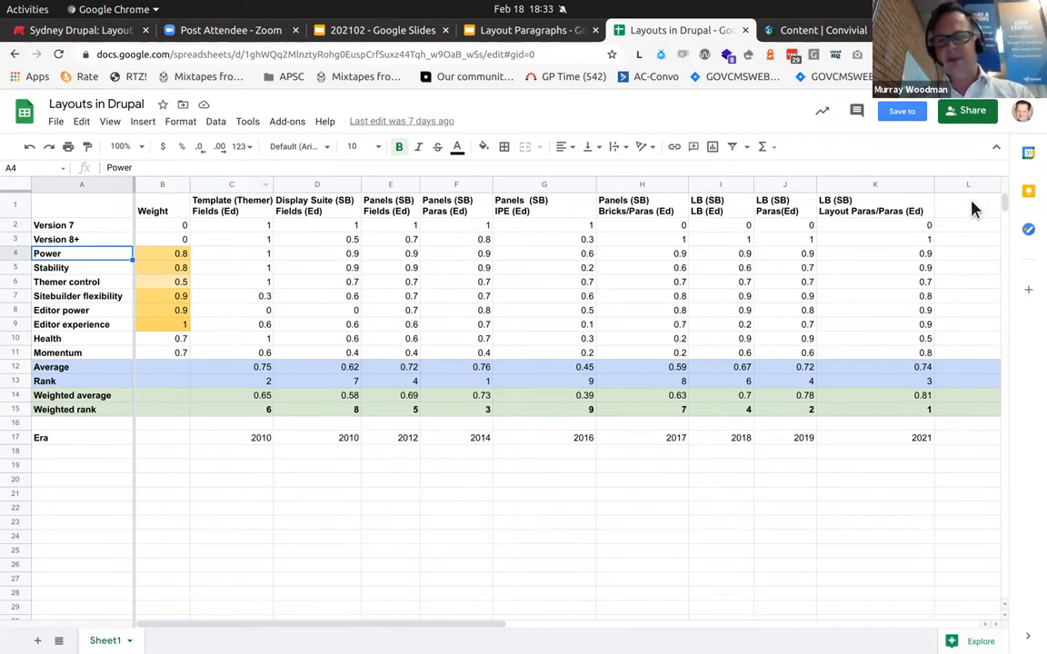
{"action": "mouse_move", "coordinate": [723, 188]}
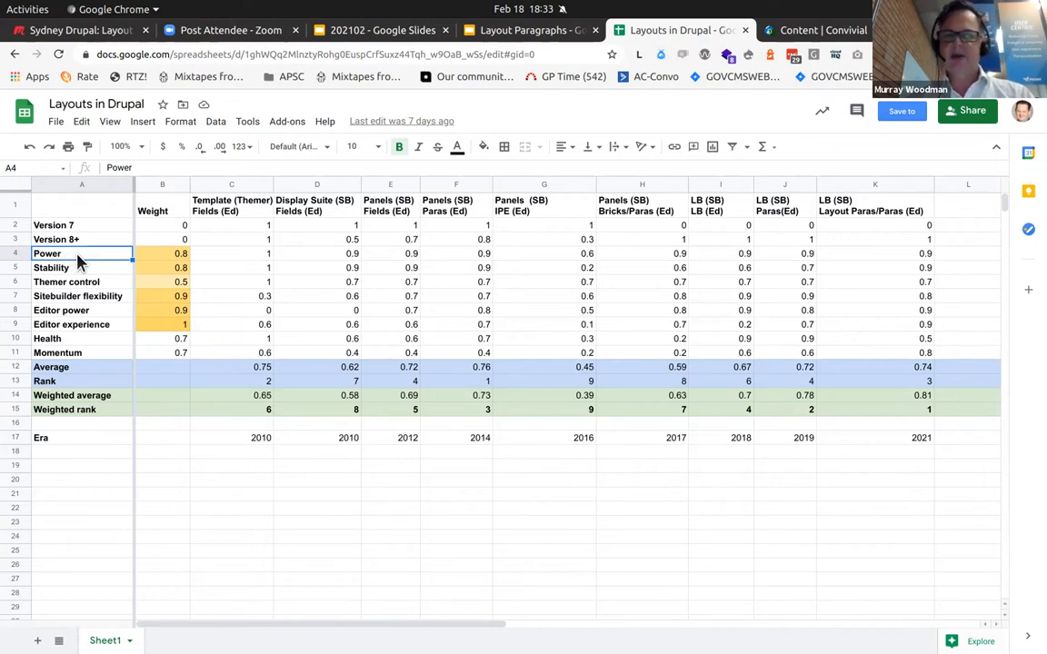
{"action": "left_click", "coordinate": [78, 295]}
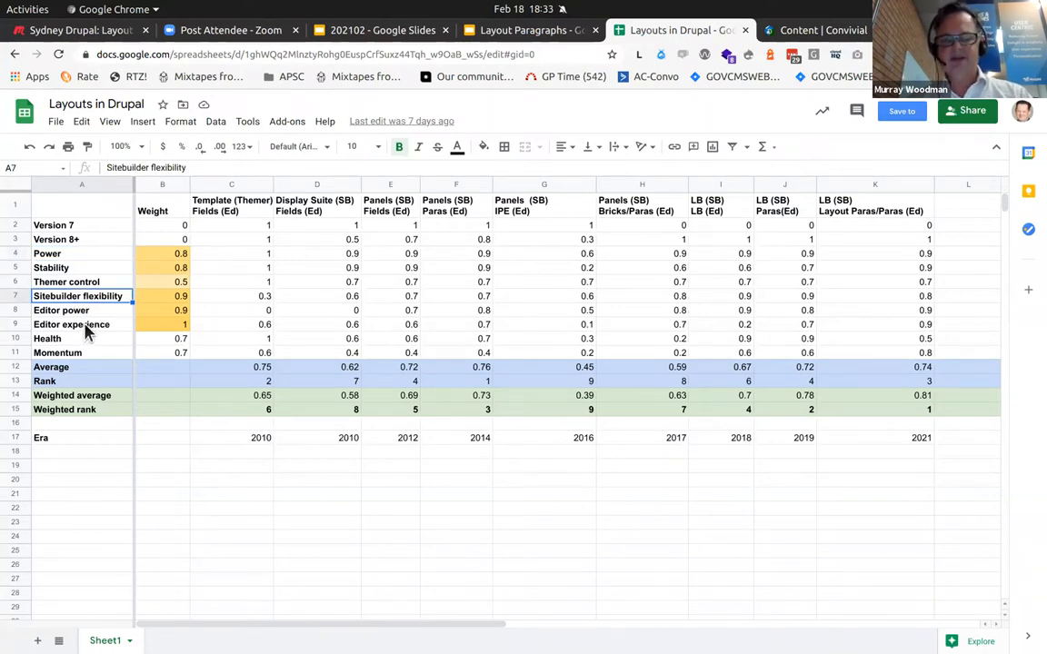
{"action": "left_click", "coordinate": [82, 338]}
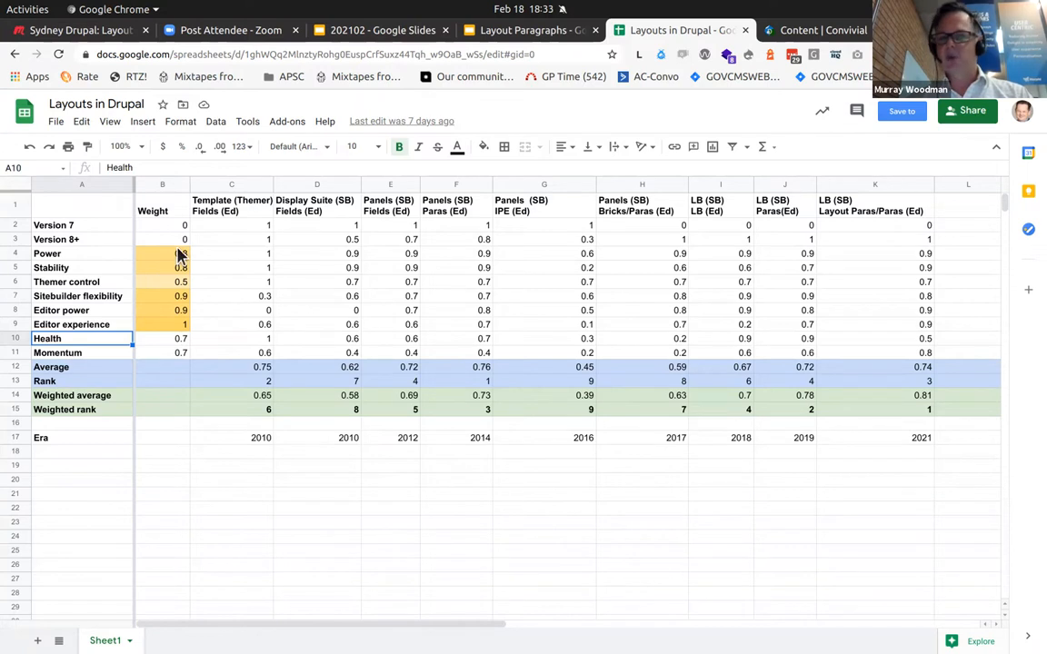
{"action": "left_click", "coordinate": [162, 324]}
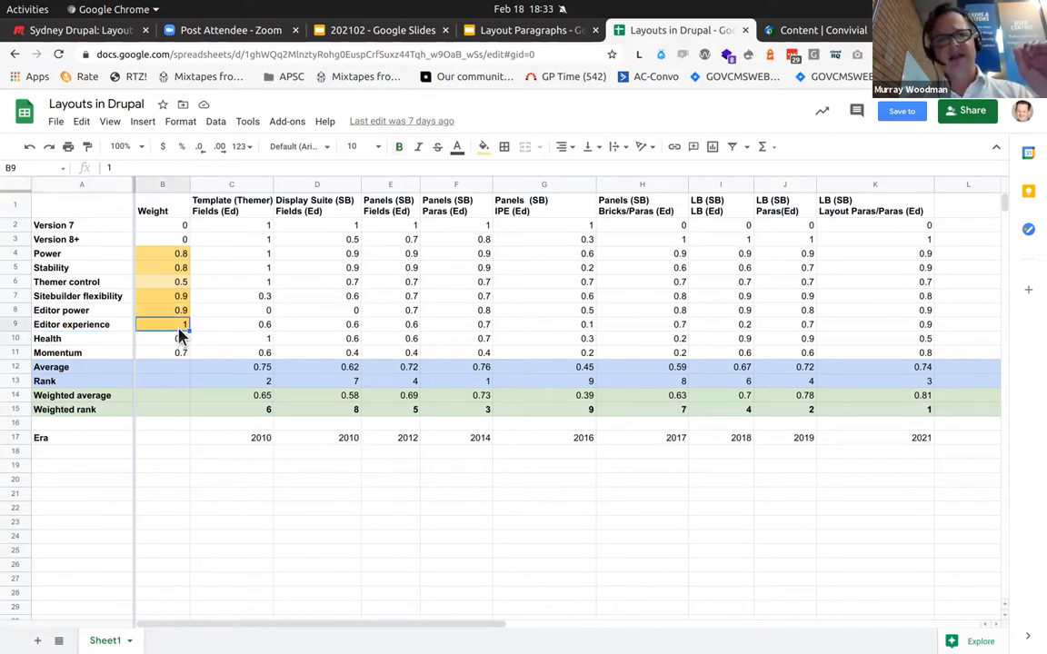
{"action": "left_click", "coordinate": [163, 310]}
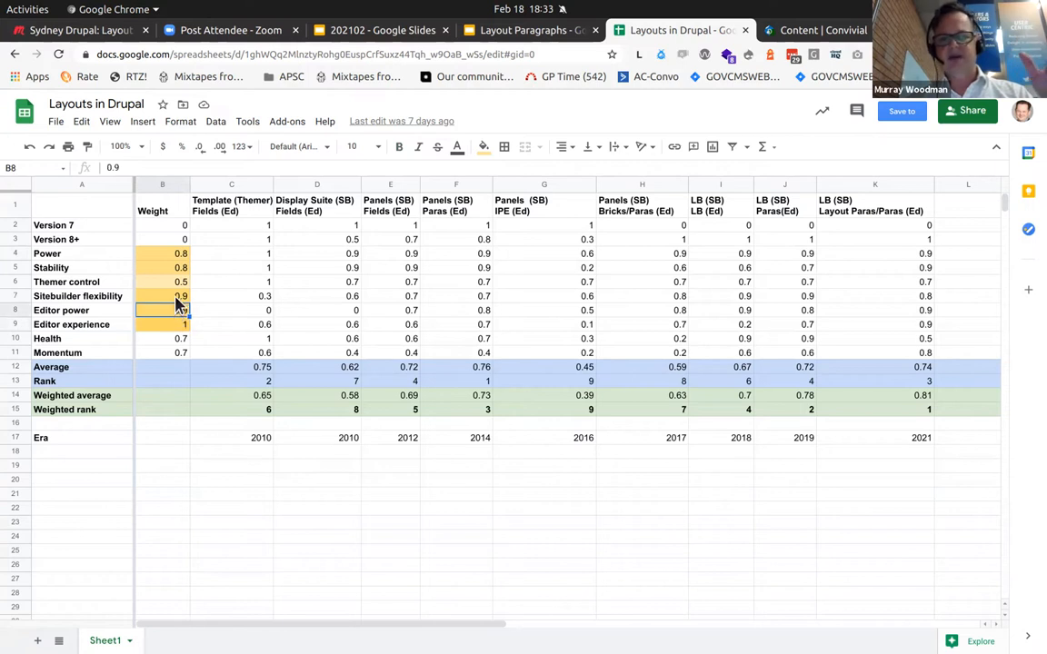
{"action": "left_click", "coordinate": [163, 295]}
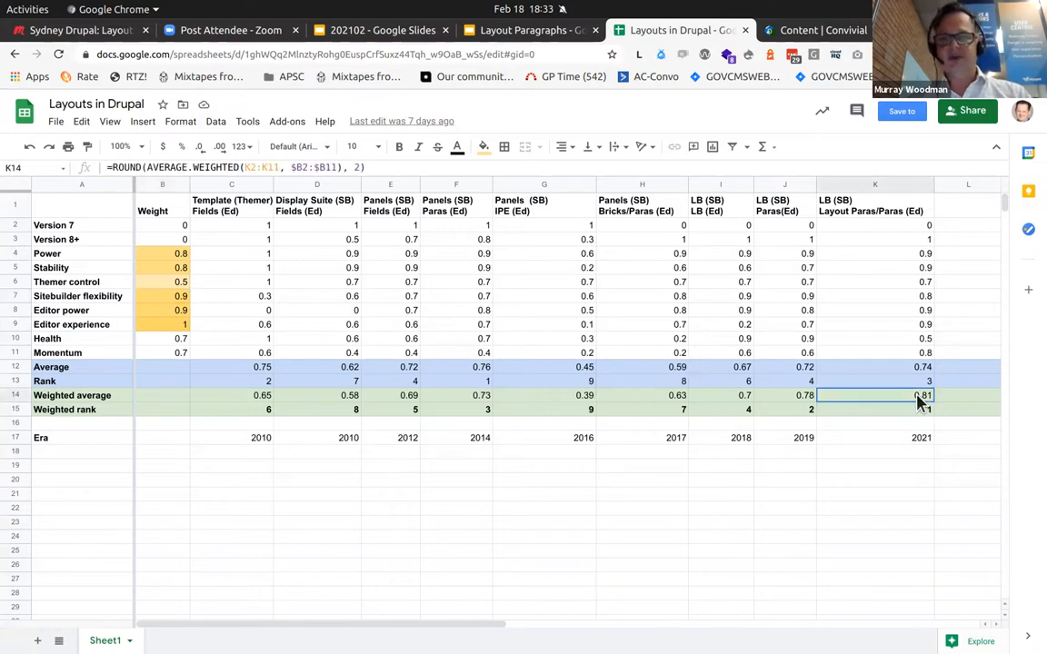
- Inspect the weighted average and RANK formulas, then go to Drupal's Content admin page
{"action": "left_click", "coordinate": [720, 395]}
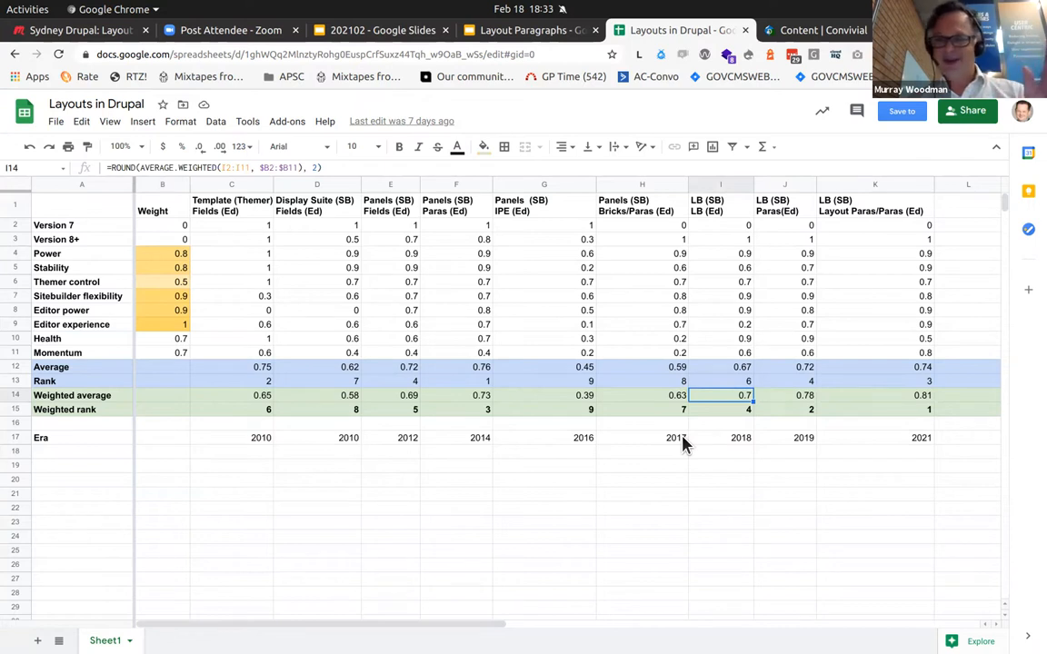
{"action": "mouse_move", "coordinate": [382, 409]}
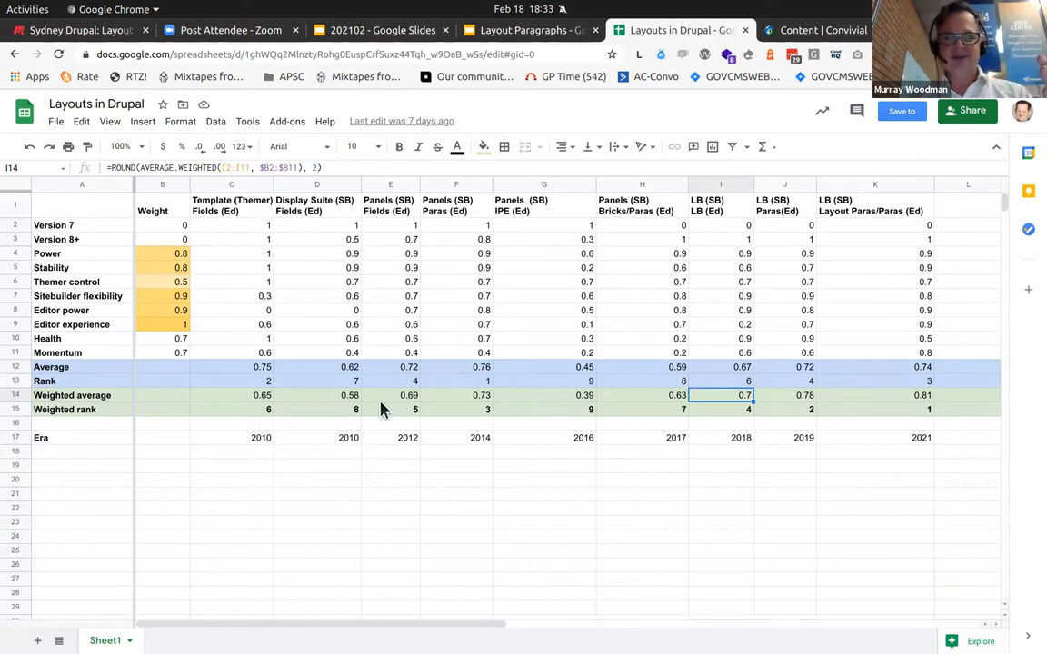
{"action": "mouse_move", "coordinate": [481, 416]}
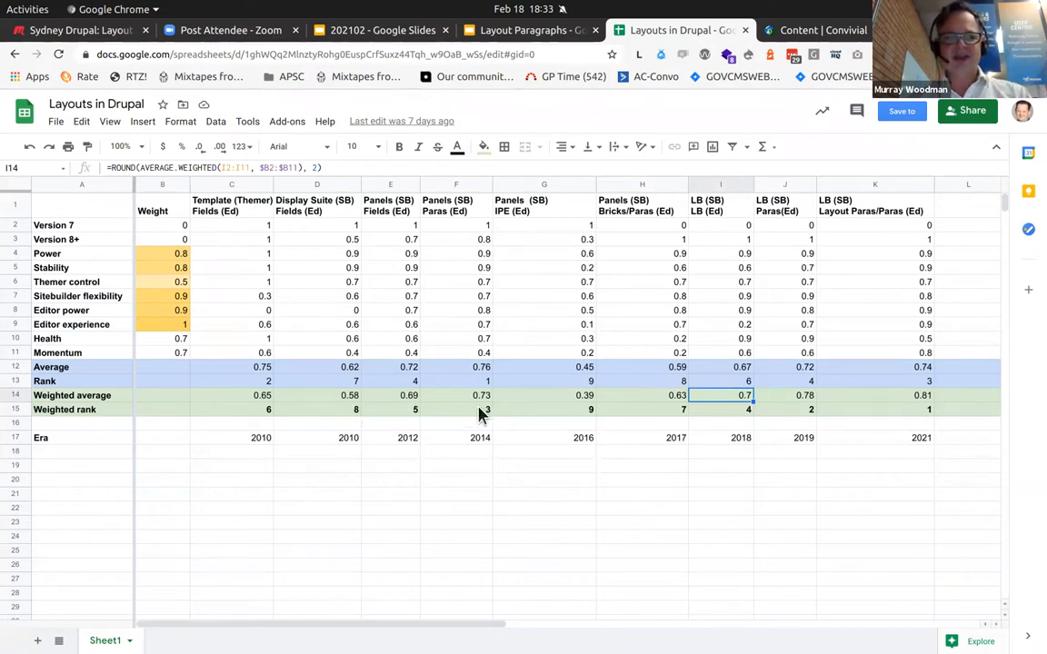
{"action": "left_click", "coordinate": [456, 409]}
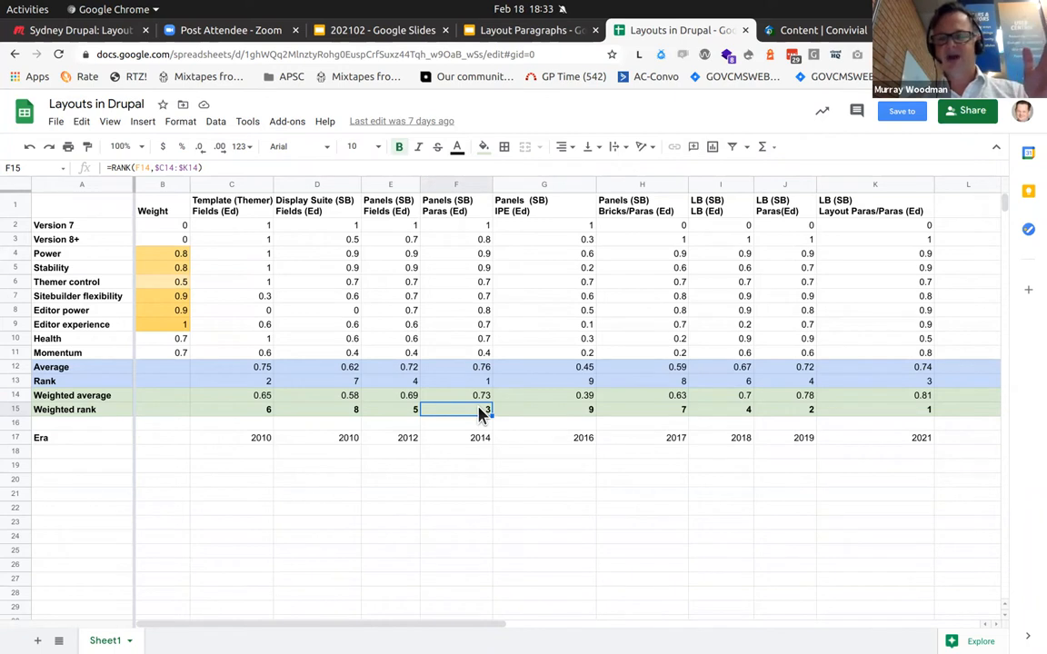
{"action": "left_click", "coordinate": [784, 409]}
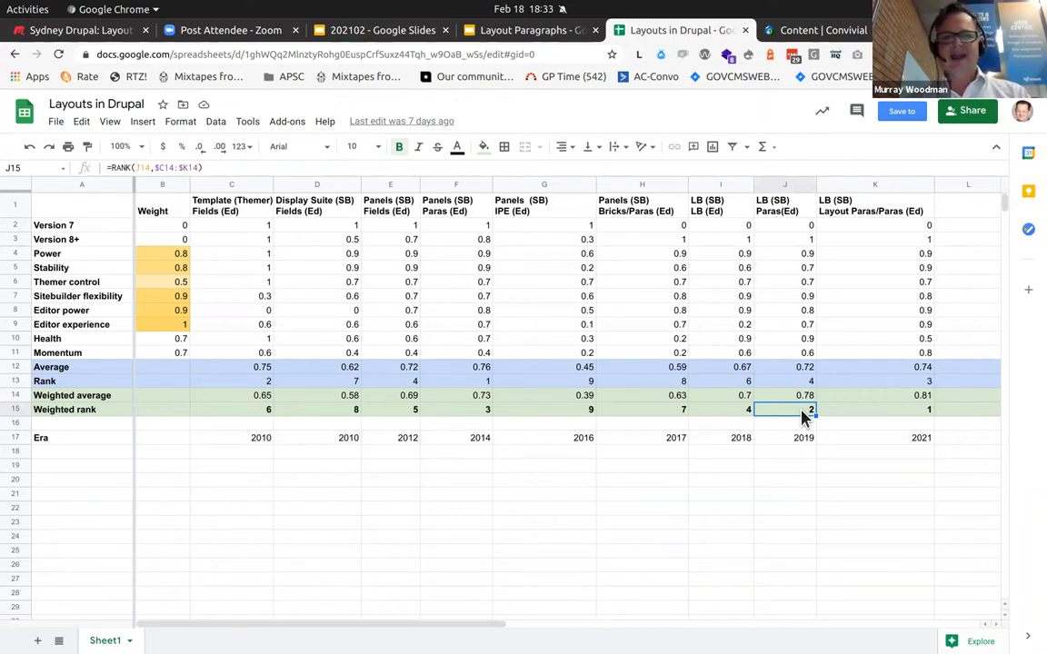
{"action": "left_click", "coordinate": [543, 409]}
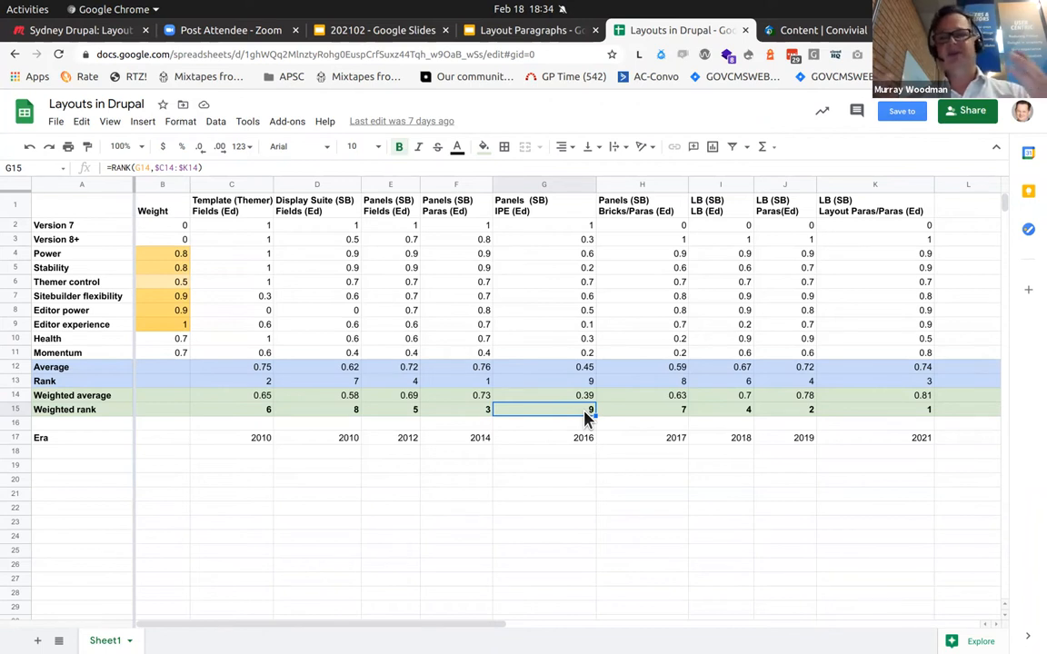
{"action": "mouse_move", "coordinate": [961, 464]}
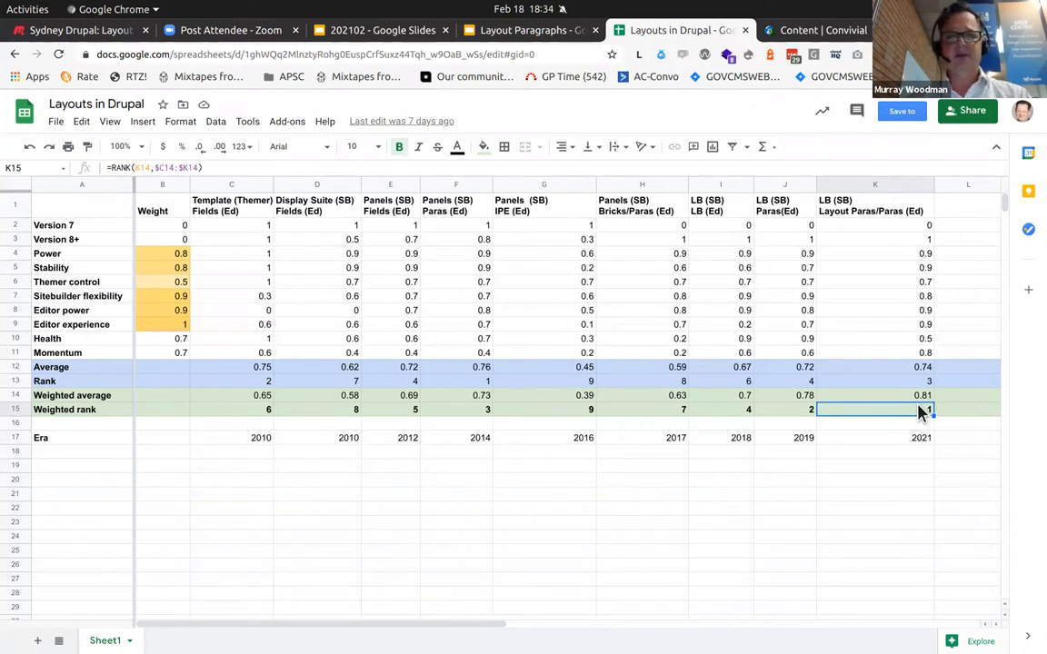
{"action": "mouse_move", "coordinate": [636, 102]}
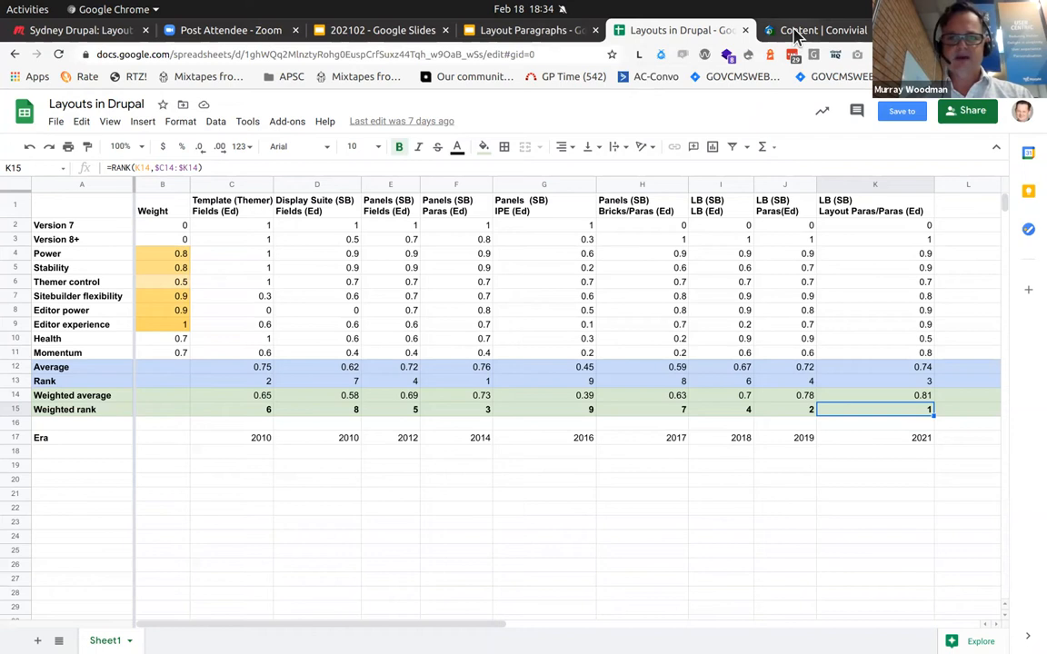
{"action": "left_click", "coordinate": [817, 30]}
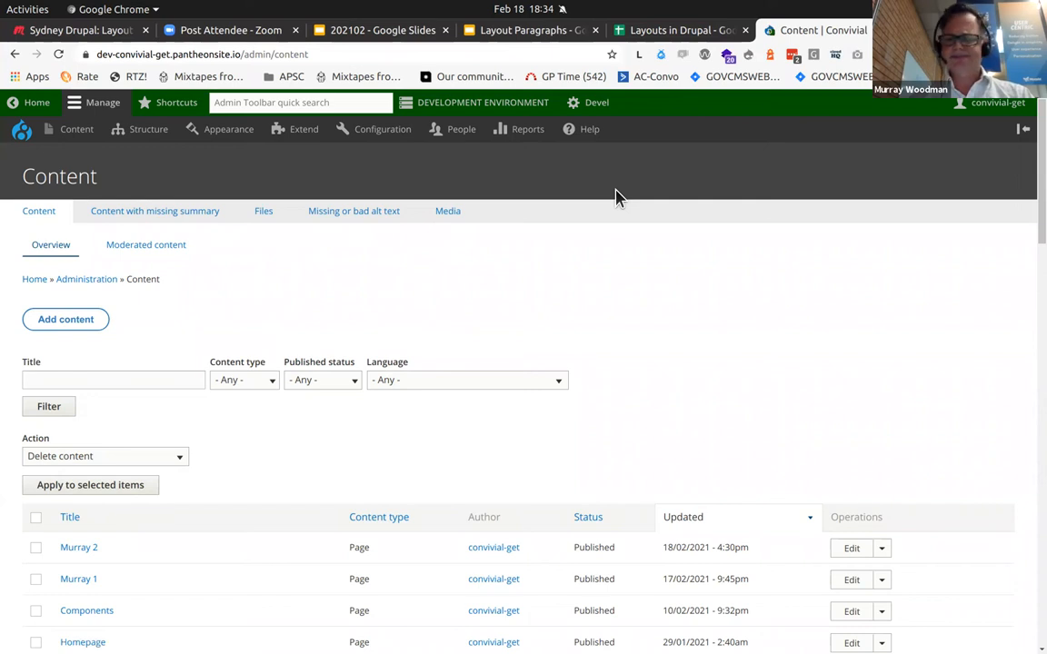
{"action": "mouse_move", "coordinate": [440, 380]}
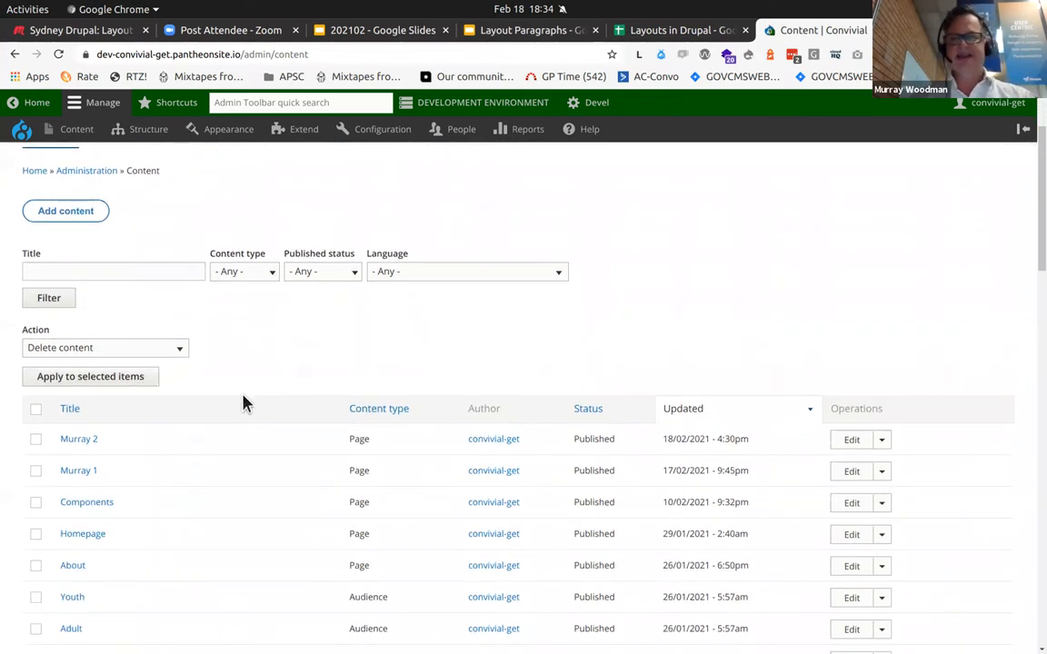
- Scroll the content list and open the 'Components' demonstration page
{"action": "scroll", "scroll_direction": "down", "scroll_amount": 3}
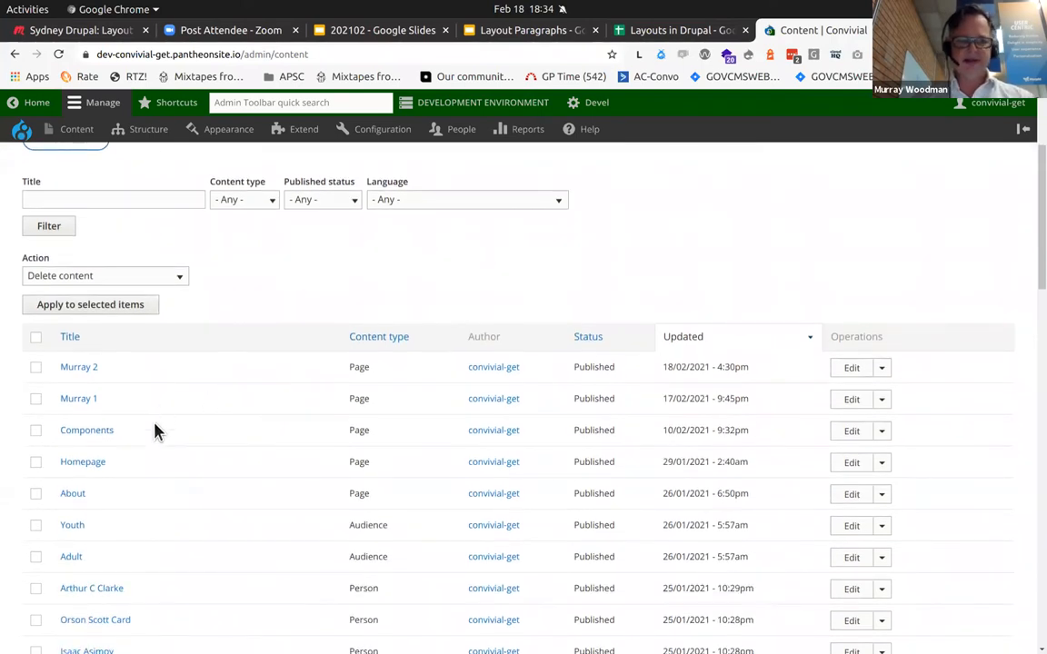
{"action": "mouse_move", "coordinate": [109, 439]}
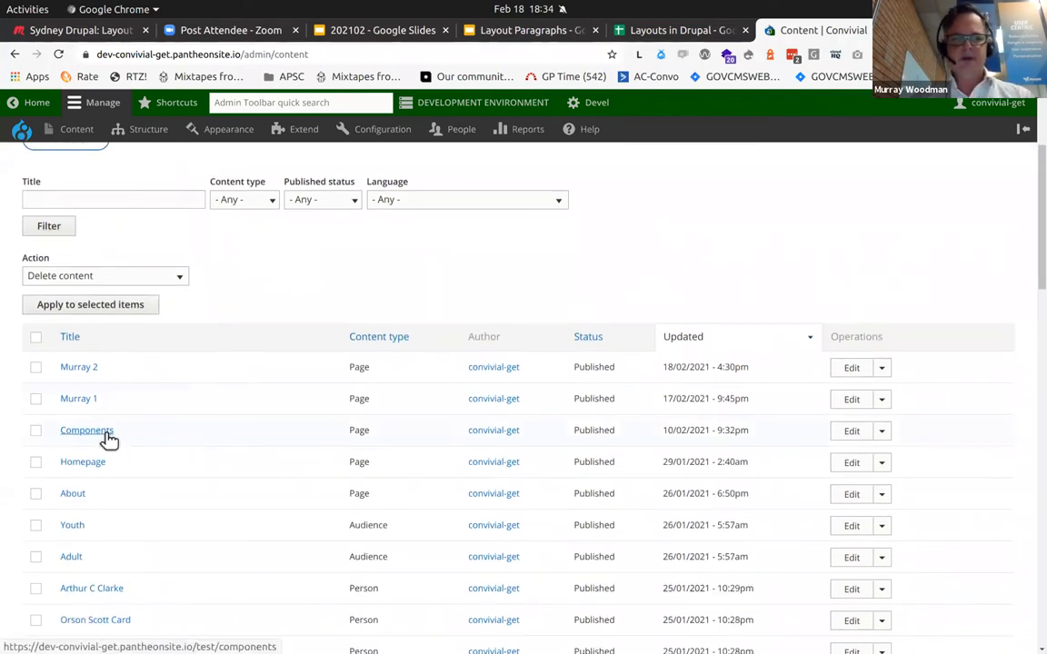
{"action": "left_click", "coordinate": [86, 430]}
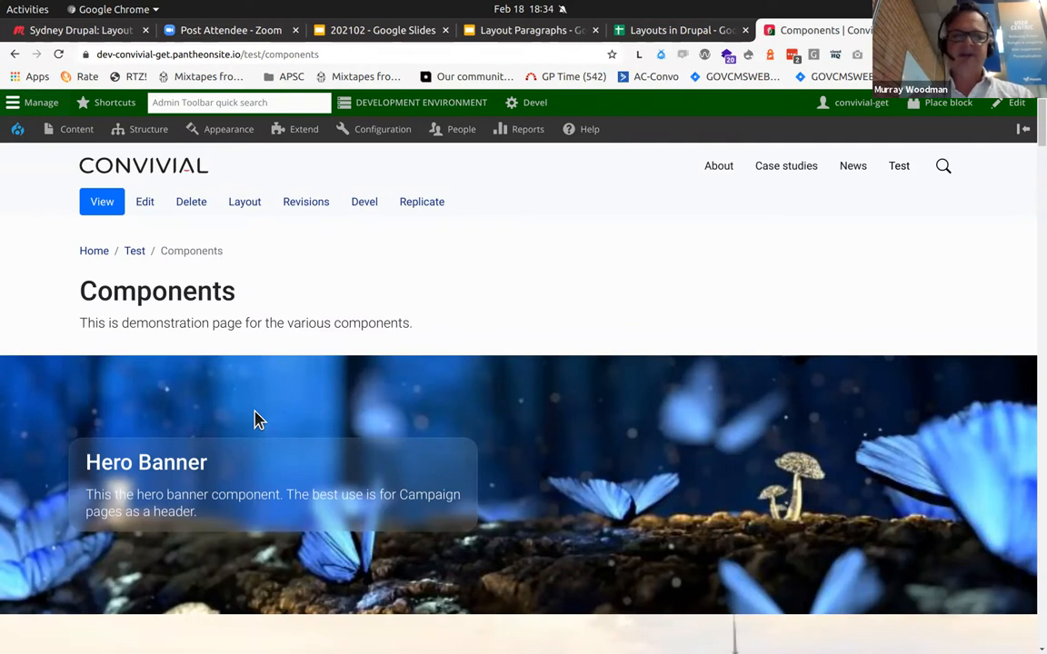
{"action": "scroll", "scroll_direction": "down", "scroll_amount": 3}
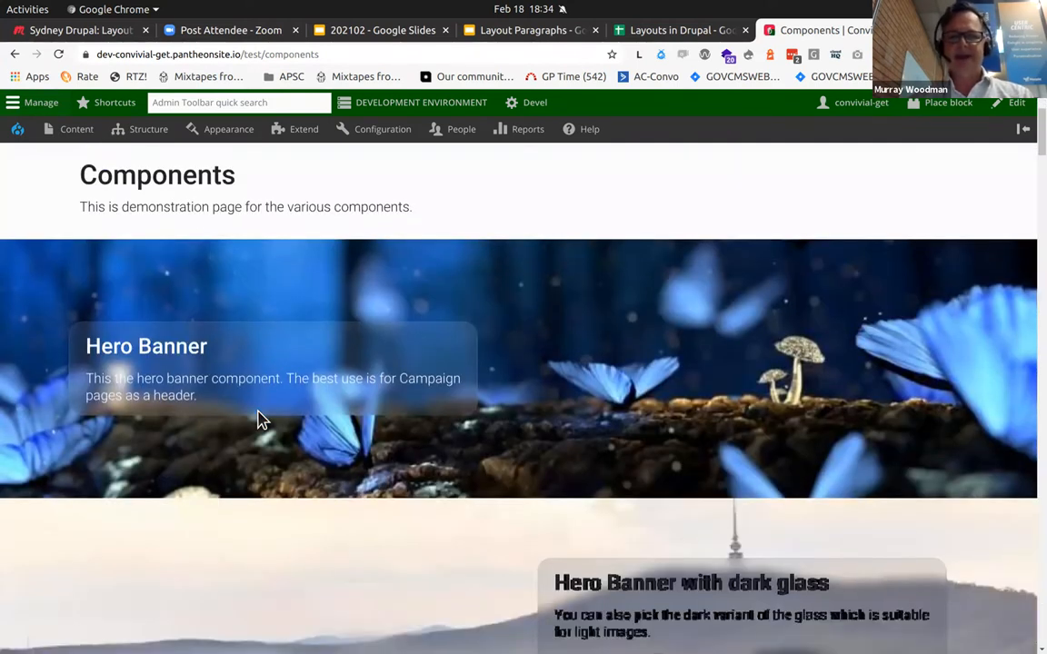
{"action": "scroll", "scroll_direction": "down", "scroll_amount": 3}
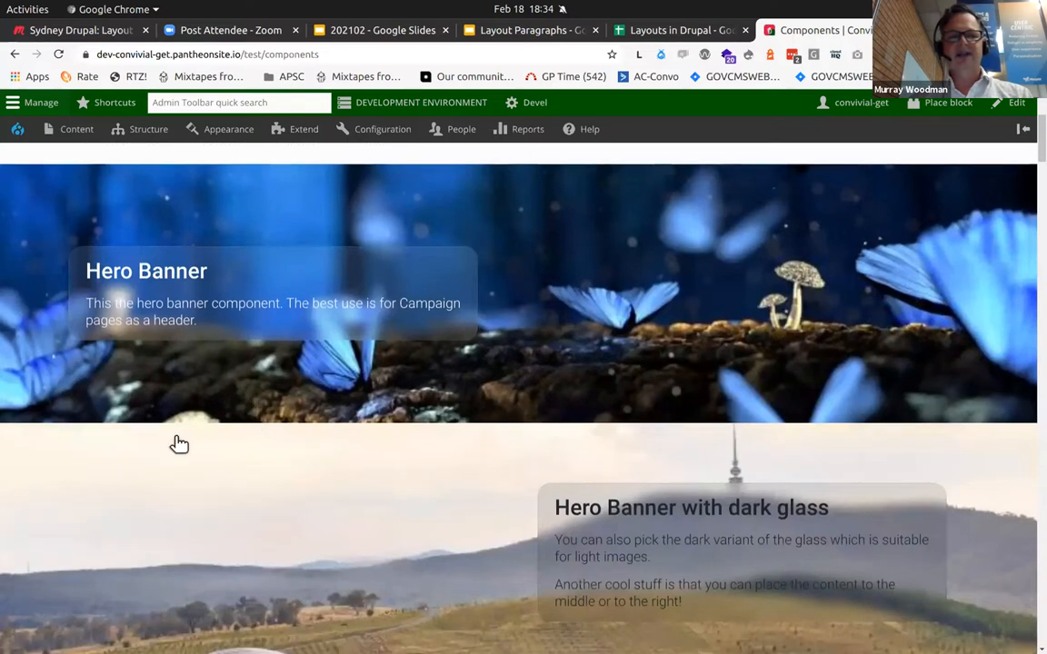
{"action": "scroll", "scroll_direction": "down", "scroll_amount": 3}
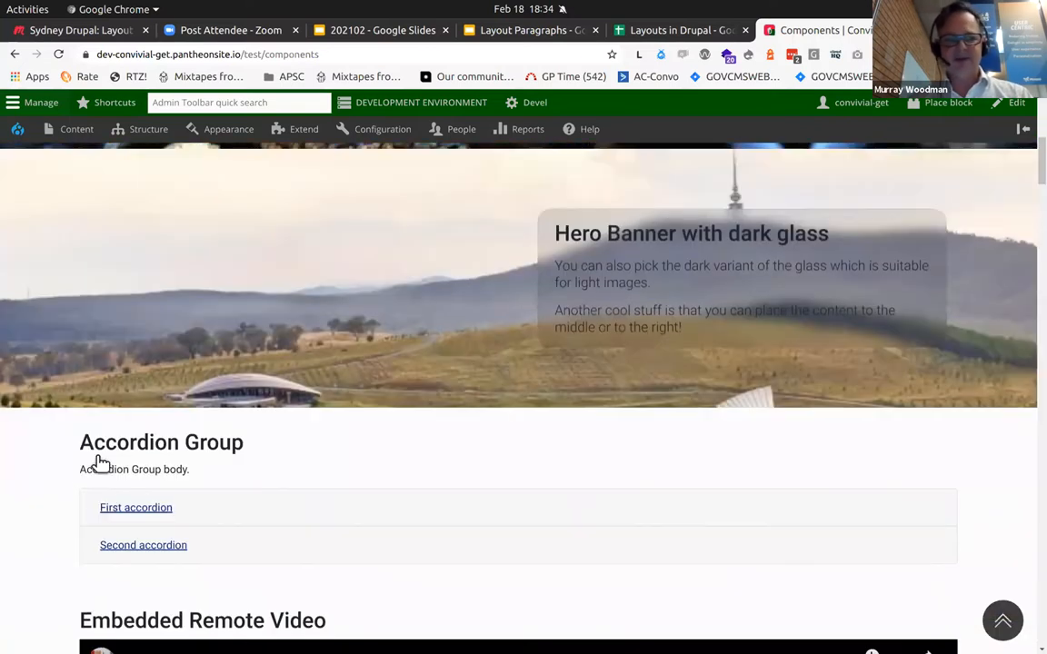
{"action": "scroll", "scroll_direction": "down", "scroll_amount": 3}
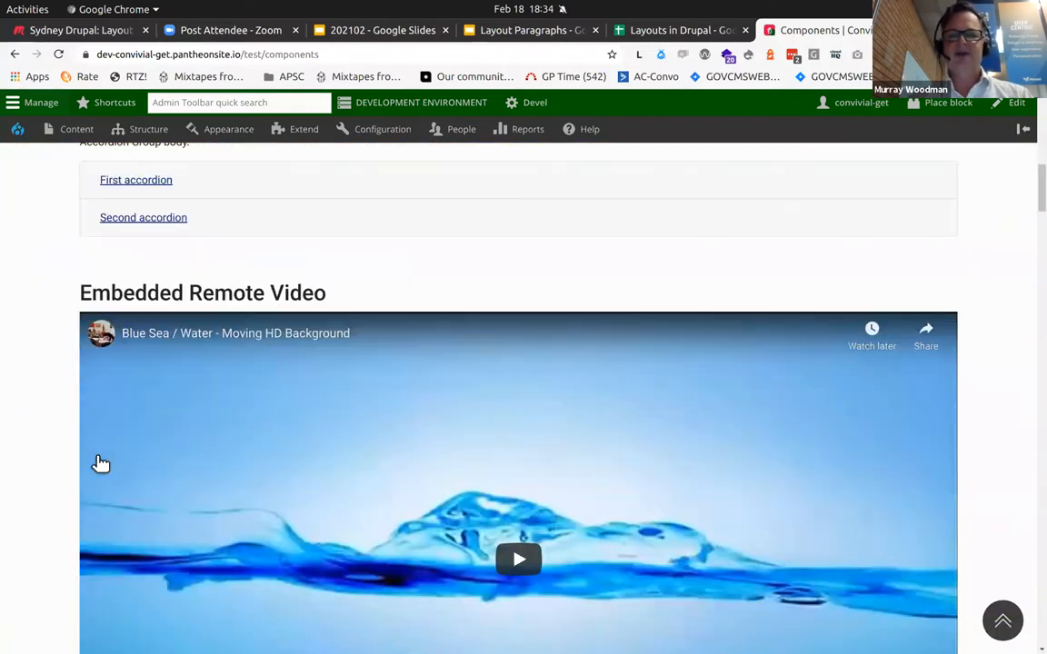
{"action": "scroll", "scroll_direction": "down", "scroll_amount": 3}
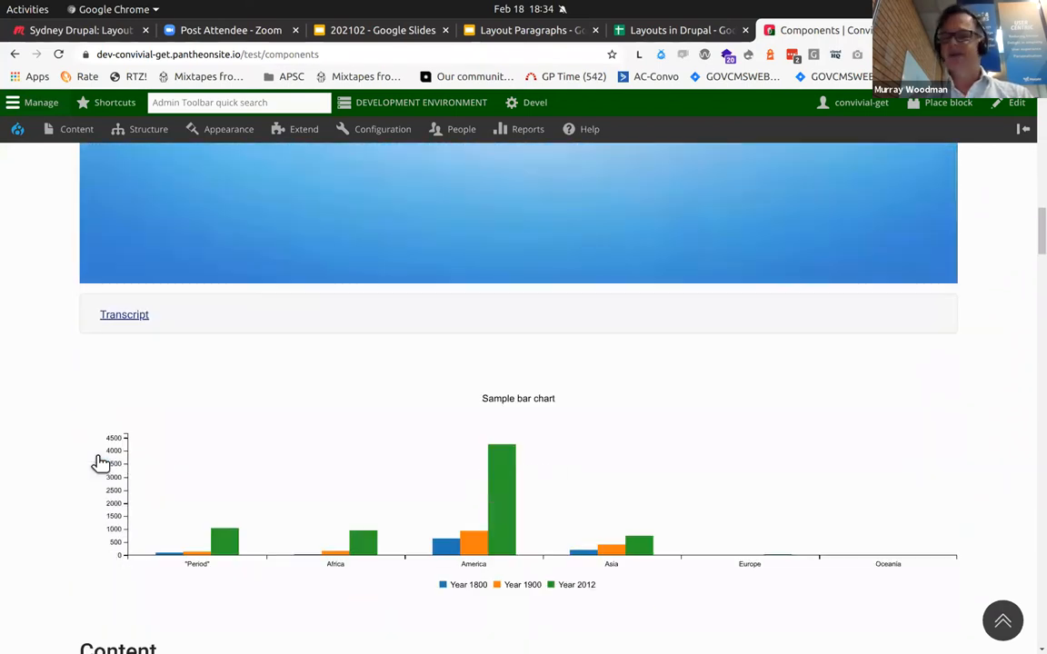
{"action": "scroll", "scroll_direction": "down", "scroll_amount": 3}
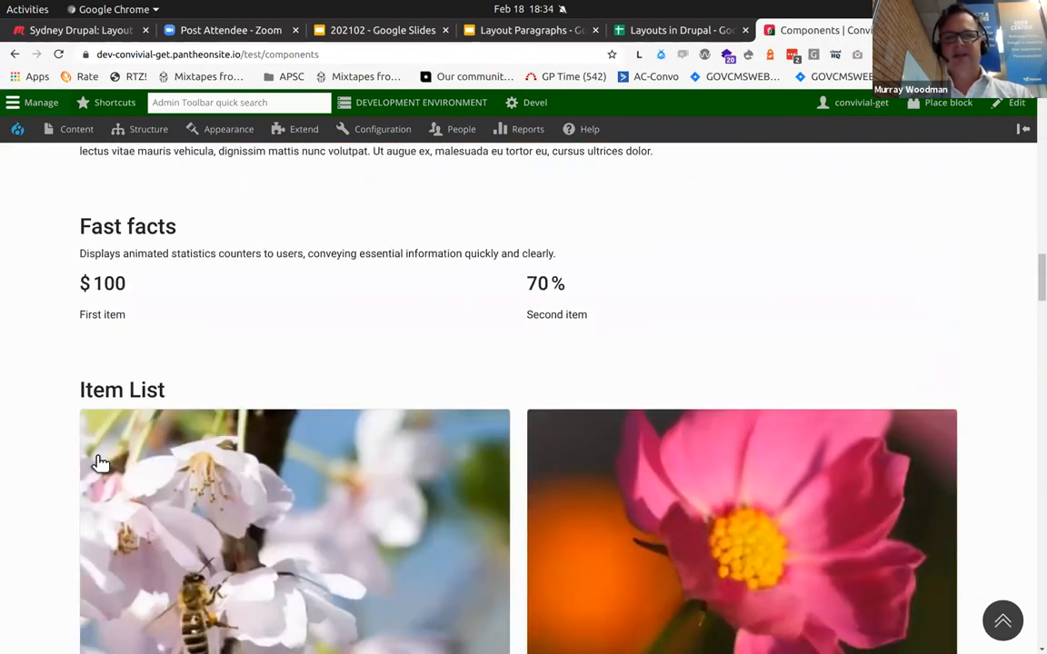
{"action": "scroll", "scroll_direction": "down", "scroll_amount": 3}
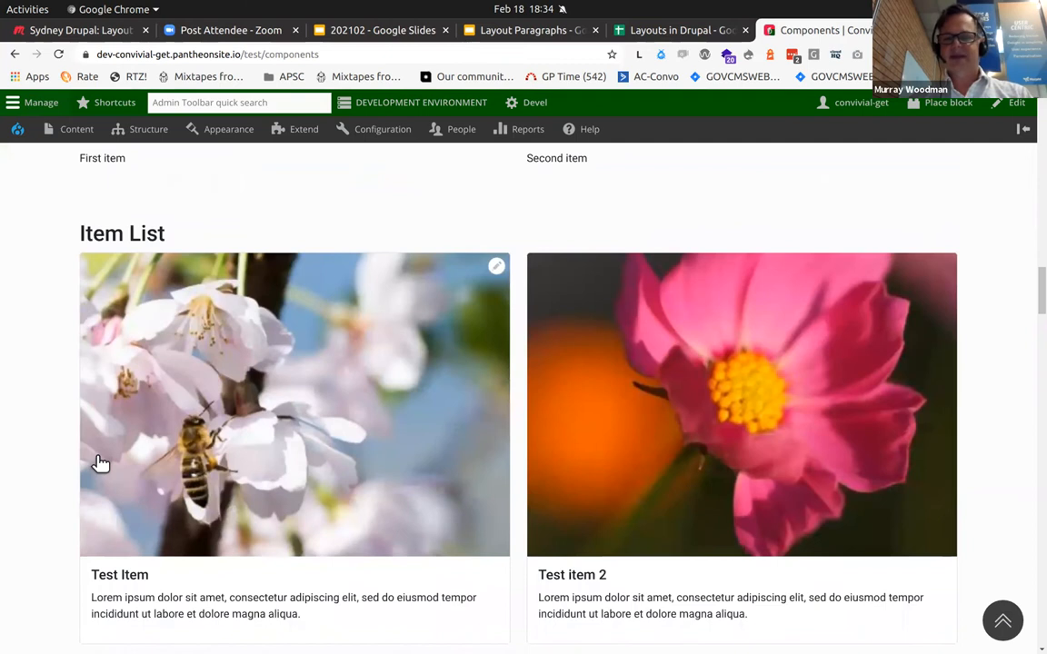
{"action": "scroll", "scroll_direction": "down", "scroll_amount": 3}
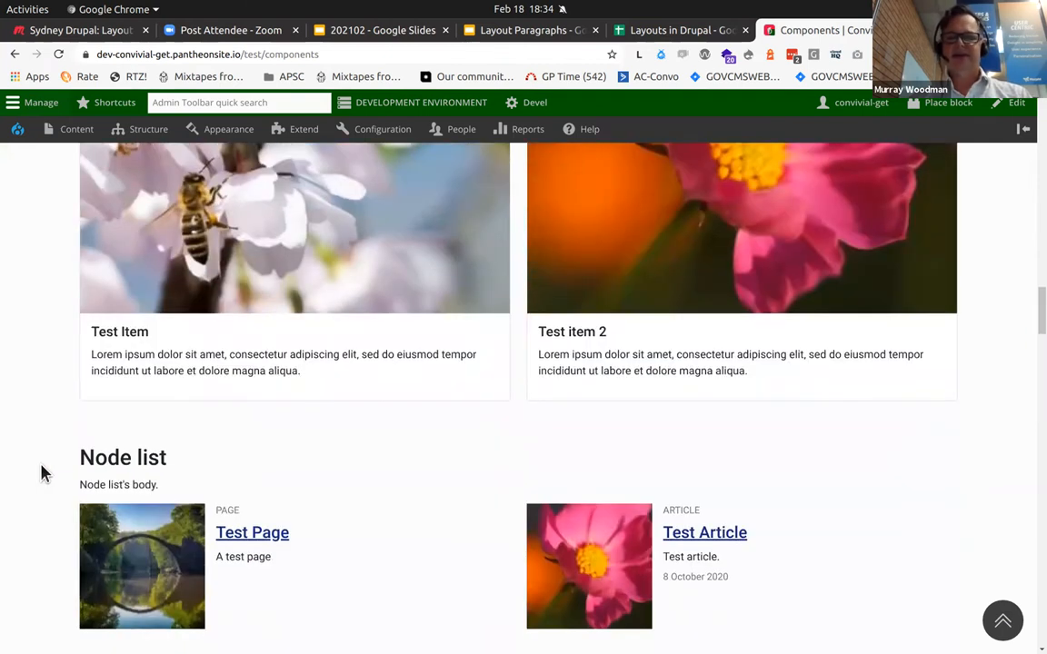
{"action": "scroll", "scroll_direction": "down", "scroll_amount": 3}
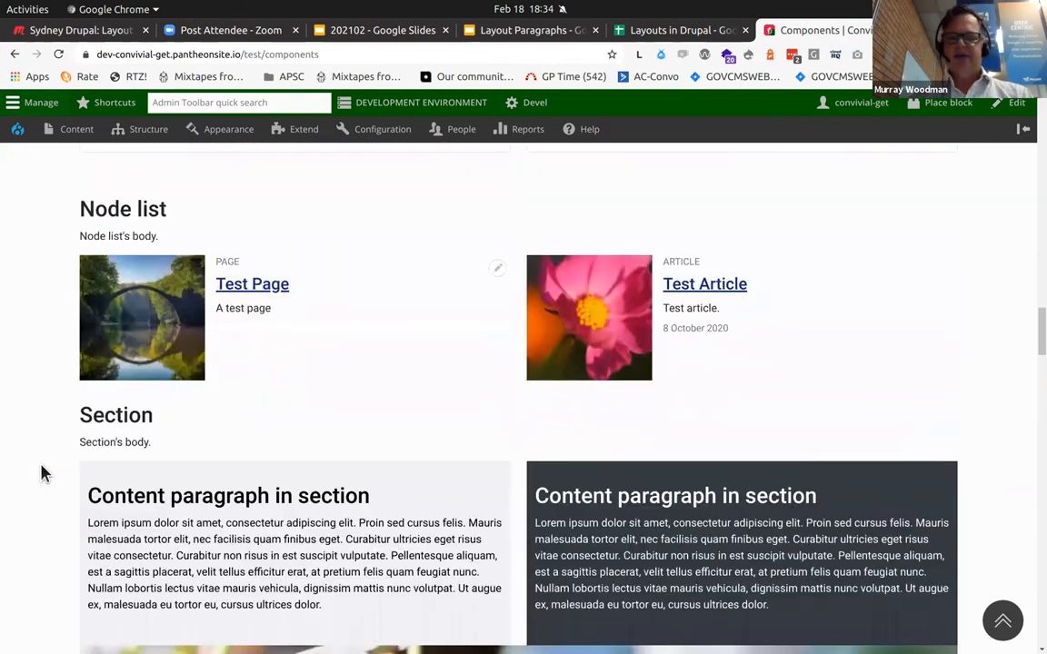
{"action": "scroll", "scroll_direction": "down", "scroll_amount": 3}
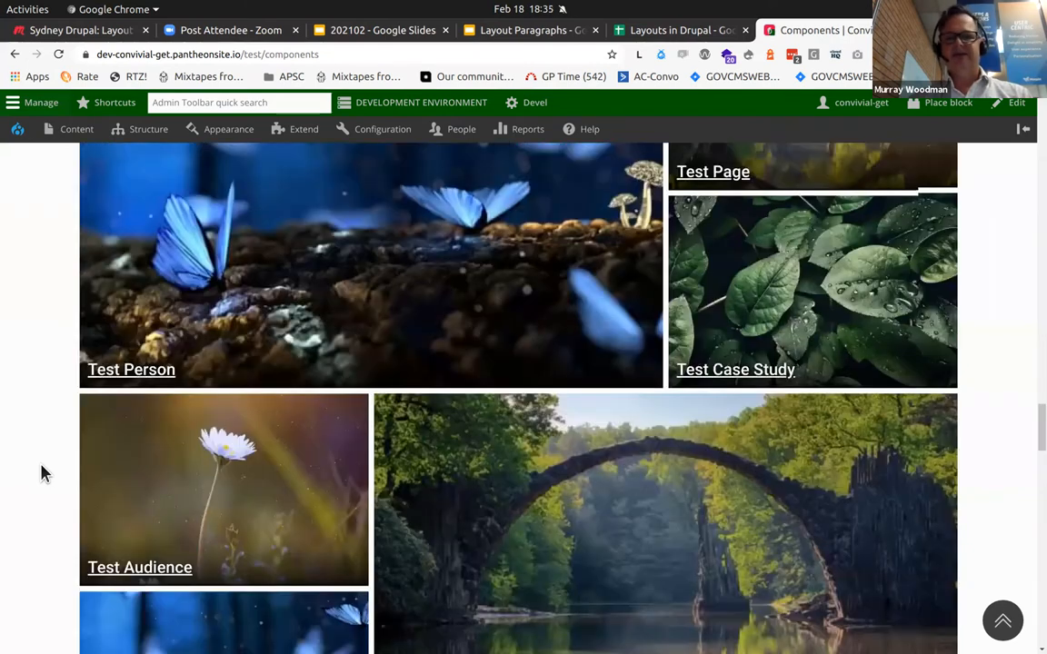
{"action": "scroll", "scroll_direction": "down", "scroll_amount": 3}
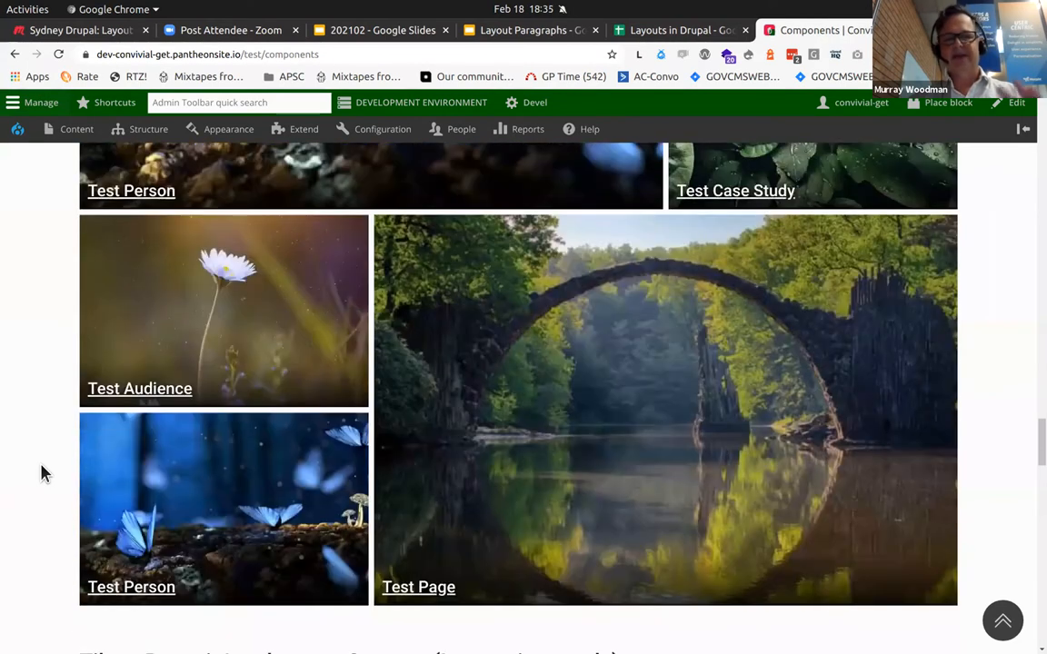
{"action": "scroll", "scroll_direction": "down", "scroll_amount": 3}
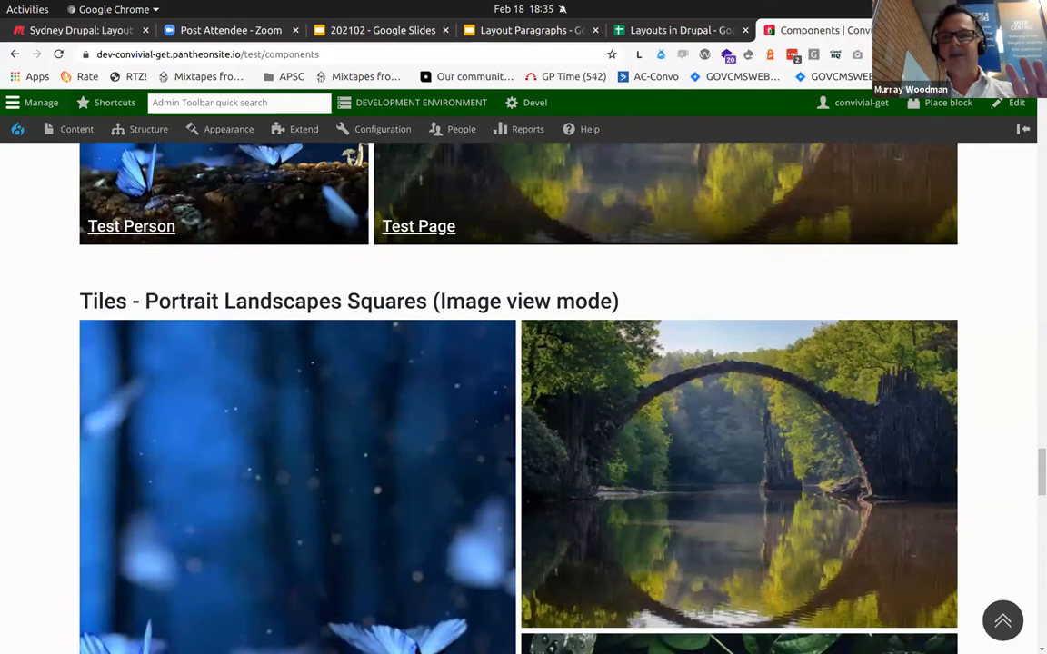
{"action": "scroll", "scroll_direction": "down", "scroll_amount": 3}
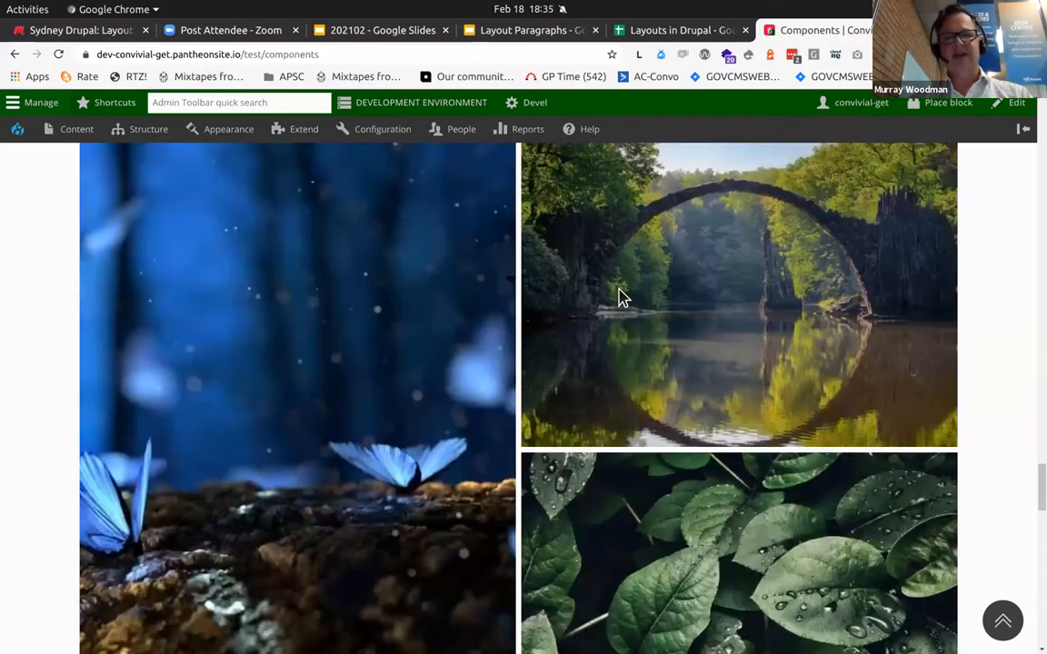
{"action": "scroll", "scroll_direction": "up", "scroll_amount": 3}
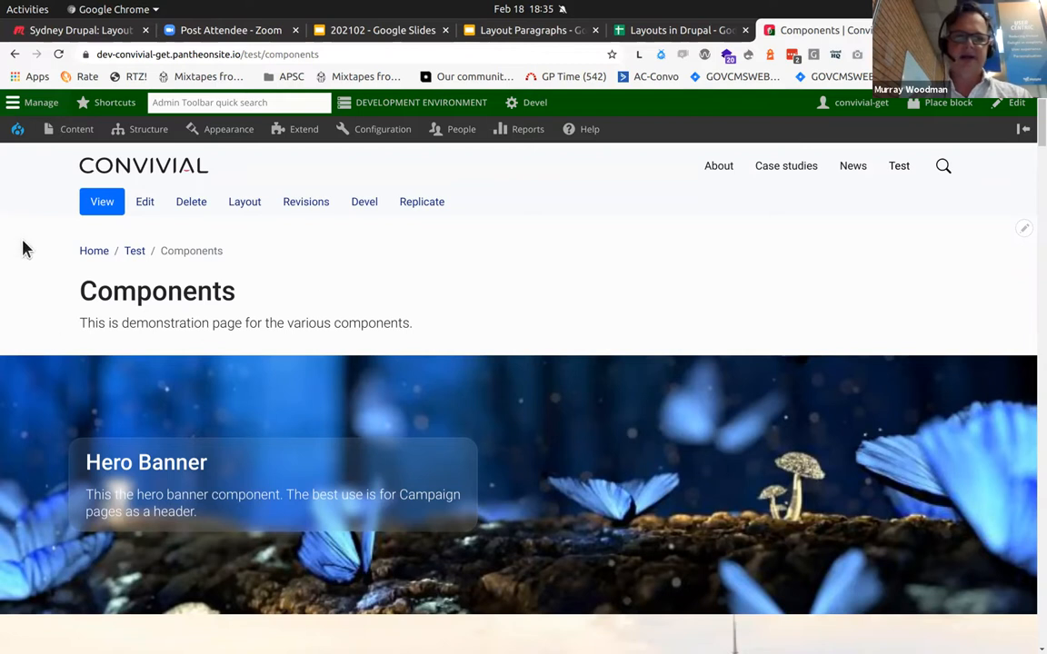
{"action": "mouse_move", "coordinate": [191, 209]}
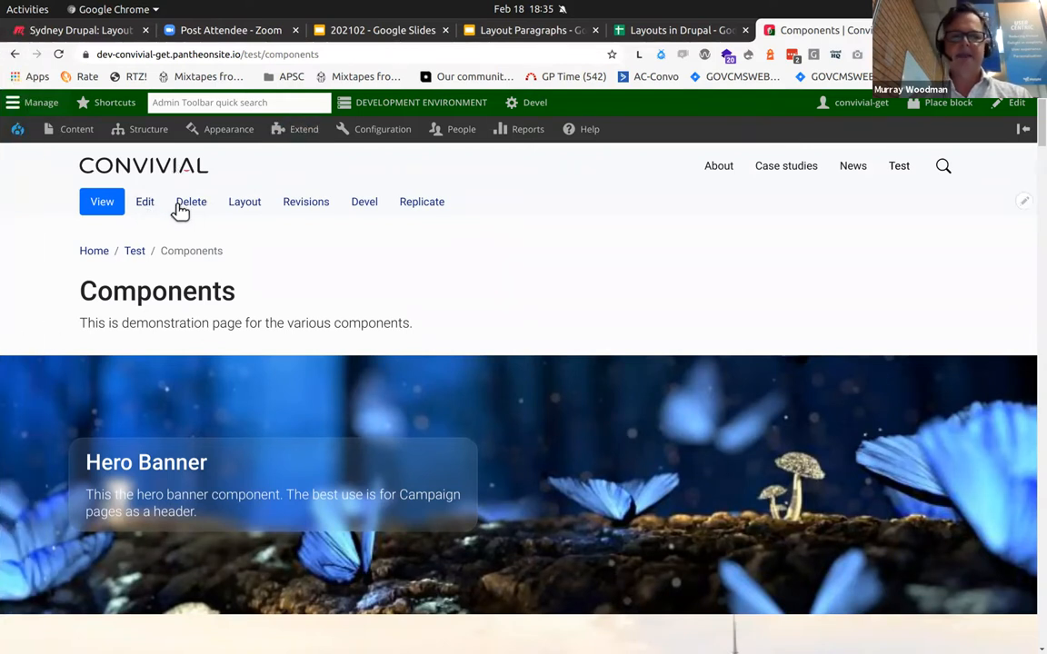
- Open the Components edit form and scroll through its paragraphs to the timeline and disabled items
{"action": "left_click", "coordinate": [144, 202]}
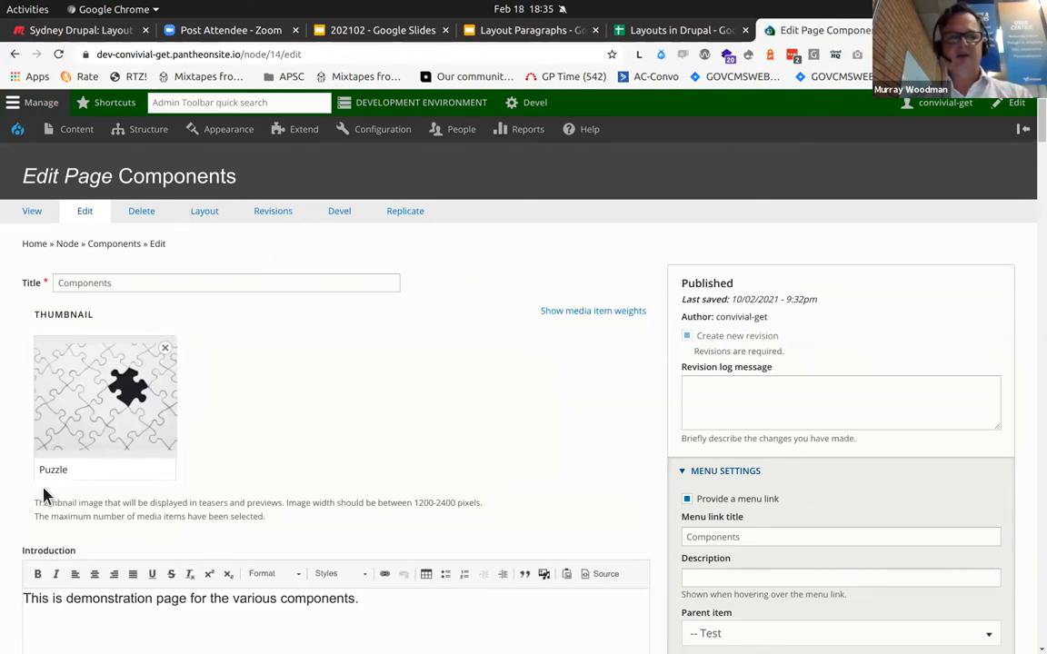
{"action": "scroll", "scroll_direction": "down", "scroll_amount": 3}
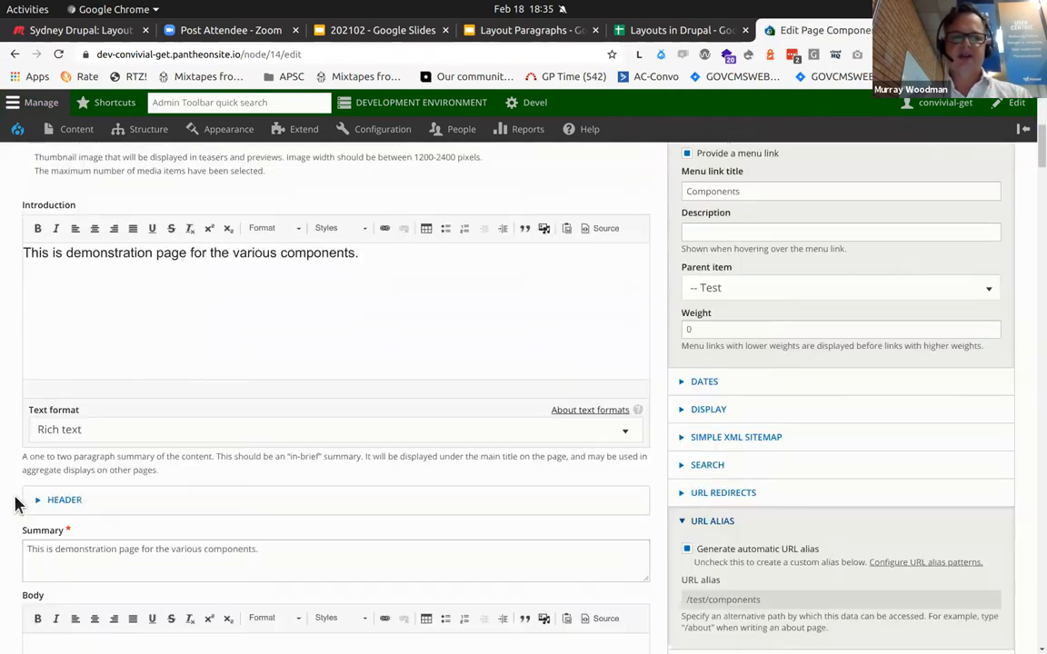
{"action": "scroll", "scroll_direction": "down", "scroll_amount": 3}
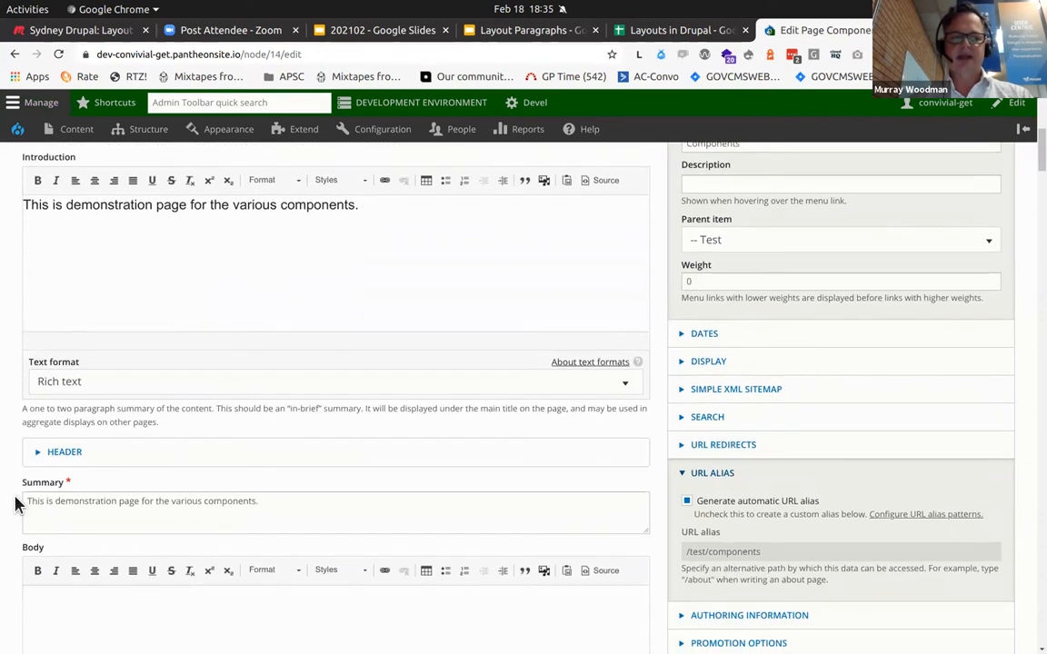
{"action": "scroll", "scroll_direction": "down", "scroll_amount": 3}
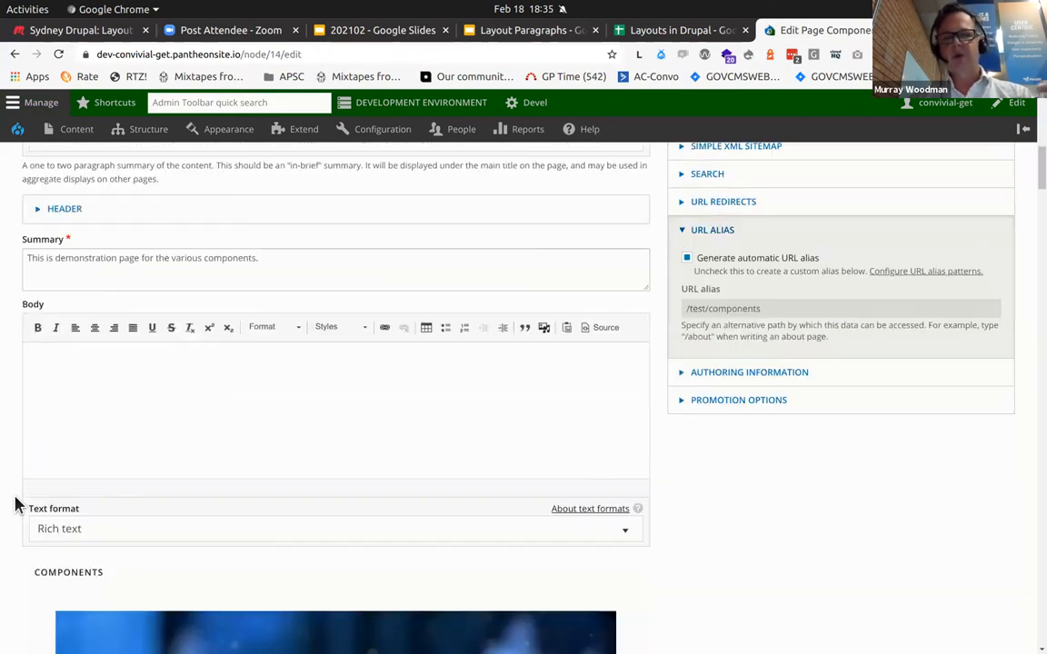
{"action": "scroll", "scroll_direction": "down", "scroll_amount": 3}
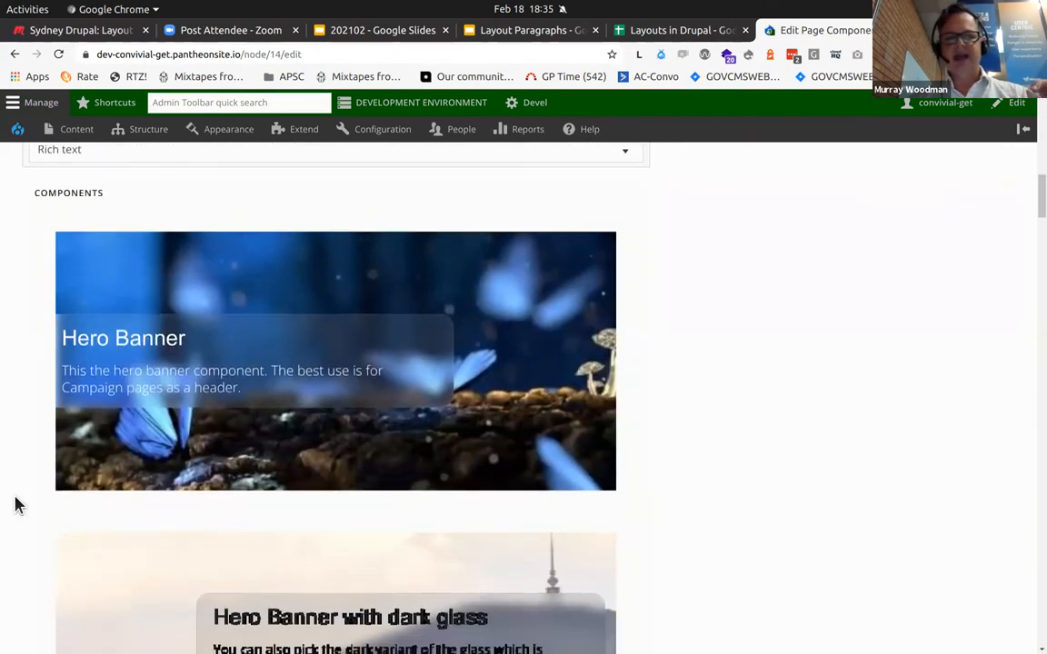
{"action": "scroll", "scroll_direction": "down", "scroll_amount": 3}
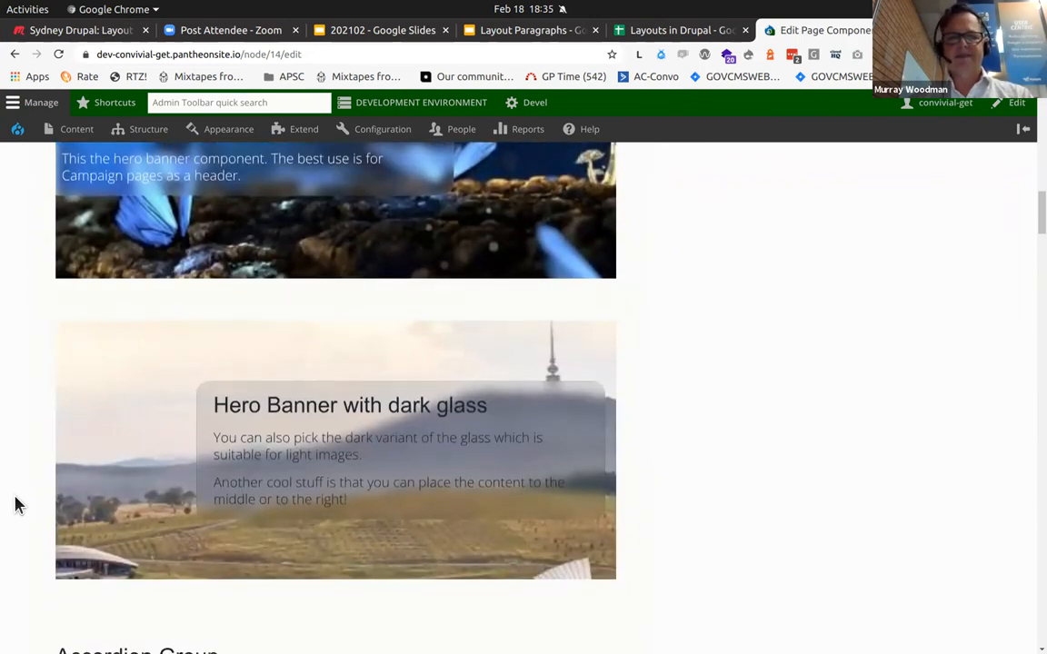
{"action": "scroll", "scroll_direction": "down", "scroll_amount": 3}
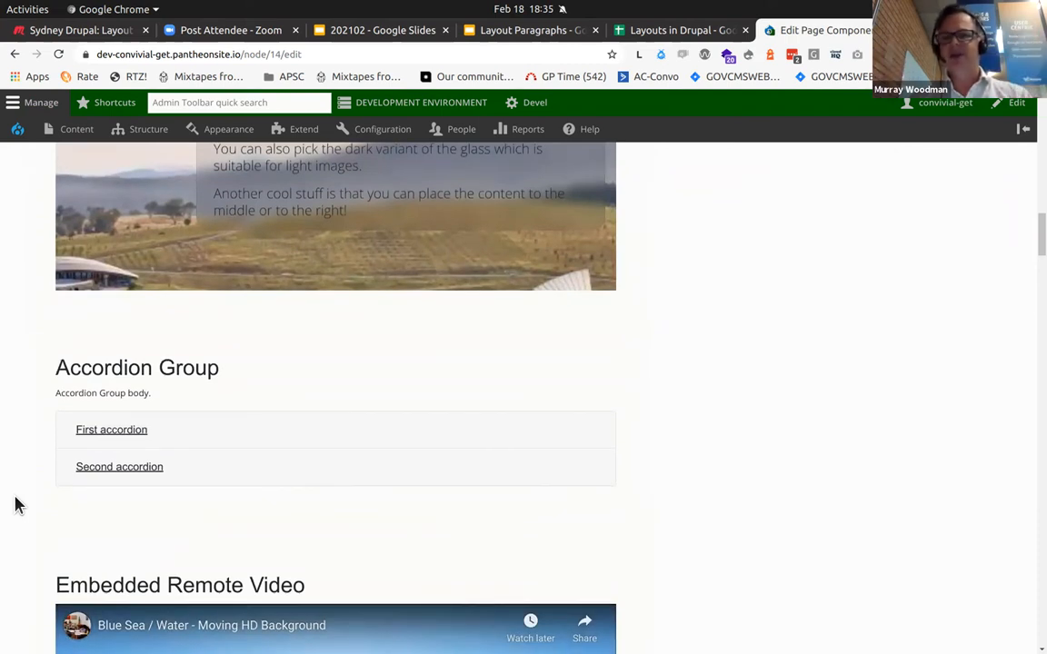
{"action": "scroll", "scroll_direction": "down", "scroll_amount": 3}
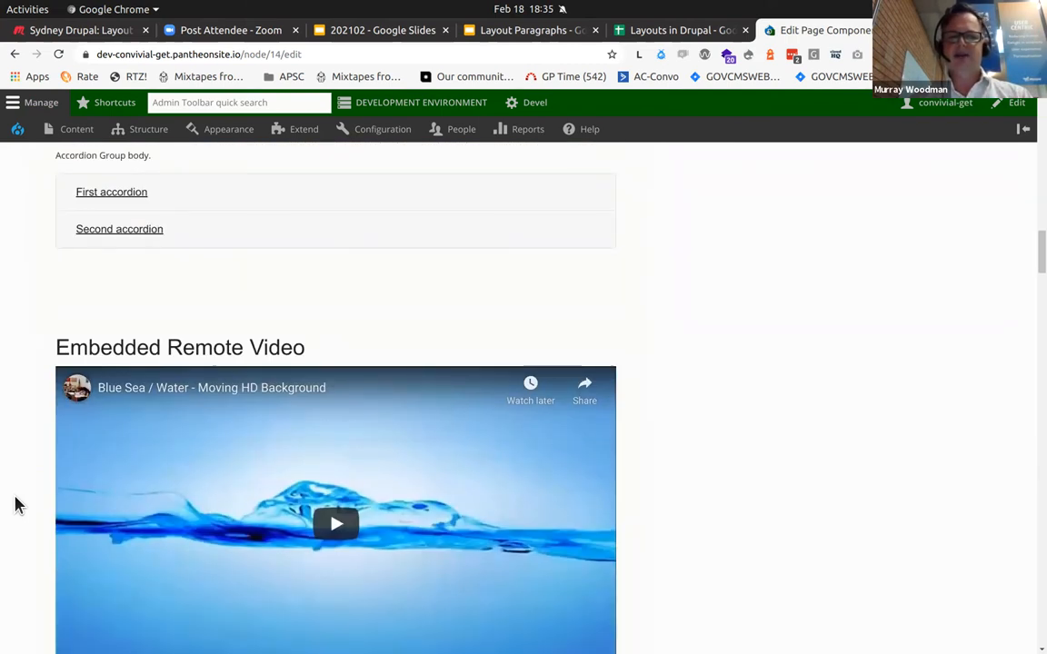
{"action": "scroll", "scroll_direction": "down", "scroll_amount": 3}
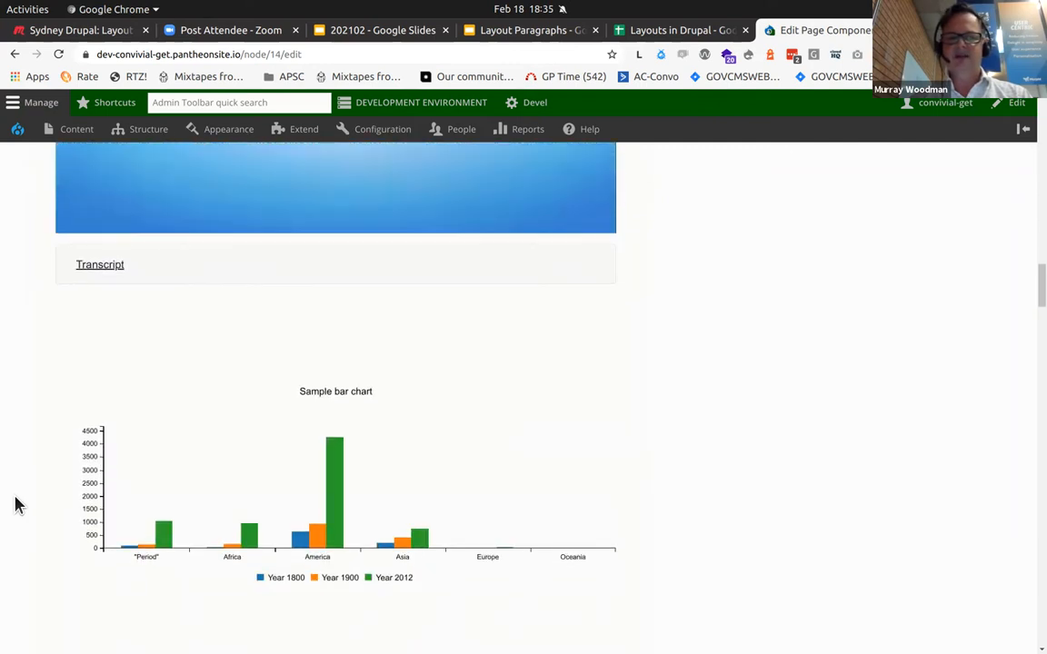
{"action": "scroll", "scroll_direction": "up", "scroll_amount": 3}
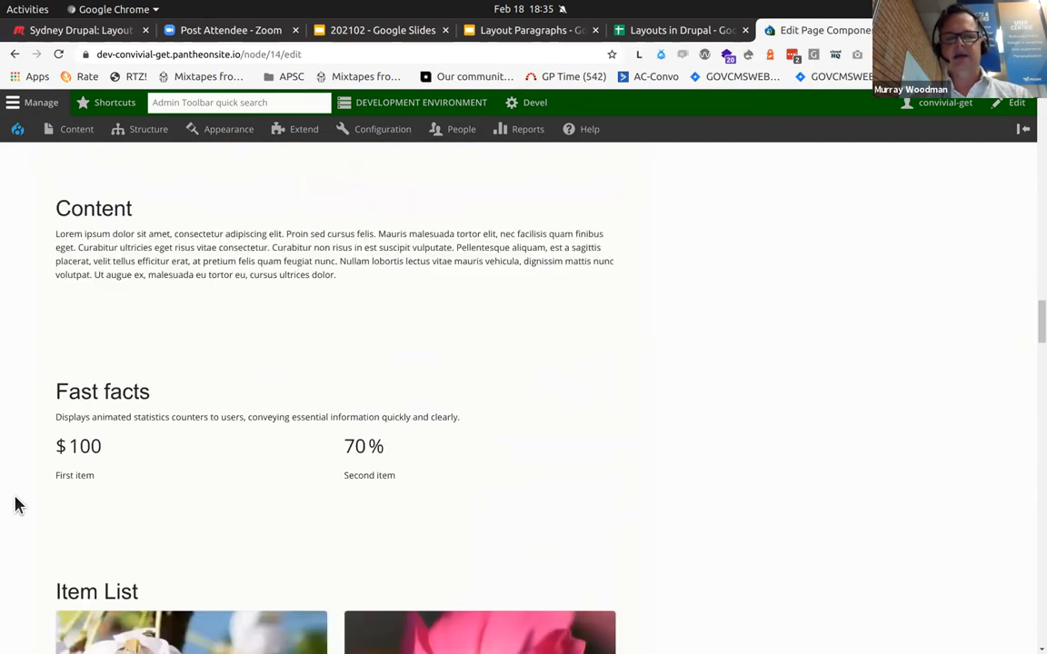
{"action": "scroll", "scroll_direction": "down", "scroll_amount": 3}
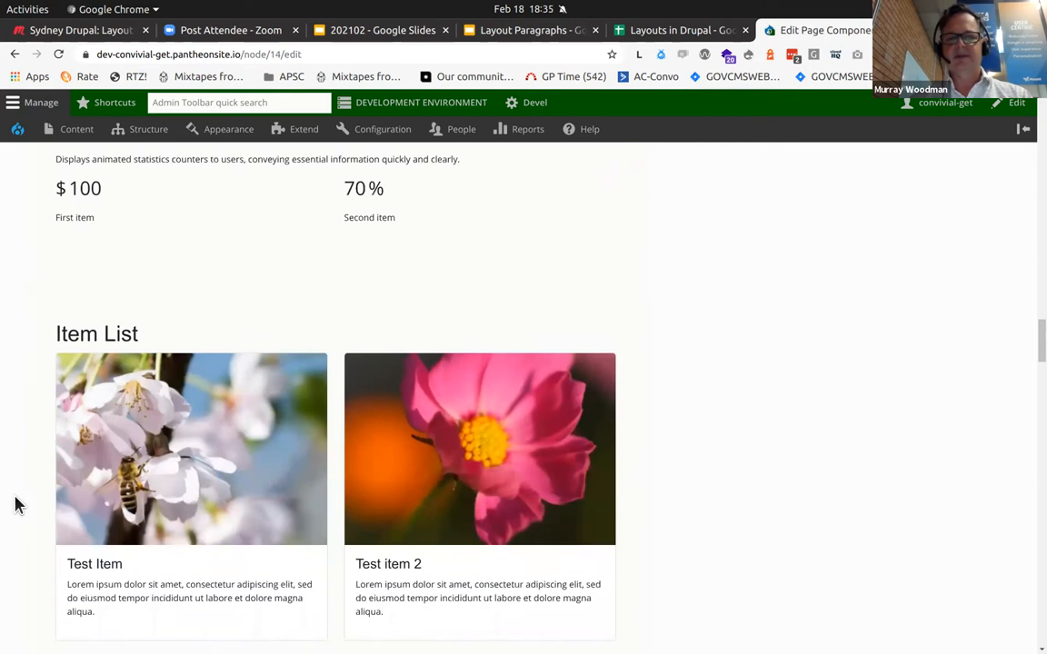
{"action": "scroll", "scroll_direction": "down", "scroll_amount": 3}
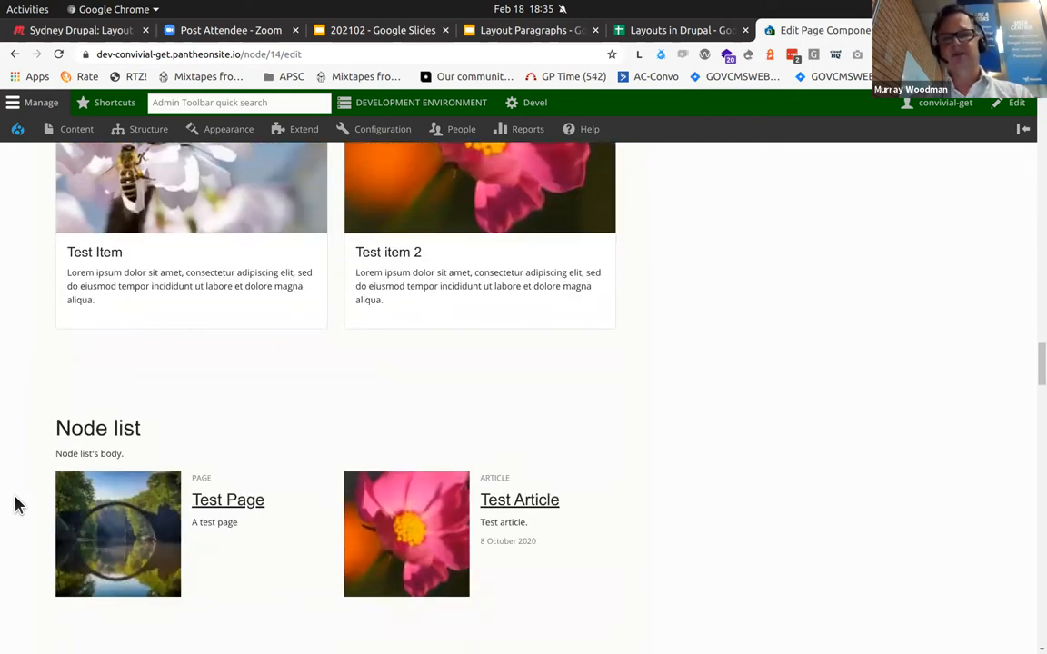
{"action": "scroll", "scroll_direction": "down", "scroll_amount": 3}
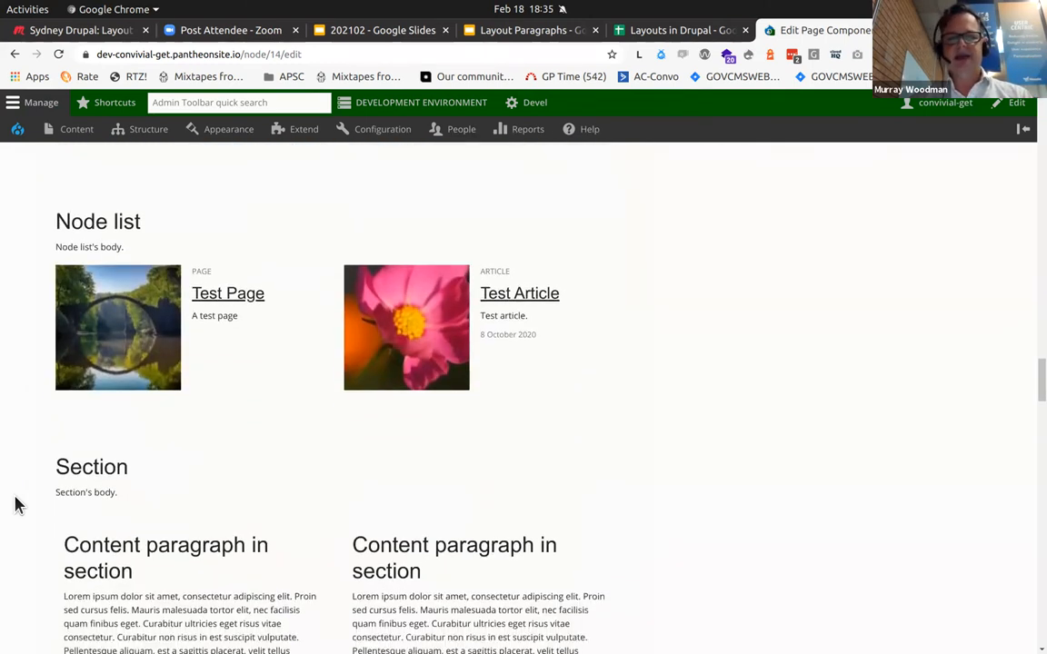
{"action": "scroll", "scroll_direction": "down", "scroll_amount": 3}
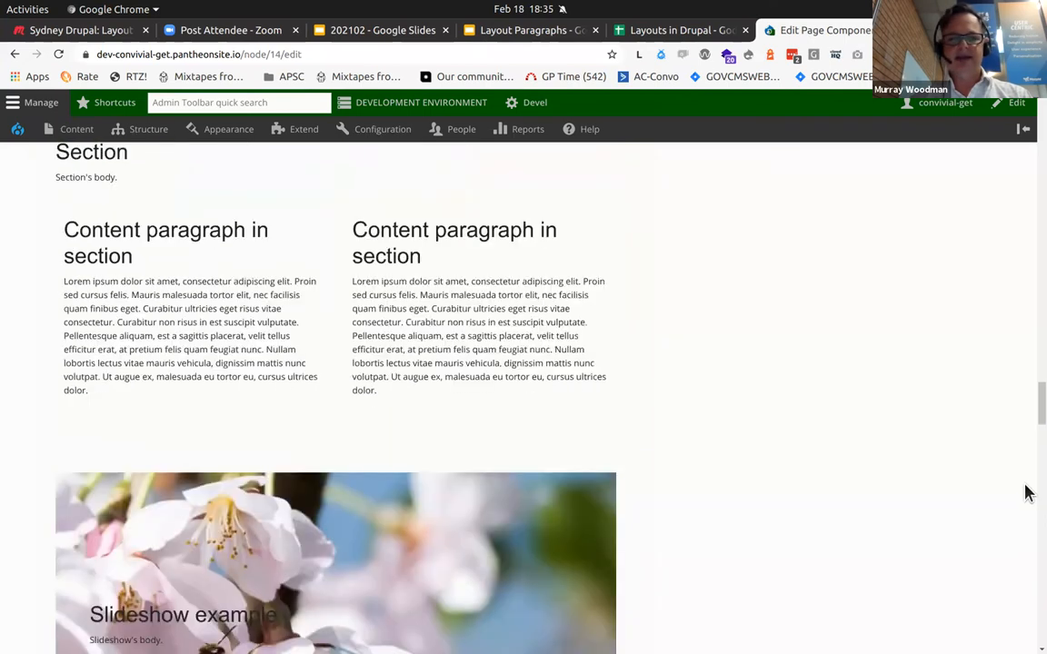
{"action": "scroll", "scroll_direction": "down", "scroll_amount": 3}
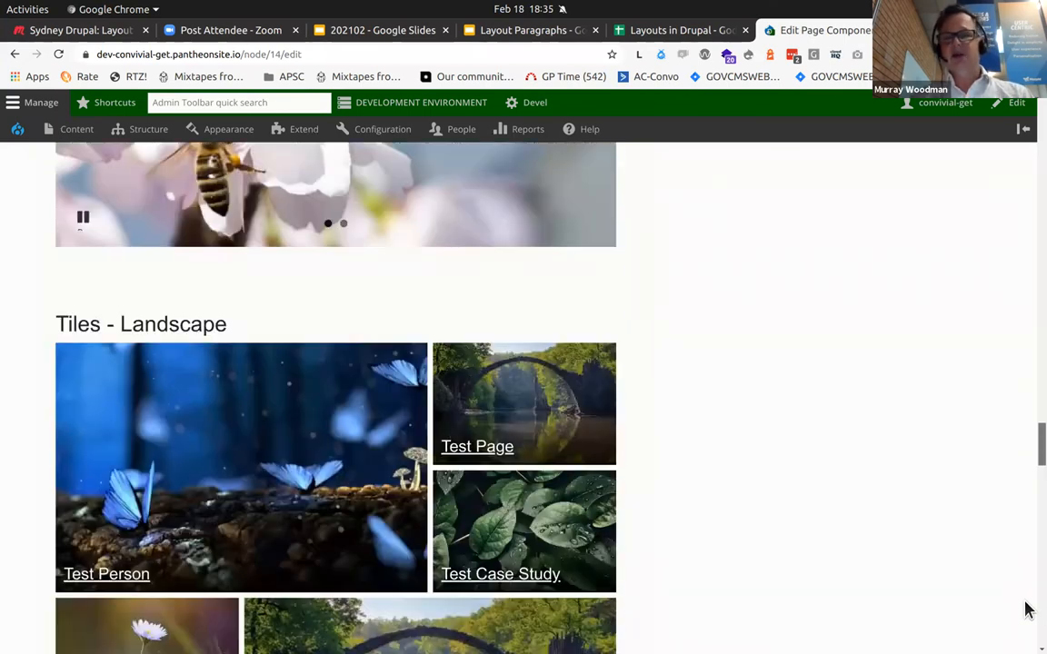
{"action": "scroll", "scroll_direction": "down", "scroll_amount": 3}
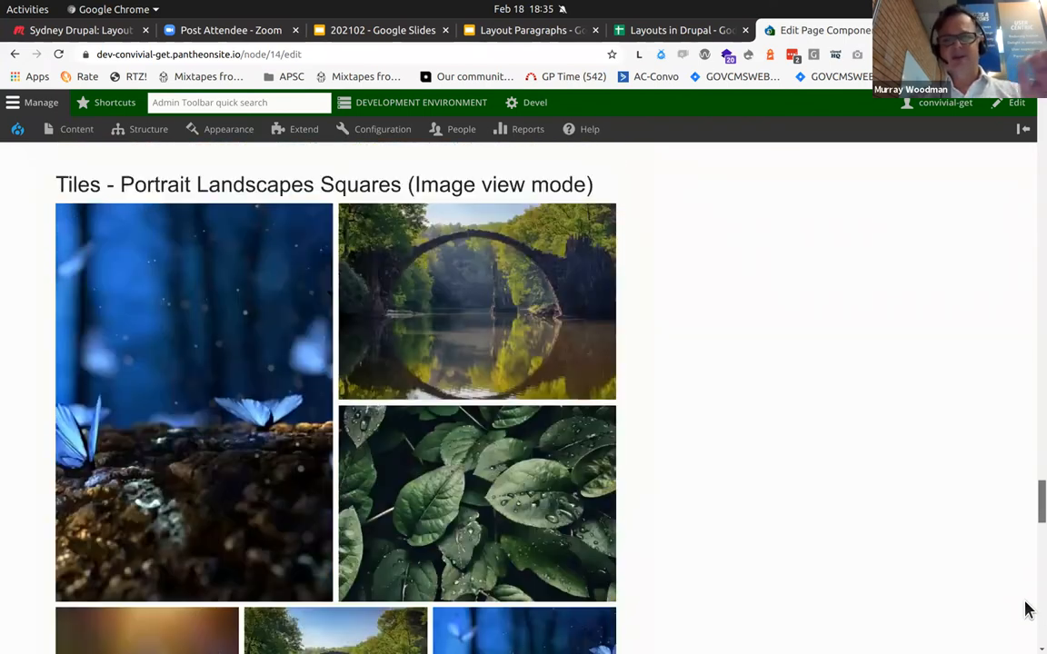
{"action": "scroll", "scroll_direction": "down", "scroll_amount": 3}
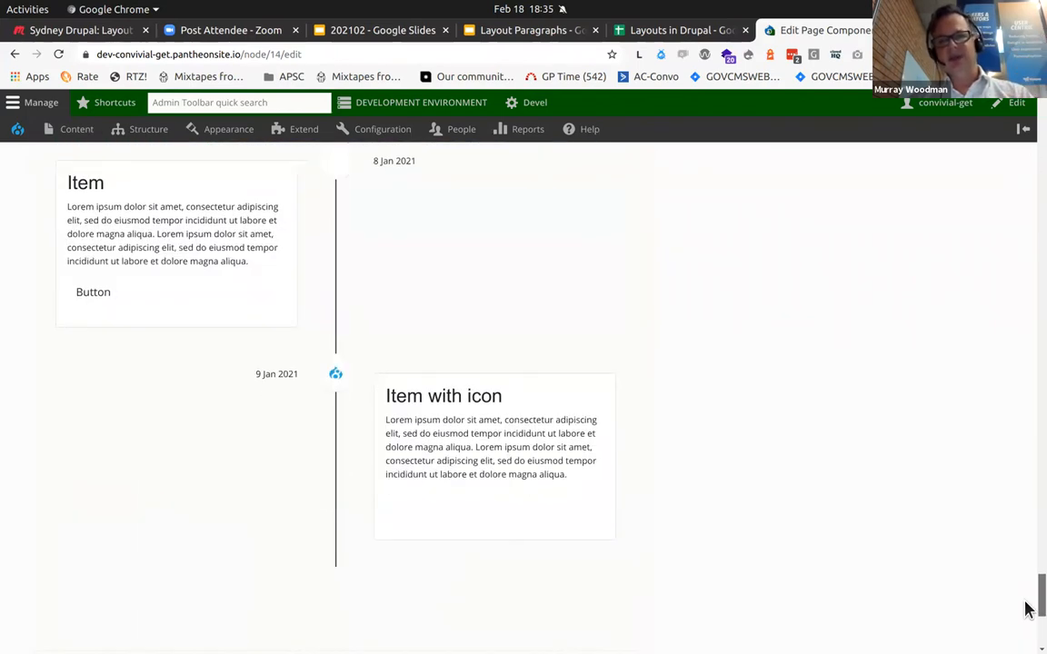
{"action": "scroll", "scroll_direction": "down", "scroll_amount": 3}
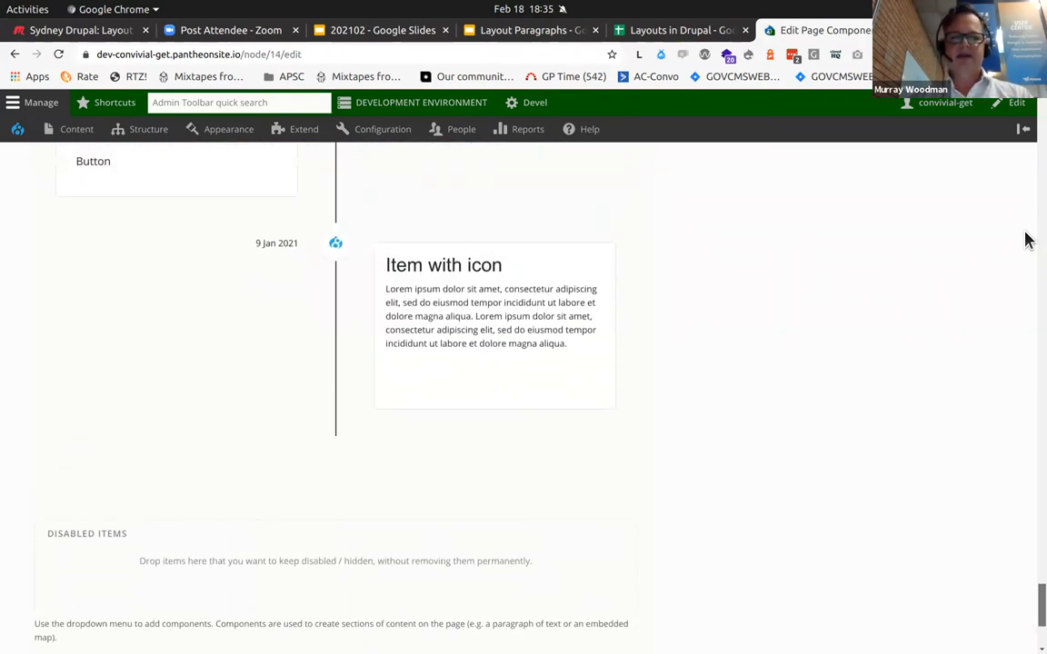
{"action": "scroll", "scroll_direction": "up", "scroll_amount": 3}
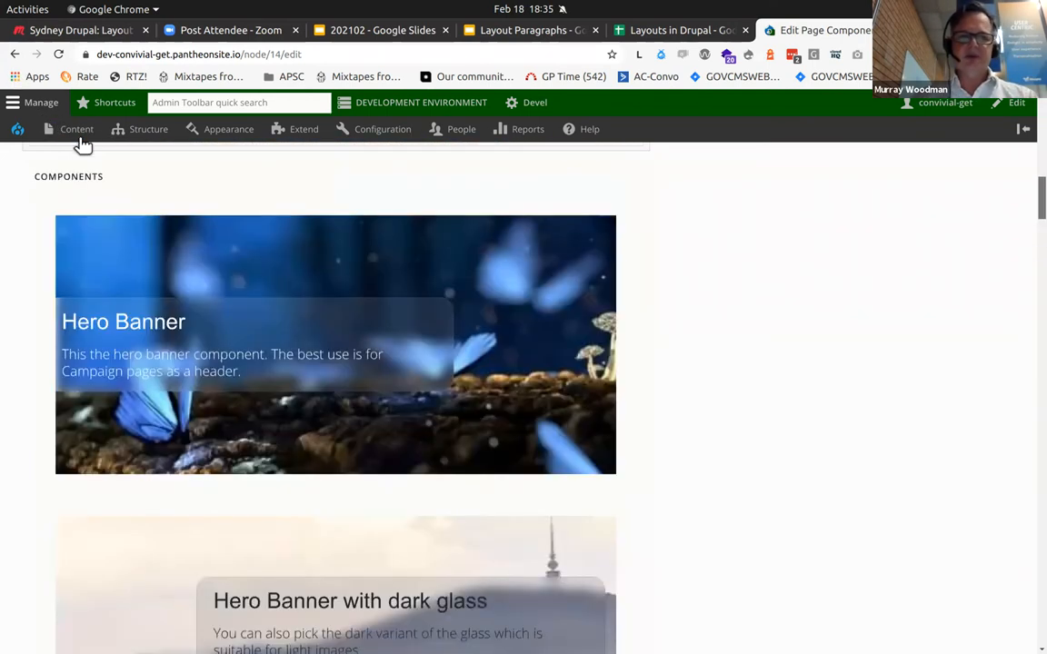
- Create a new basic page titled 'Murray 3' with summary 'Murray 3'
{"action": "left_click", "coordinate": [190, 236]}
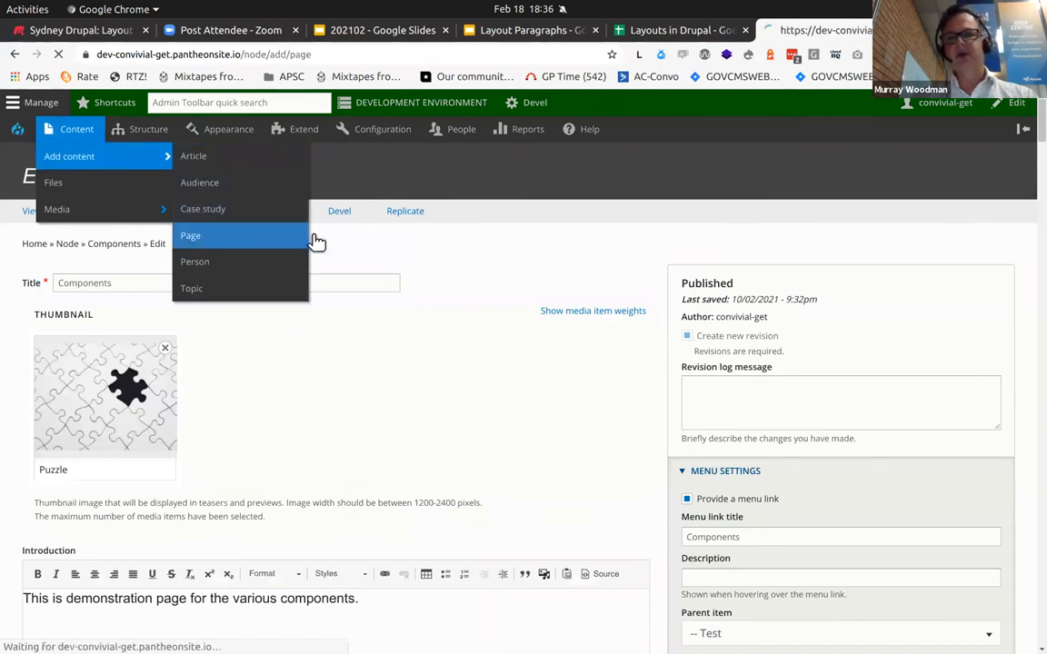
{"action": "left_click", "coordinate": [190, 235]}
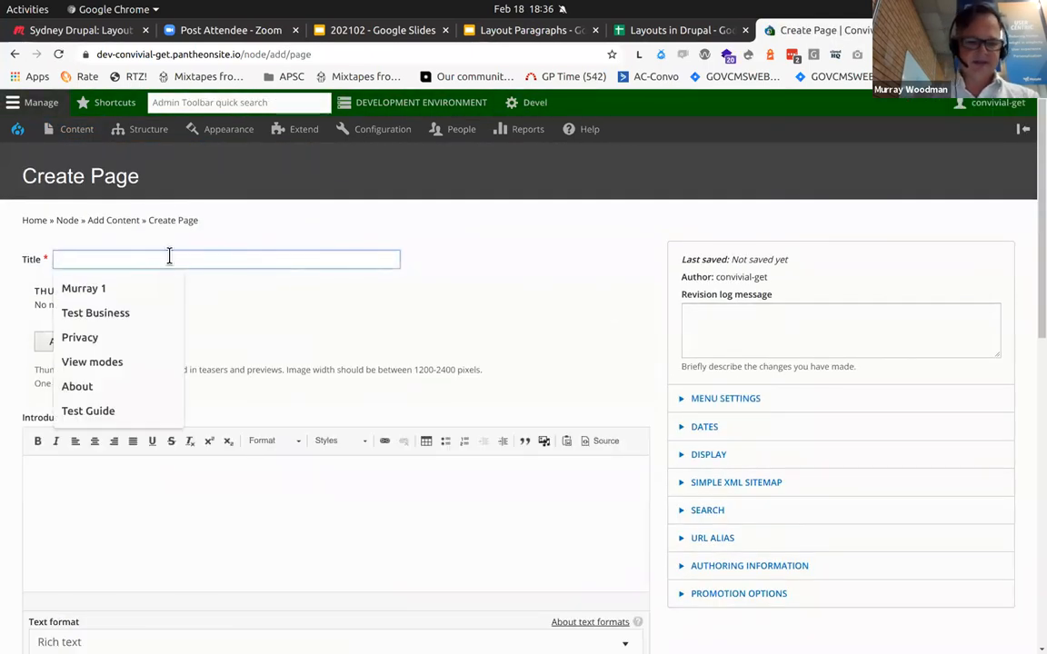
{"action": "type", "text": "Murray 3"}
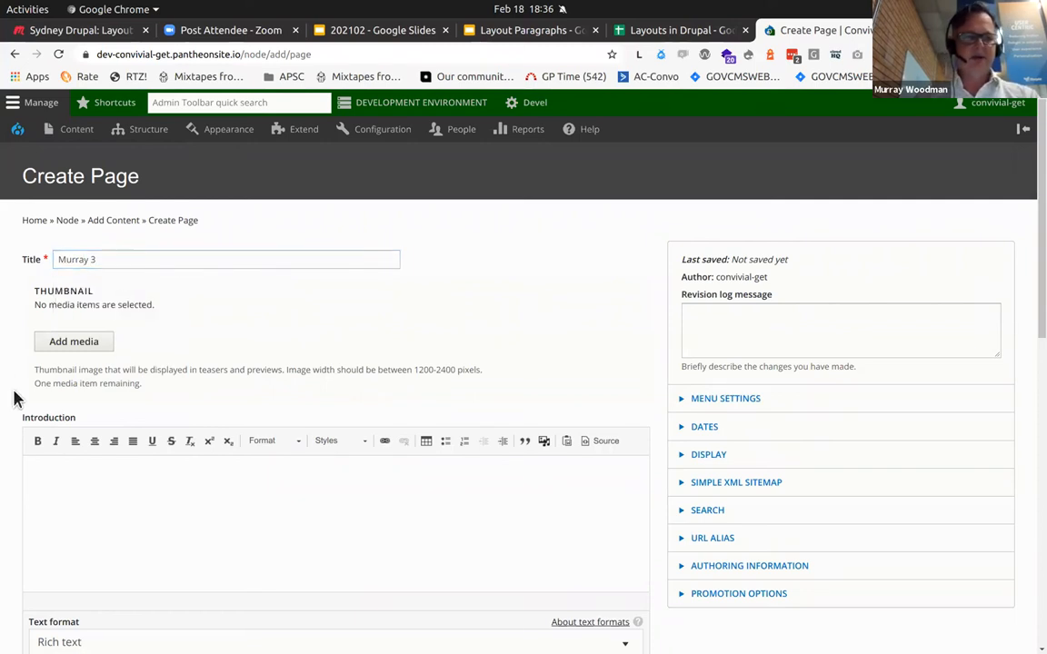
{"action": "scroll", "scroll_direction": "down", "scroll_amount": 3}
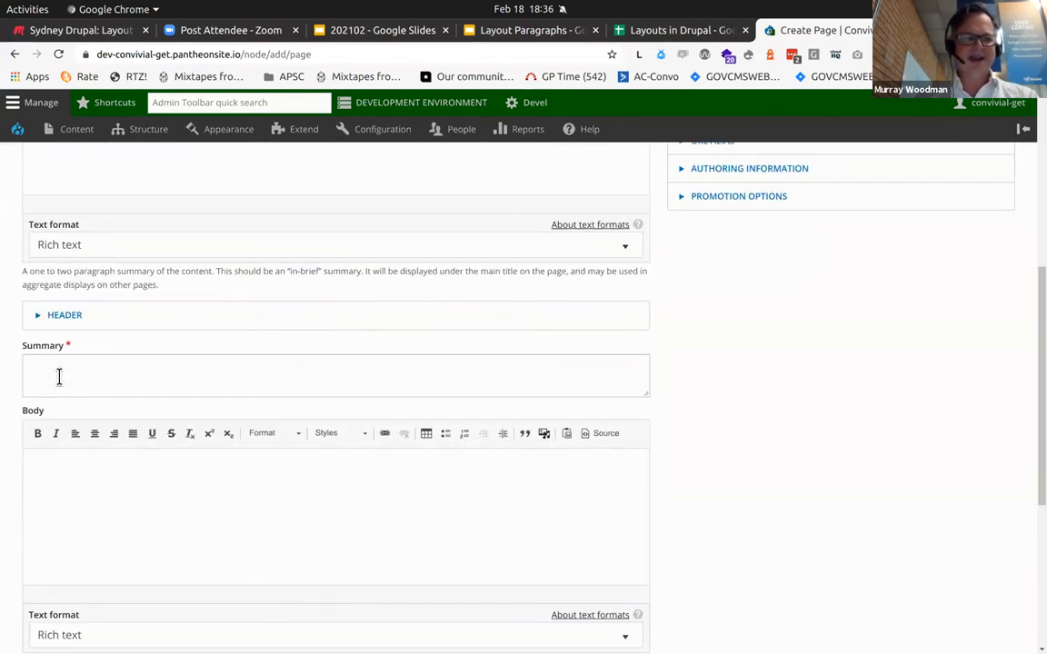
{"action": "type", "text": "Murray"}
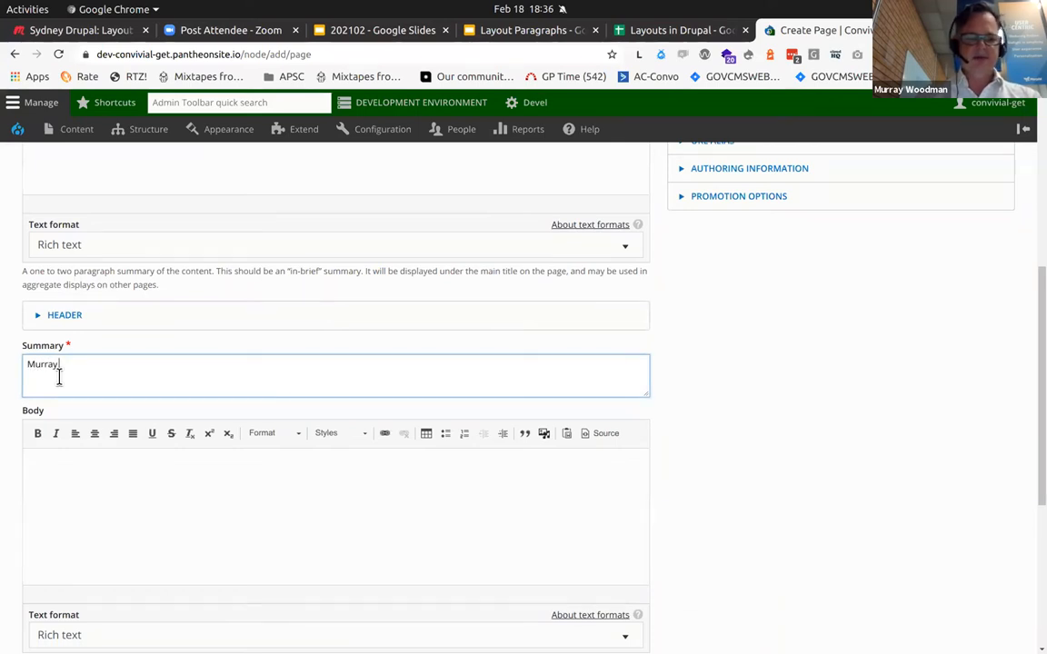
{"action": "type", "text": "3"}
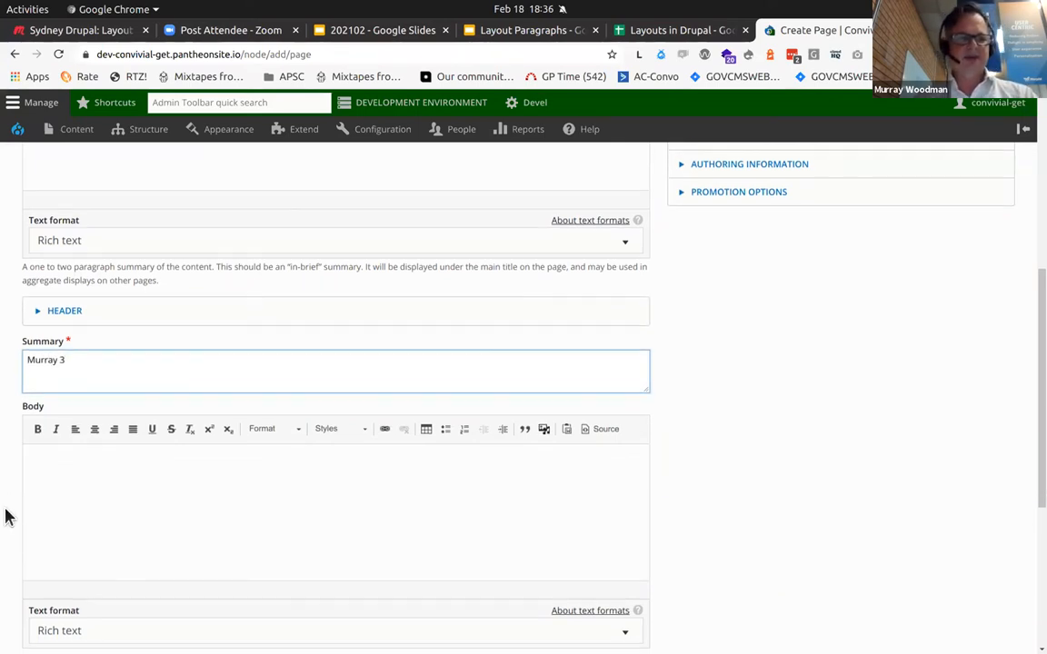
{"action": "scroll", "scroll_direction": "down", "scroll_amount": 3}
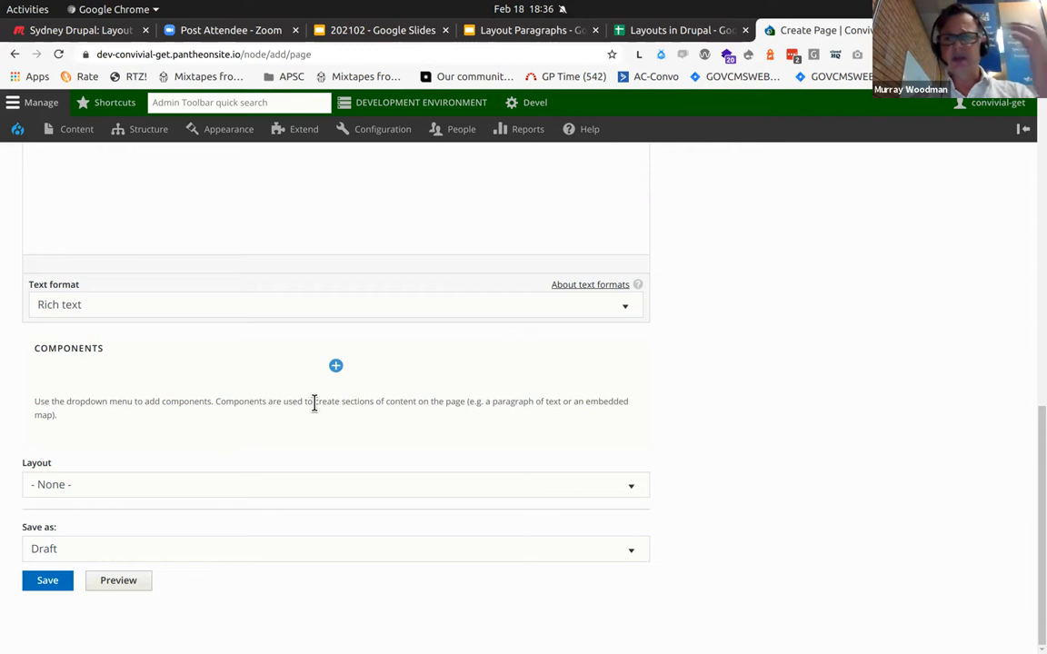
- Open the component picker and browse Layout, Accordion, Content Tabs and other types
{"action": "left_click", "coordinate": [335, 365]}
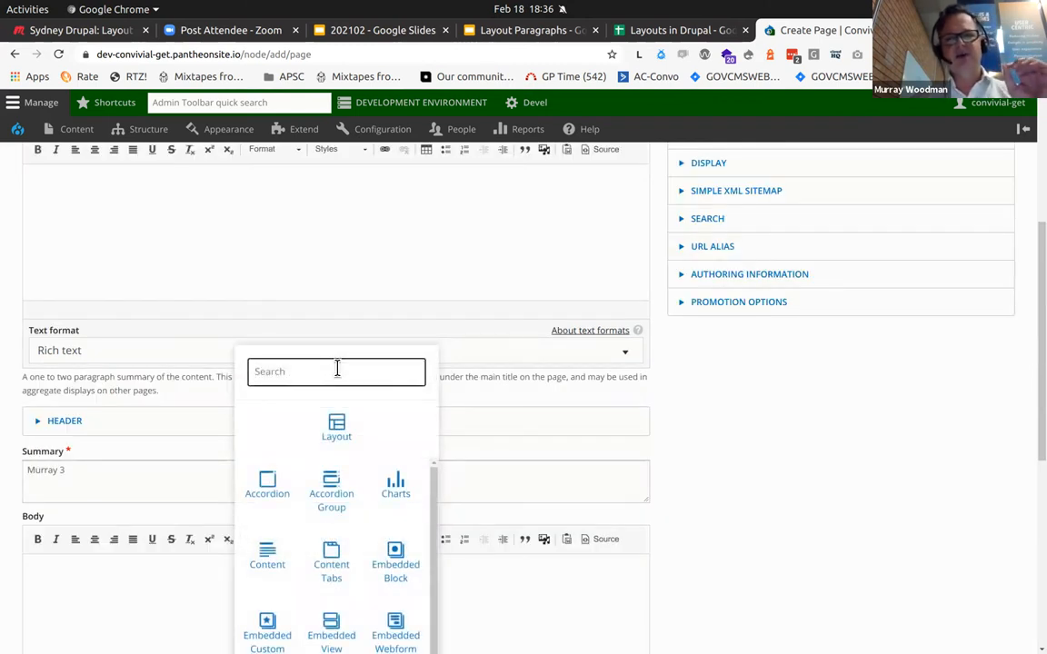
{"action": "scroll", "scroll_direction": "down", "scroll_amount": 3}
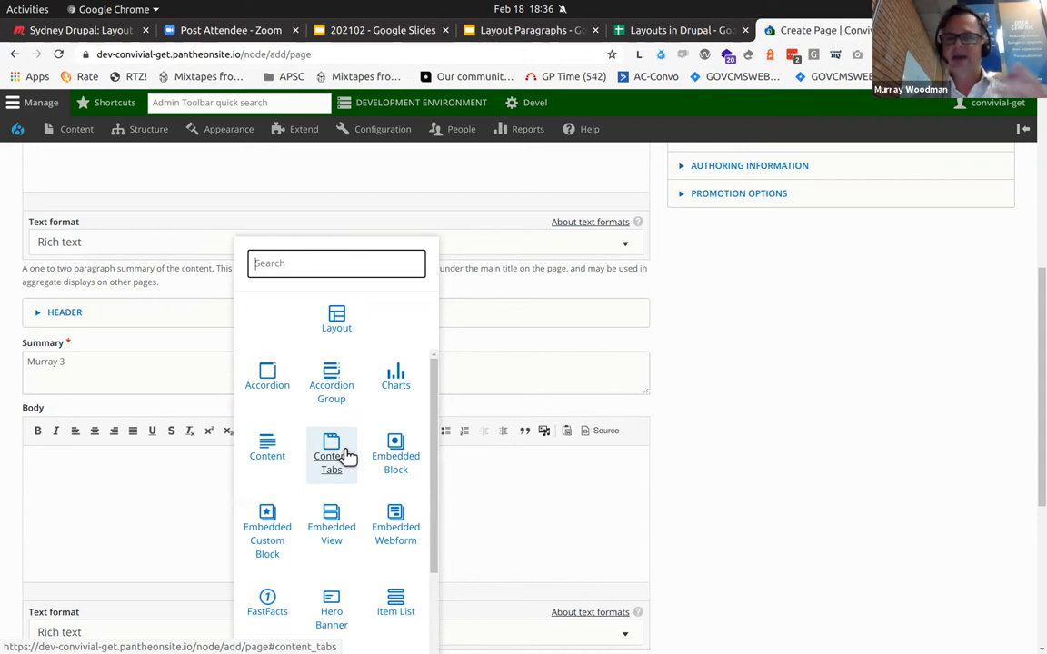
{"action": "scroll", "scroll_direction": "down", "scroll_amount": 3}
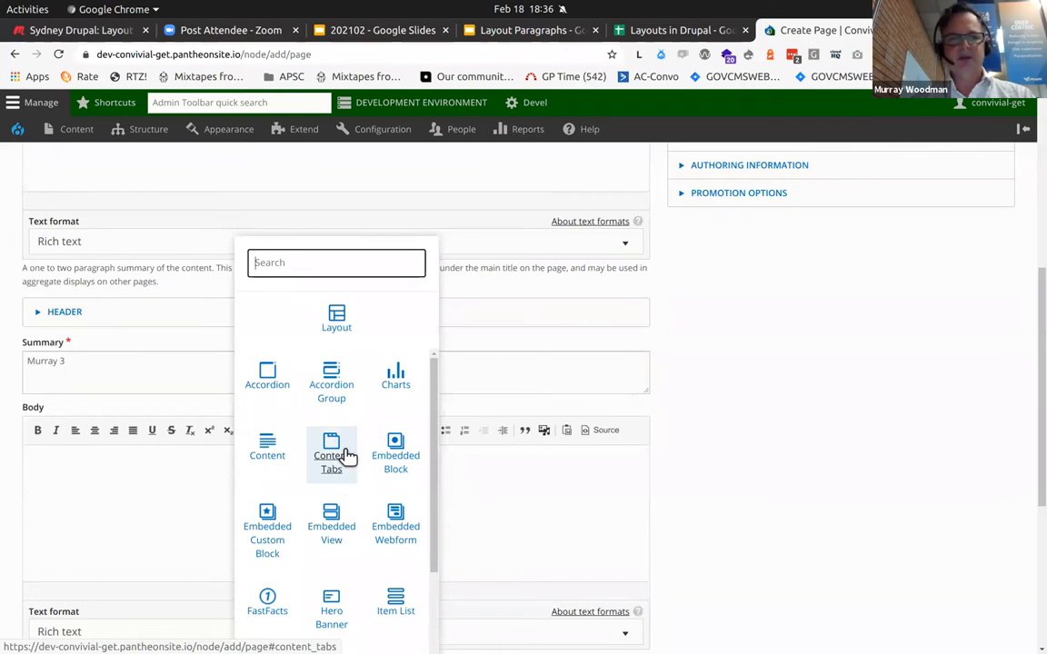
{"action": "mouse_move", "coordinate": [336, 318]}
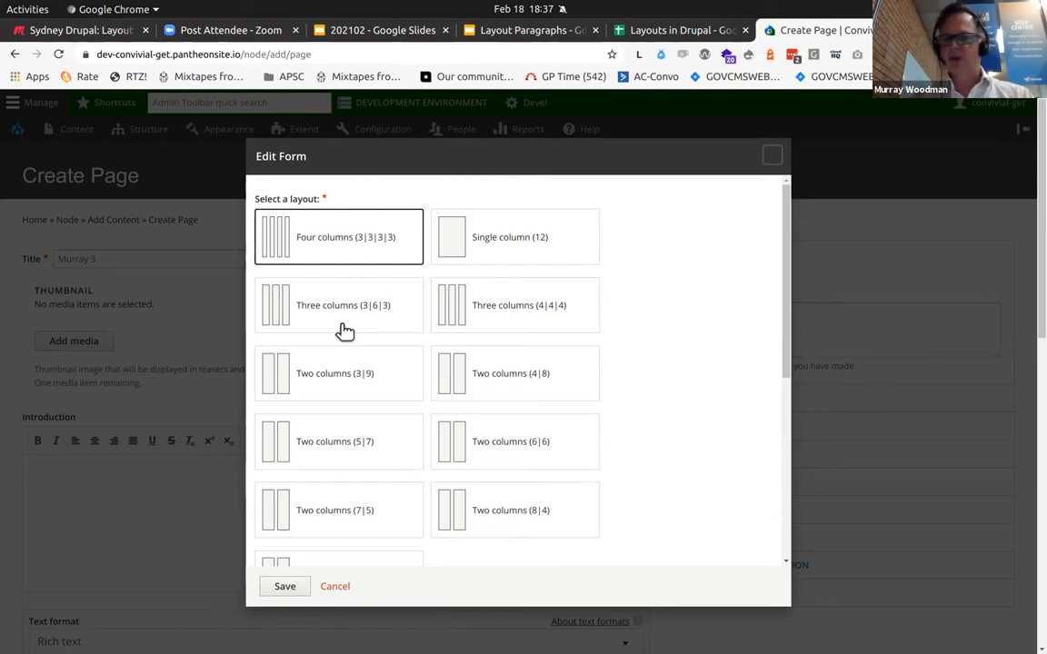
- Choose the 'Two columns (6|6)' layout and review the heading, palette and style options
{"action": "scroll", "scroll_direction": "down", "scroll_amount": 3}
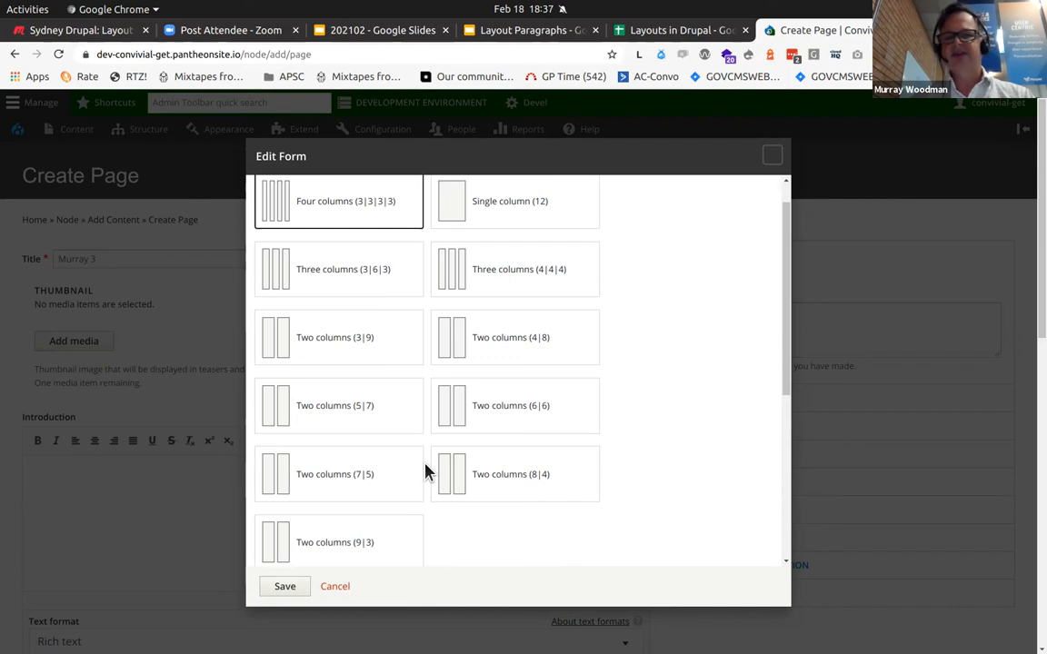
{"action": "scroll", "scroll_direction": "down", "scroll_amount": 3}
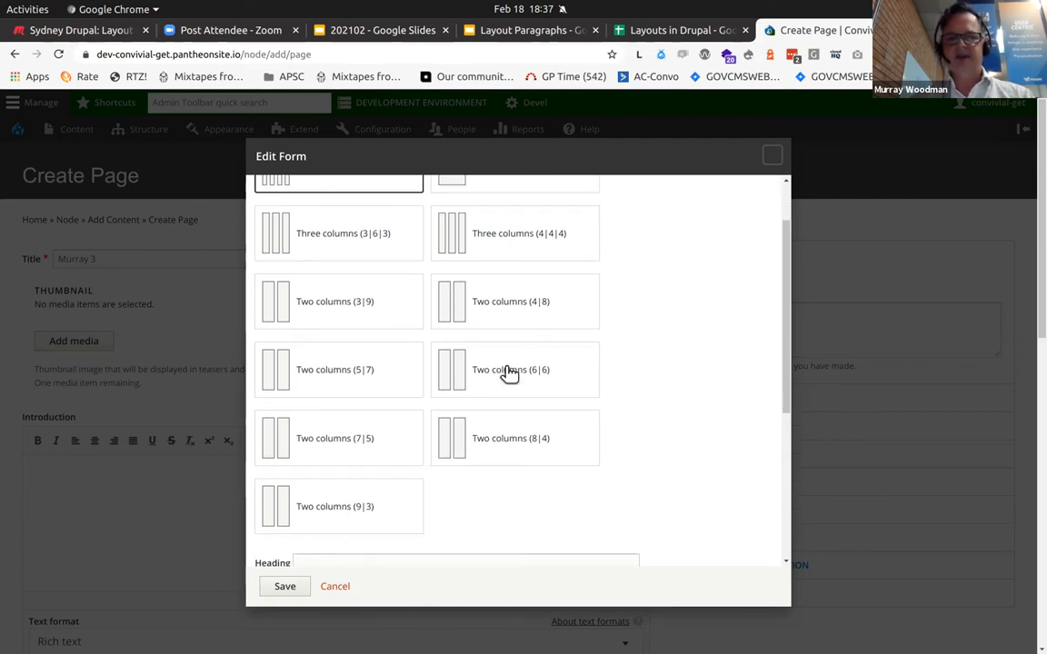
{"action": "left_click", "coordinate": [514, 369]}
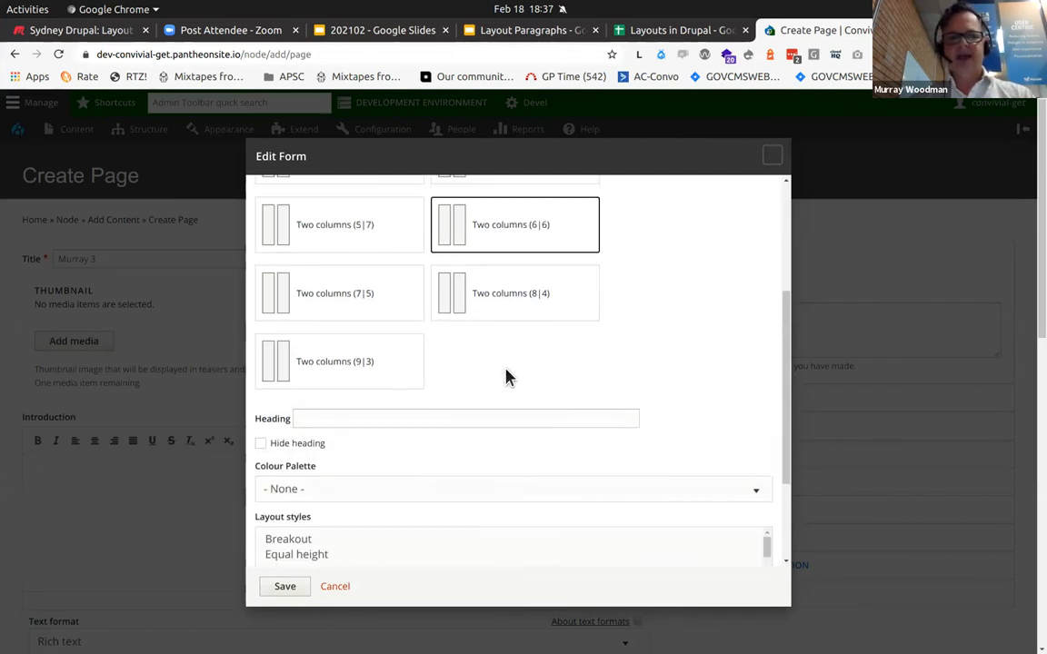
{"action": "scroll", "scroll_direction": "down", "scroll_amount": 3}
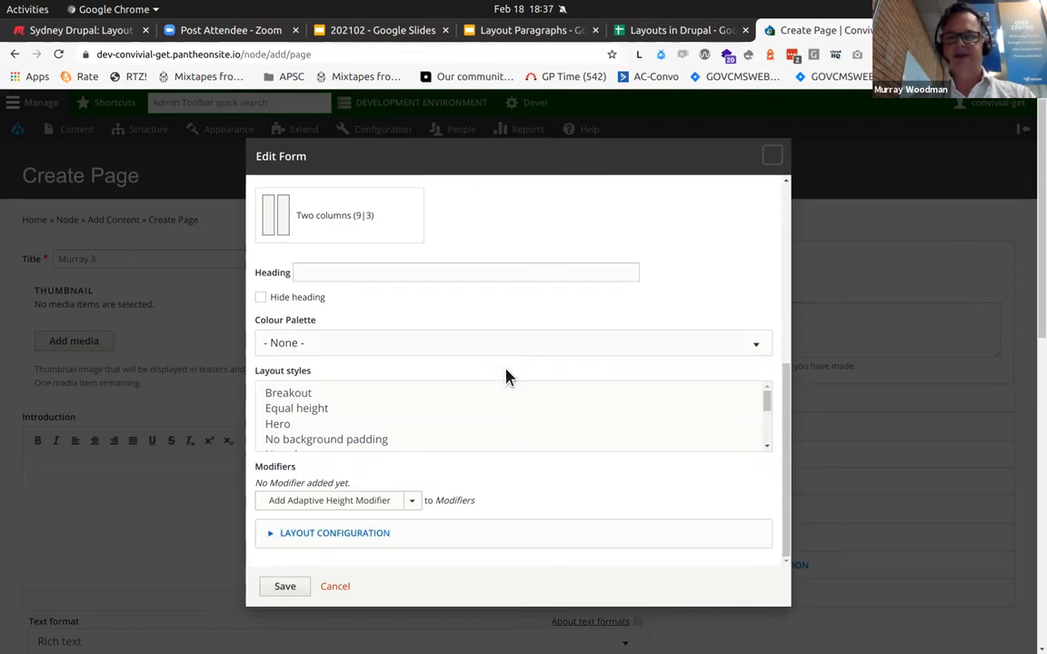
{"action": "mouse_move", "coordinate": [255, 586]}
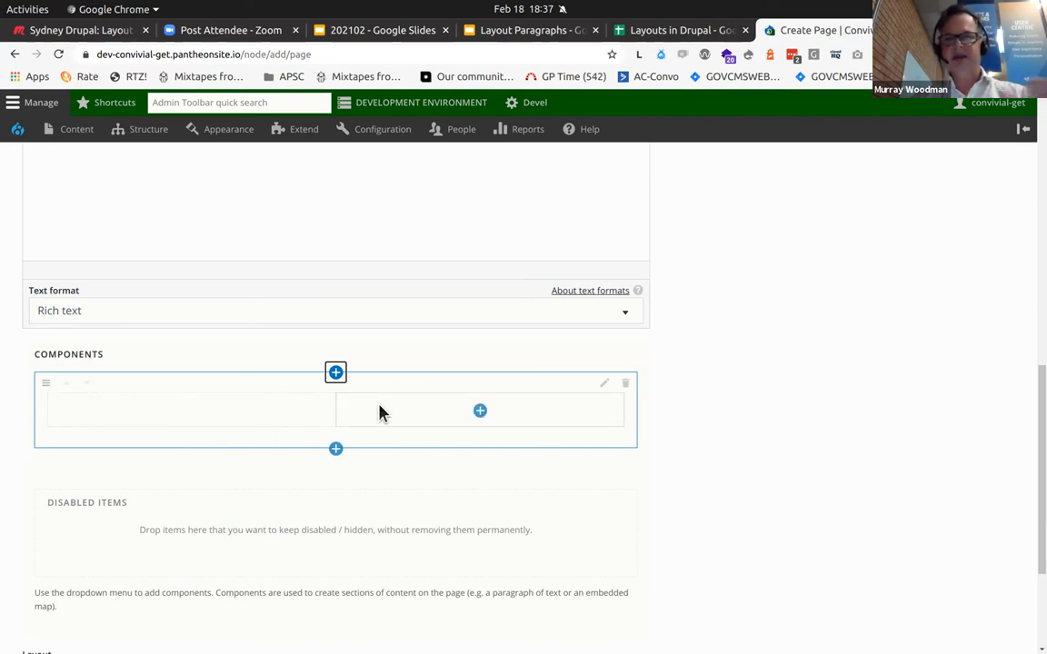
{"action": "mouse_move", "coordinate": [293, 418]}
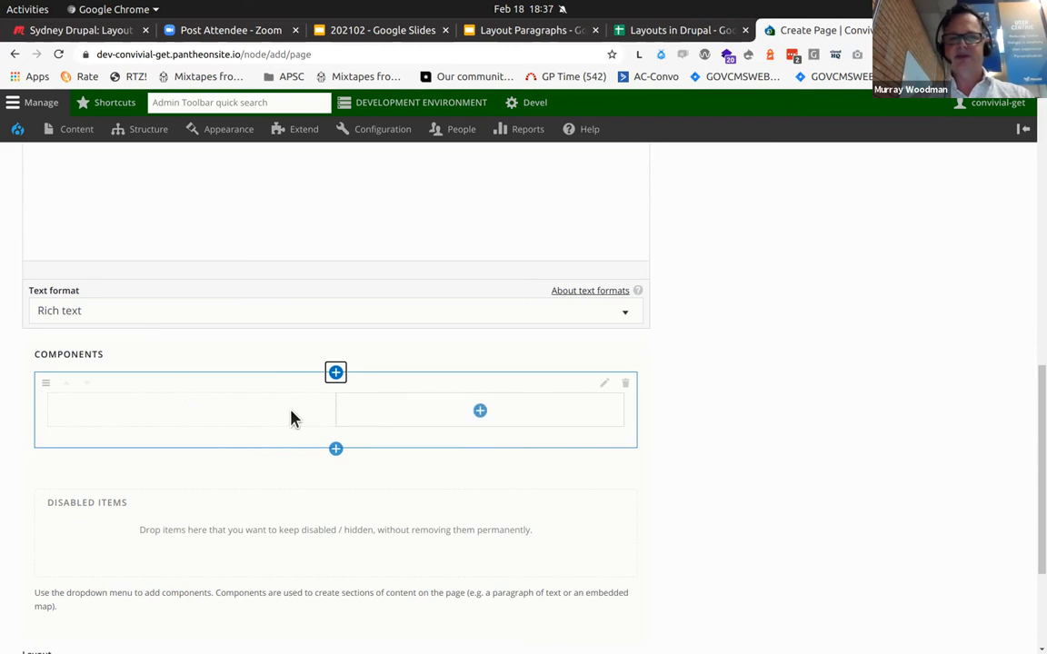
{"action": "mouse_move", "coordinate": [318, 410]}
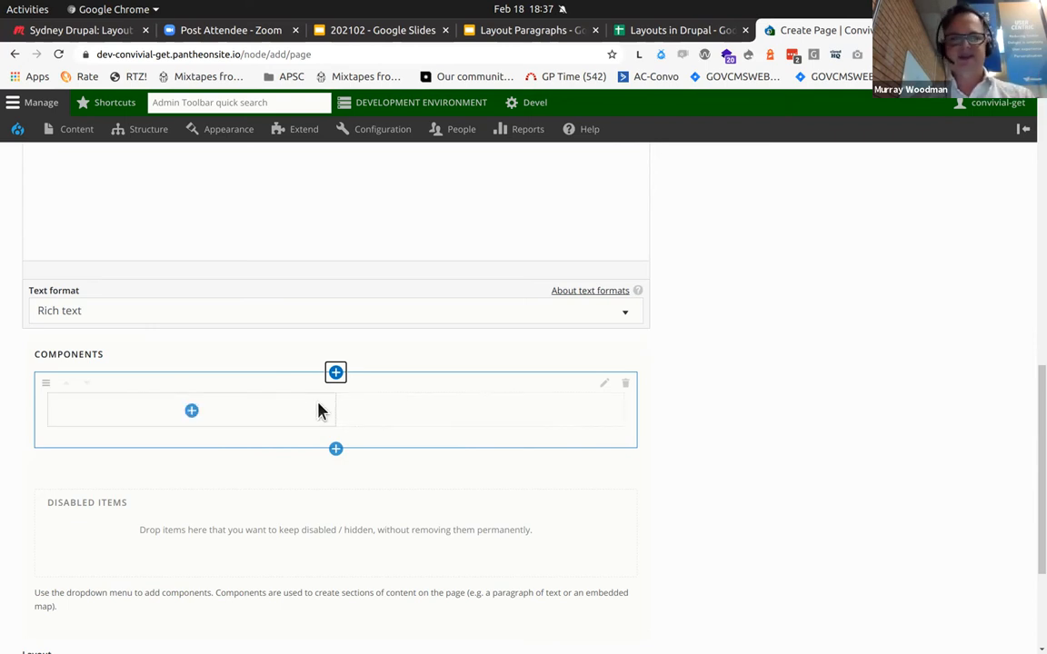
{"action": "mouse_move", "coordinate": [191, 411]}
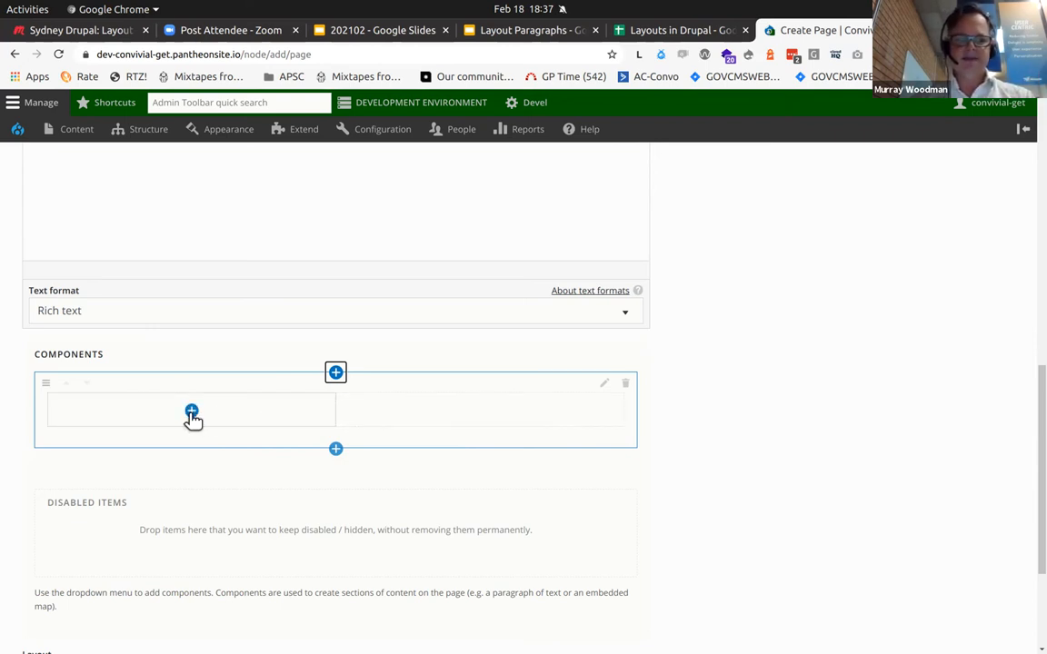
- Add a Content component with title, heading and body 'Left' to the left column
{"action": "left_click", "coordinate": [191, 412]}
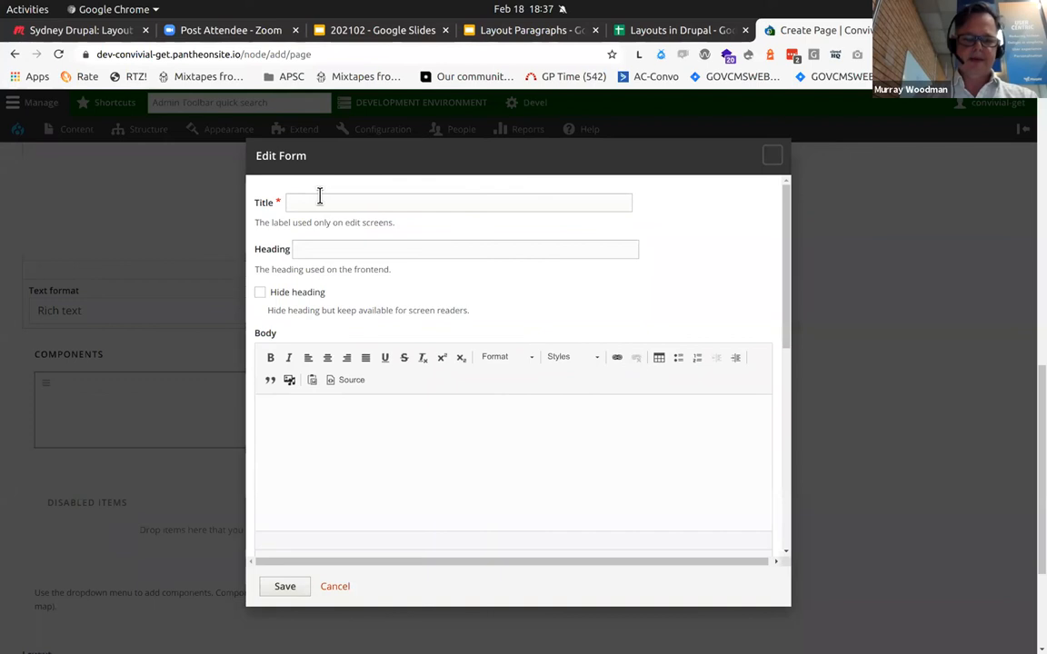
{"action": "type", "text": "Left"}
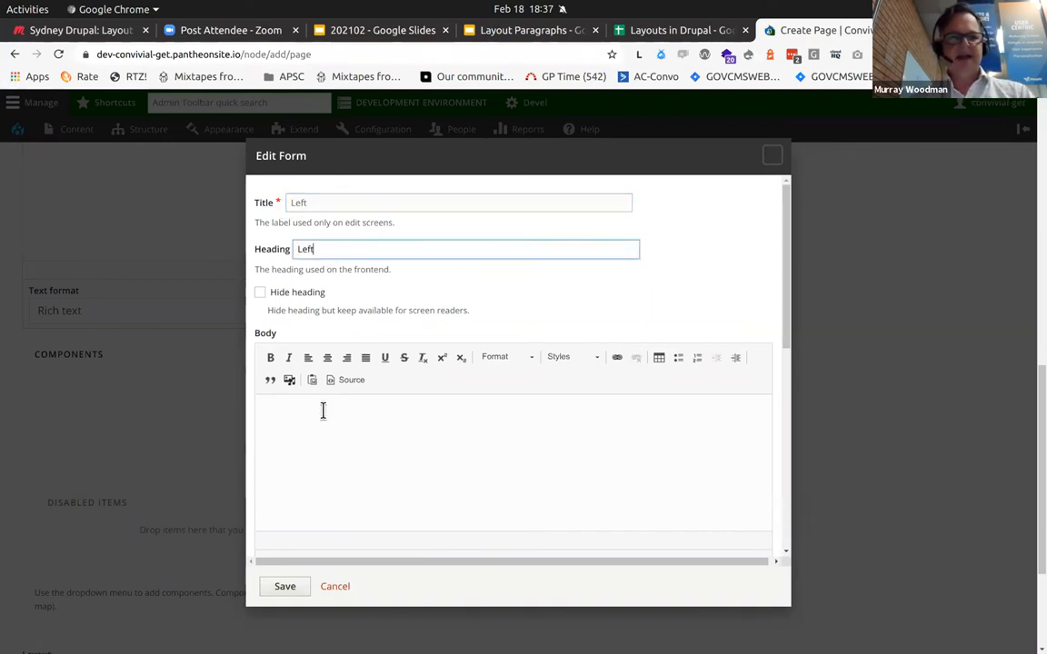
{"action": "scroll", "scroll_direction": "down", "scroll_amount": 3}
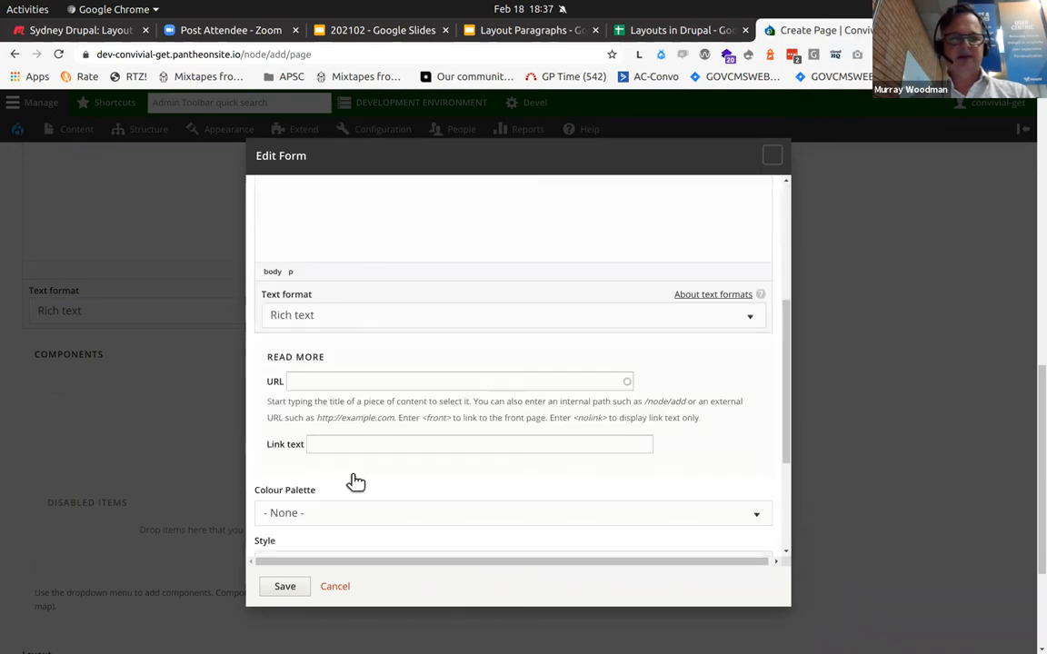
{"action": "scroll", "scroll_direction": "down", "scroll_amount": 3}
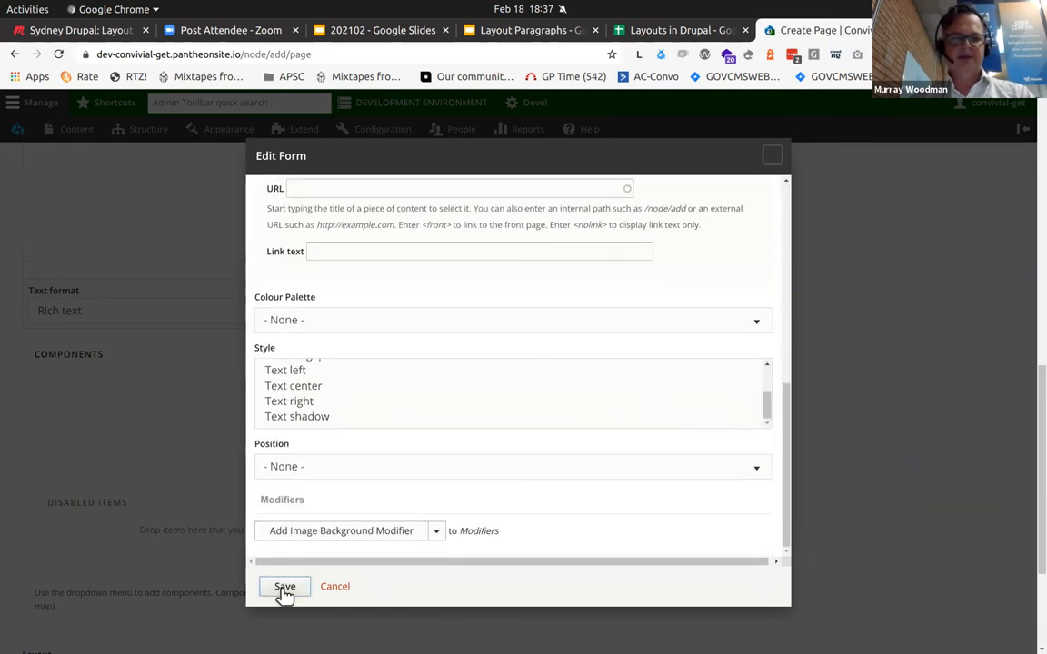
{"action": "left_click", "coordinate": [284, 586]}
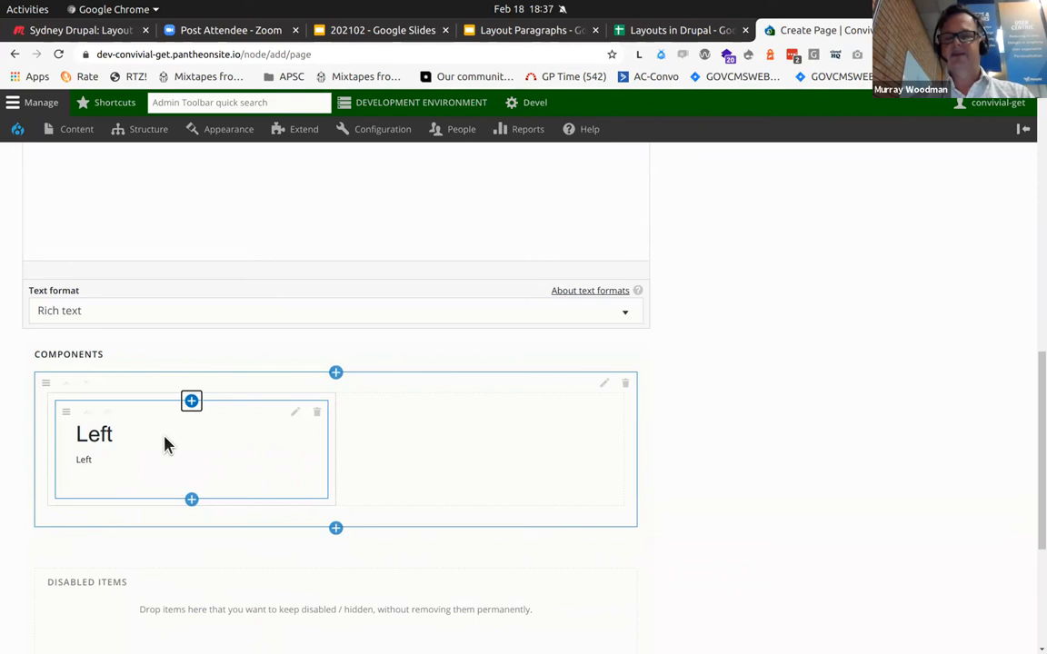
{"action": "mouse_move", "coordinate": [406, 441]}
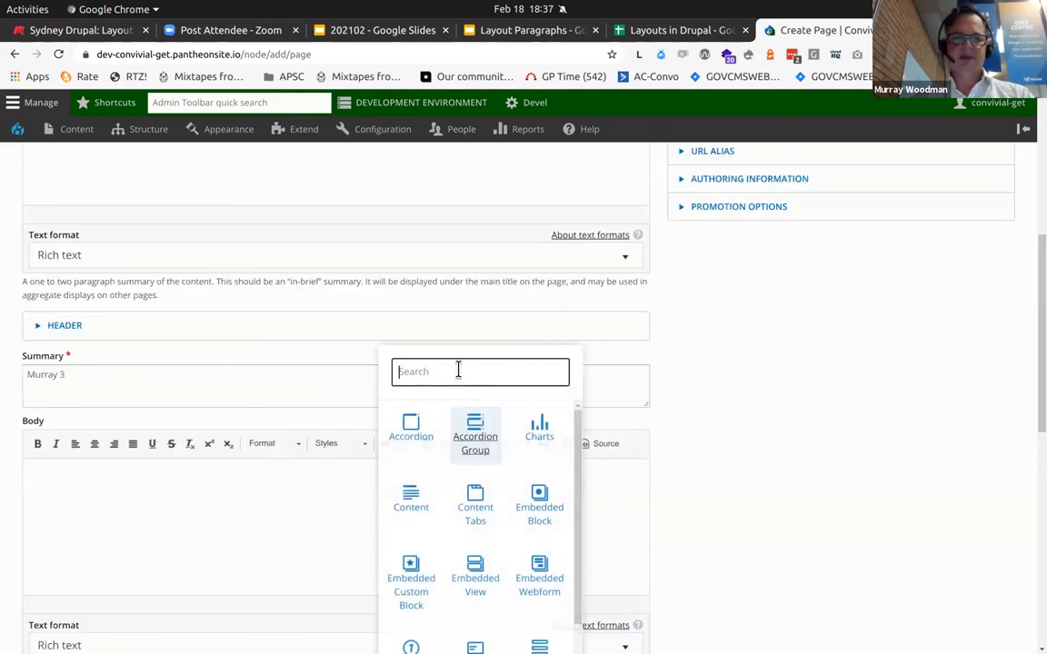
{"action": "mouse_move", "coordinate": [539, 559]}
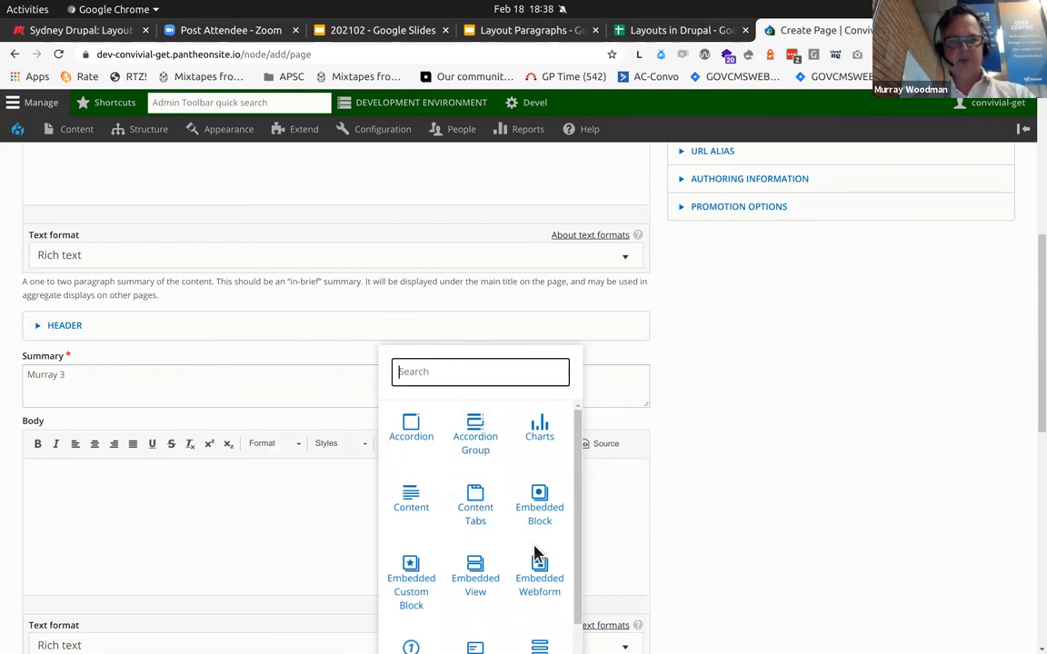
- Title the node-list 'Right', reference Test Article and Test Person as Basic cards in Halves
{"action": "scroll", "scroll_direction": "down", "scroll_amount": 3}
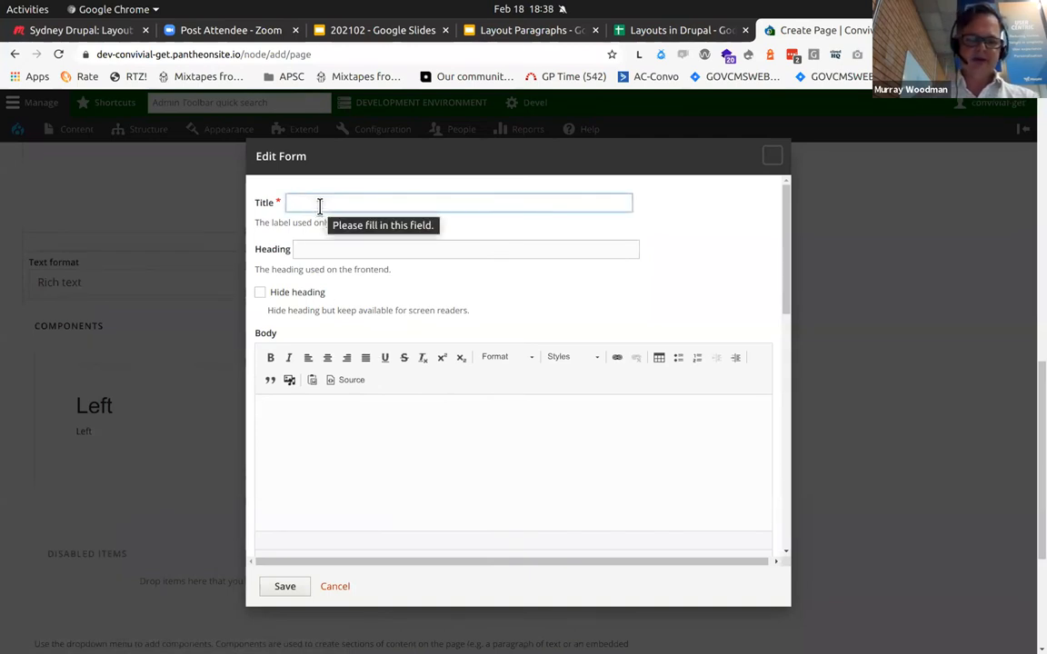
{"action": "type", "text": "Right"}
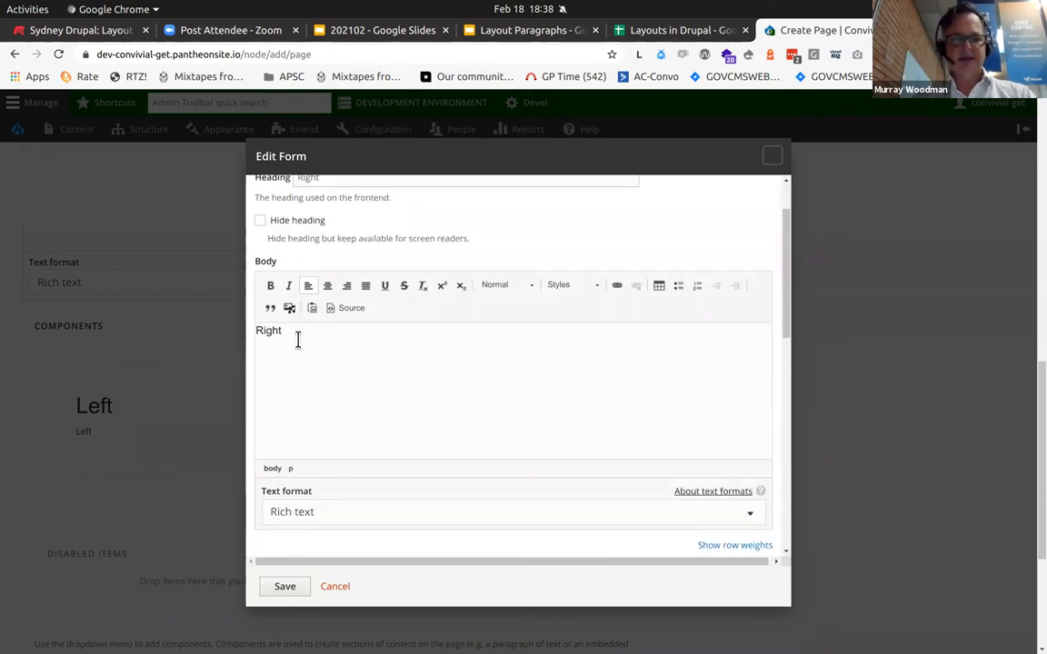
{"action": "scroll", "scroll_direction": "down", "scroll_amount": 3}
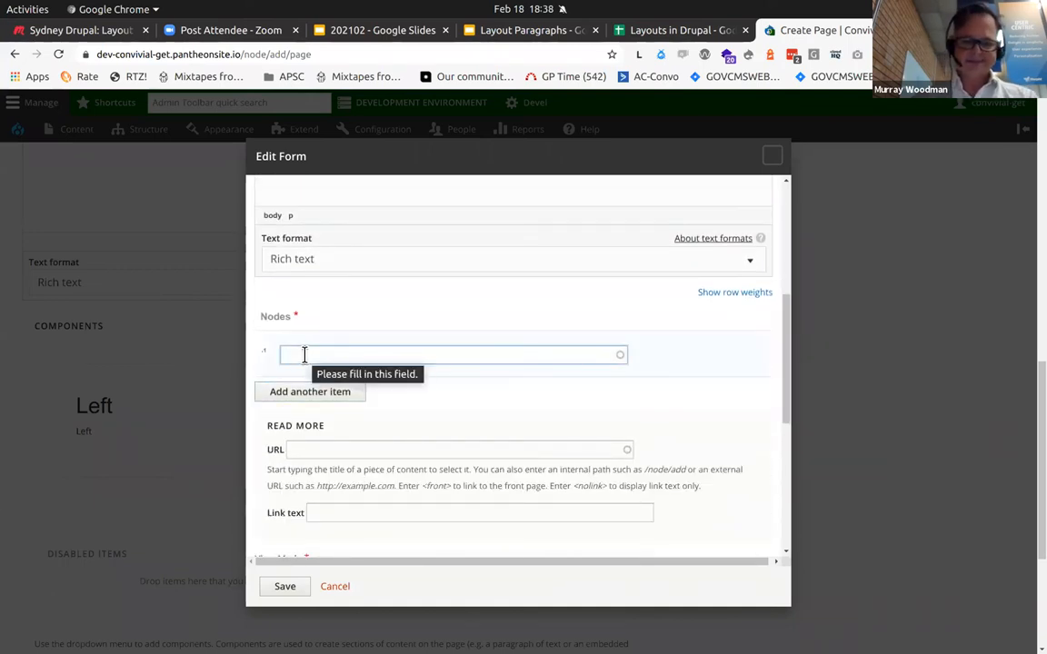
{"action": "type", "text": "test"}
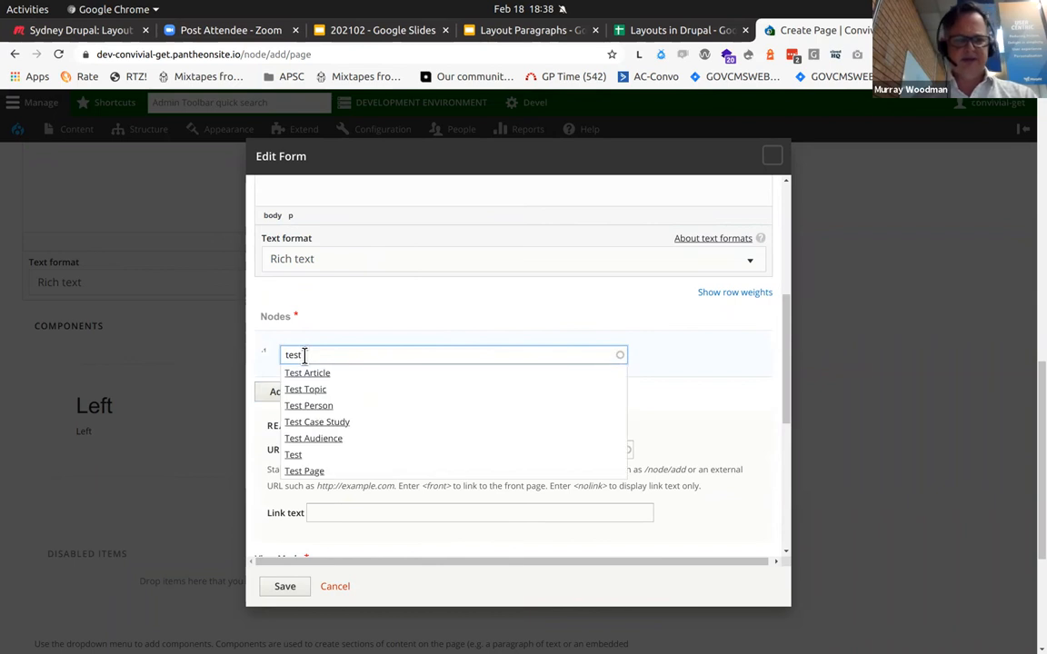
{"action": "left_click", "coordinate": [307, 373]}
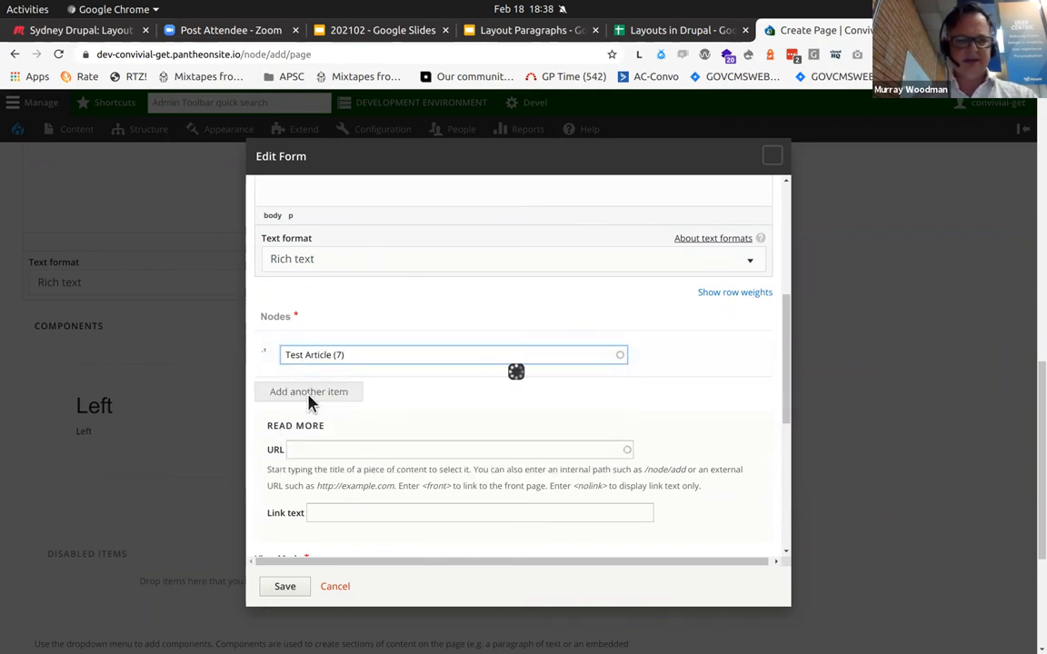
{"action": "left_click", "coordinate": [309, 391]}
{"action": "type", "text": "Test Person (10"}
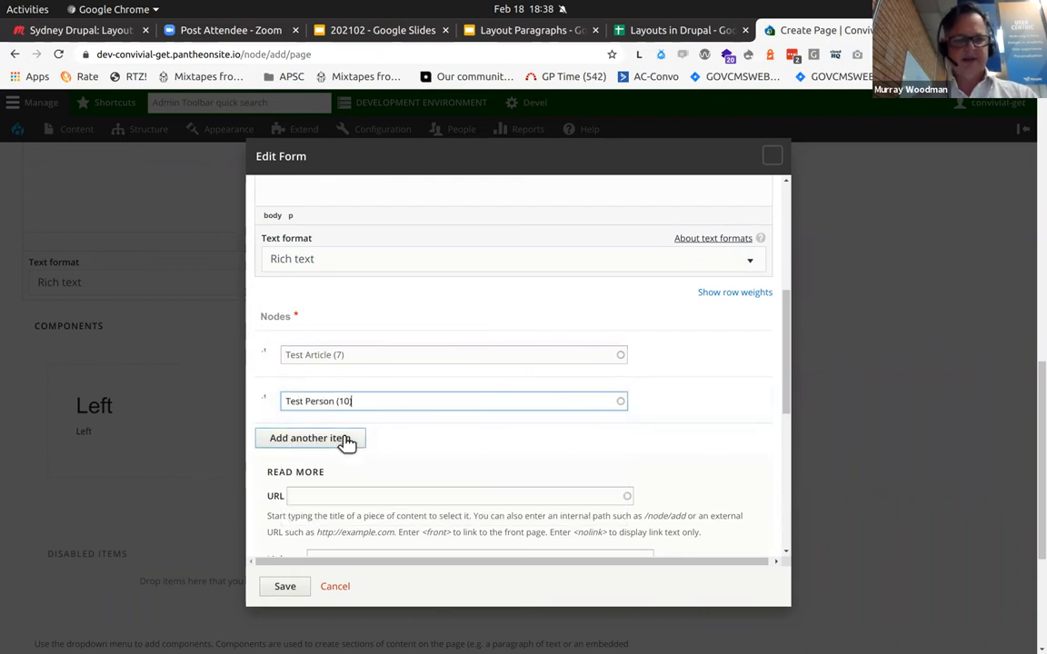
{"action": "left_click", "coordinate": [513, 375]}
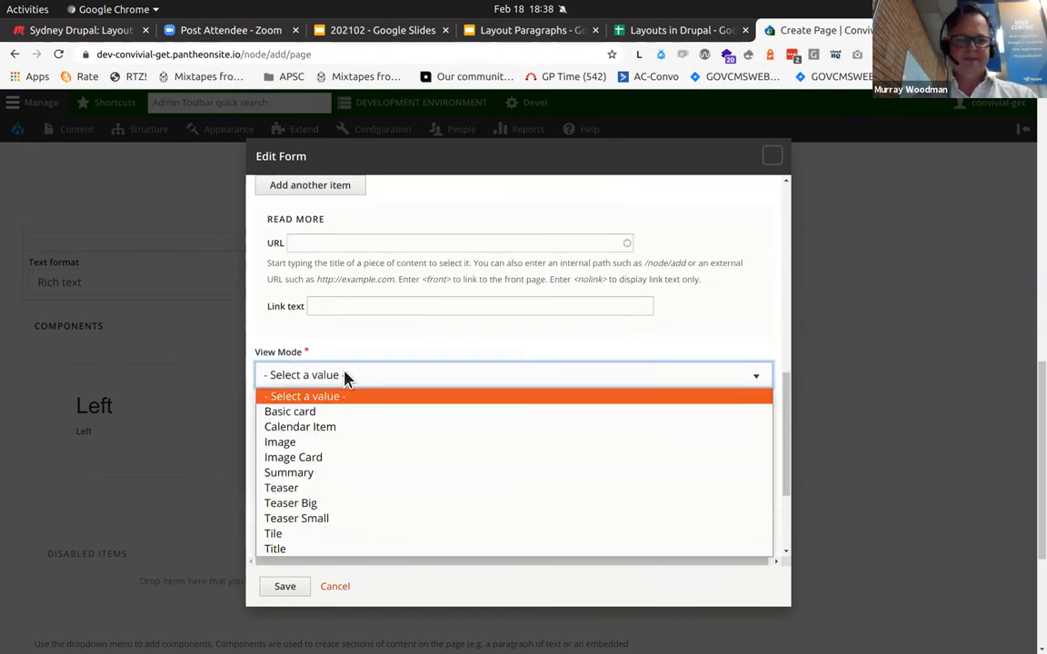
{"action": "left_click", "coordinate": [289, 410]}
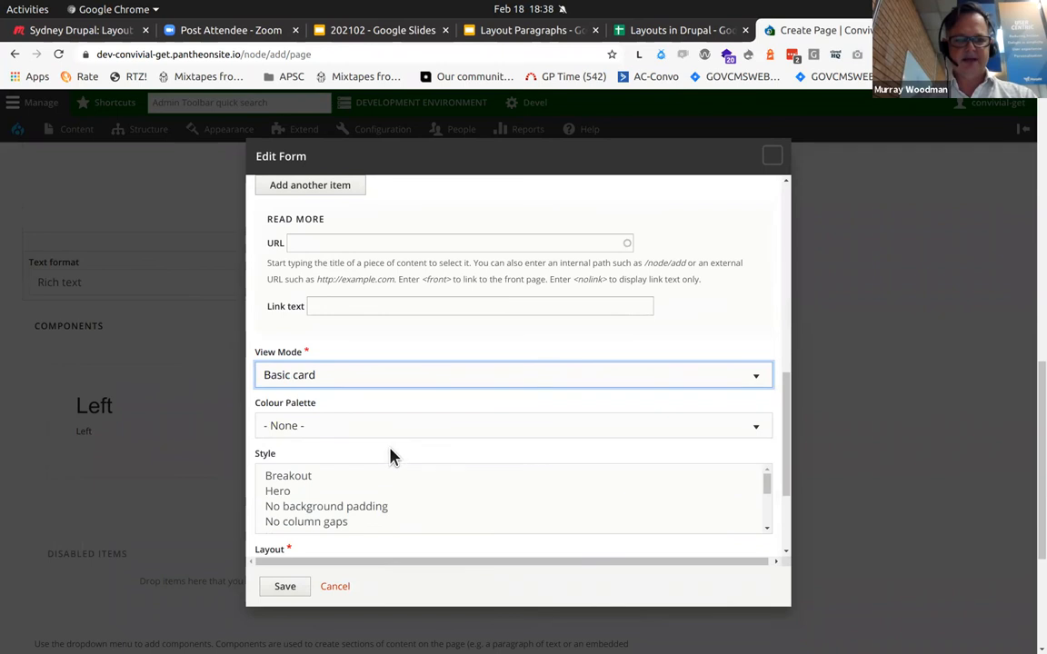
{"action": "left_click", "coordinate": [513, 416]}
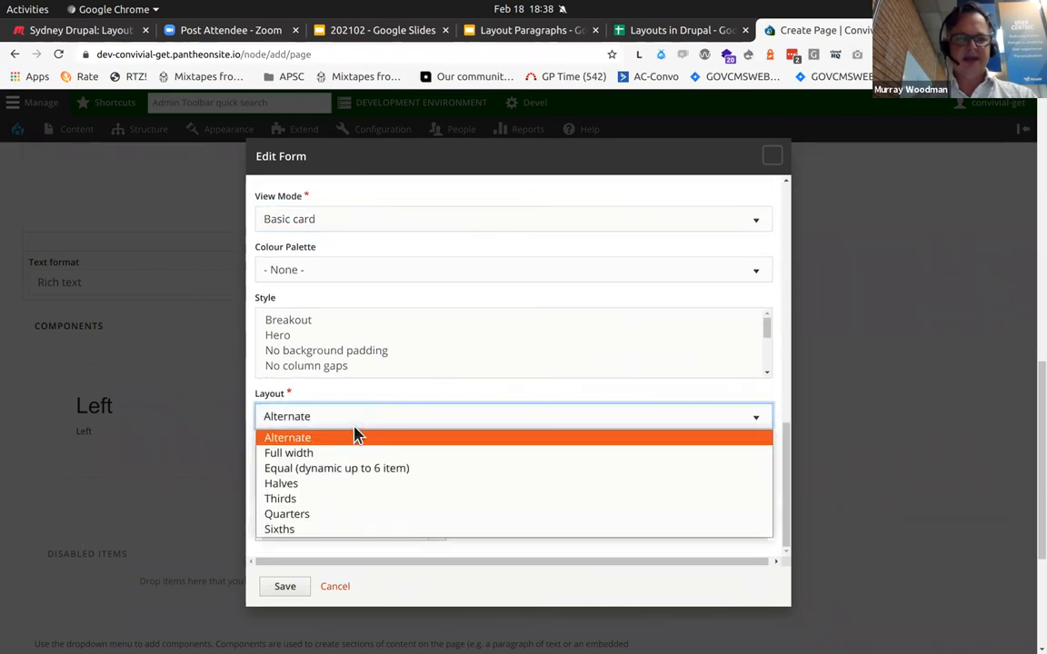
{"action": "left_click", "coordinate": [281, 482]}
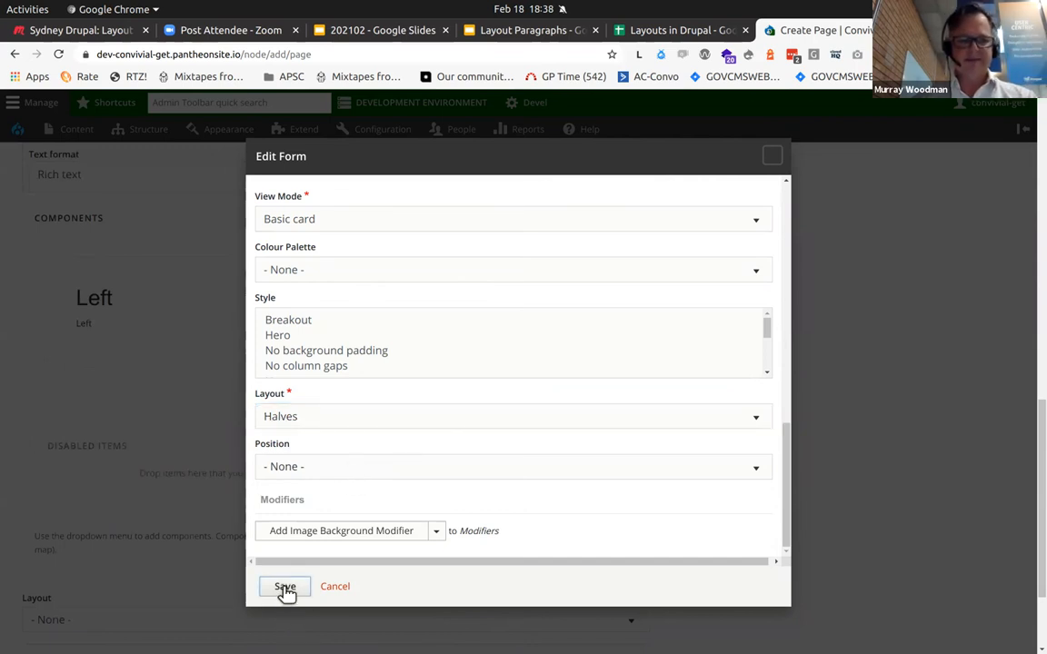
- Save the Right component and publish 'Murray 3' with the Page: Landing layout
{"action": "left_click", "coordinate": [284, 586]}
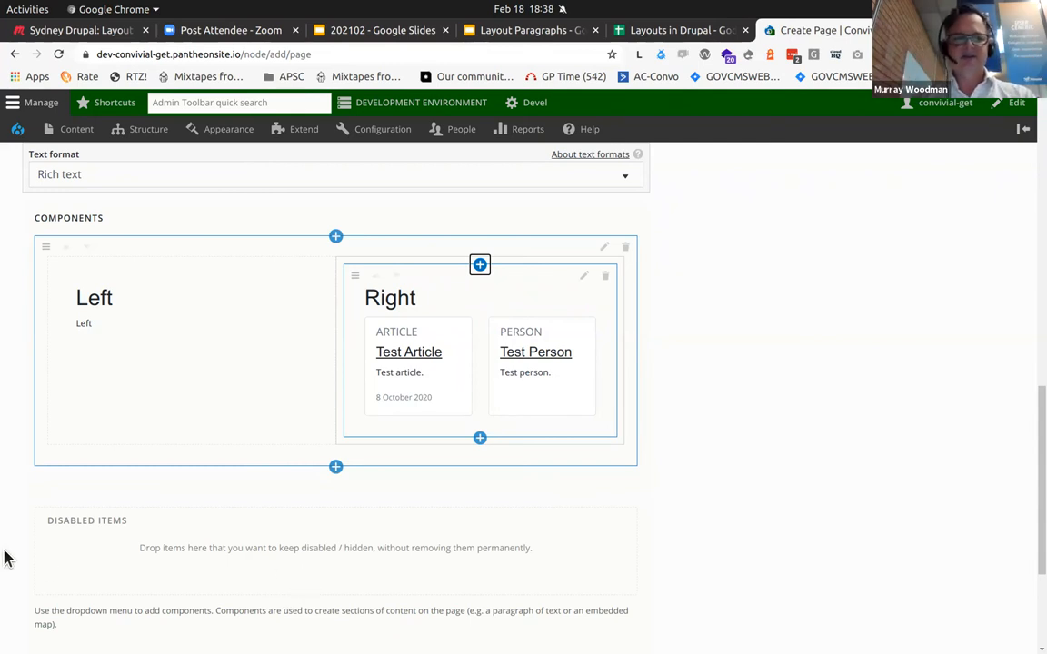
{"action": "left_click", "coordinate": [336, 484]}
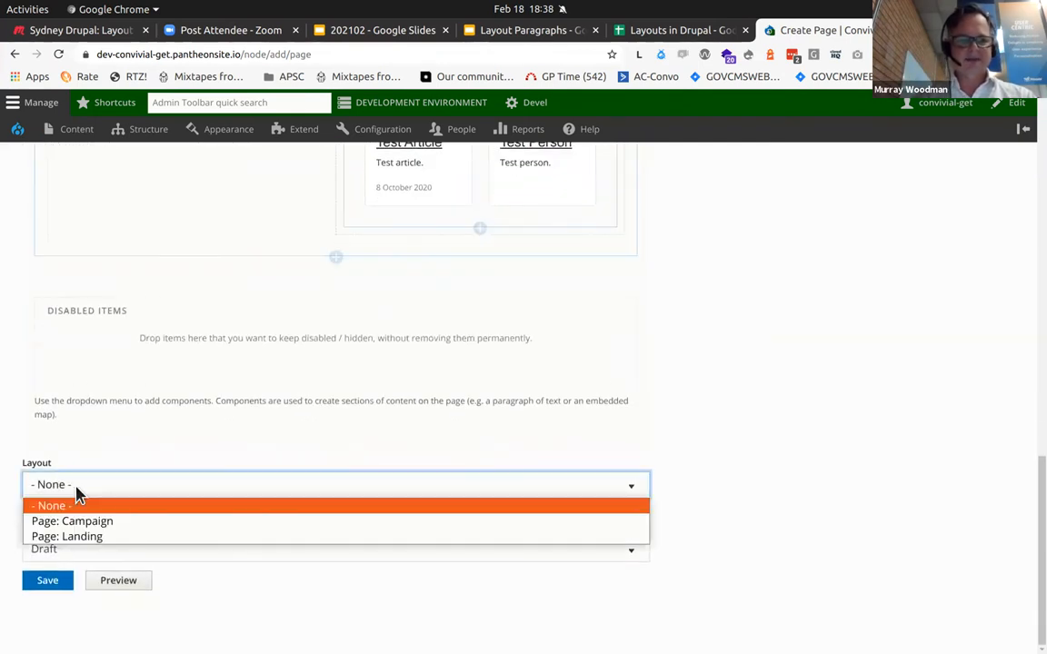
{"action": "mouse_move", "coordinate": [82, 536]}
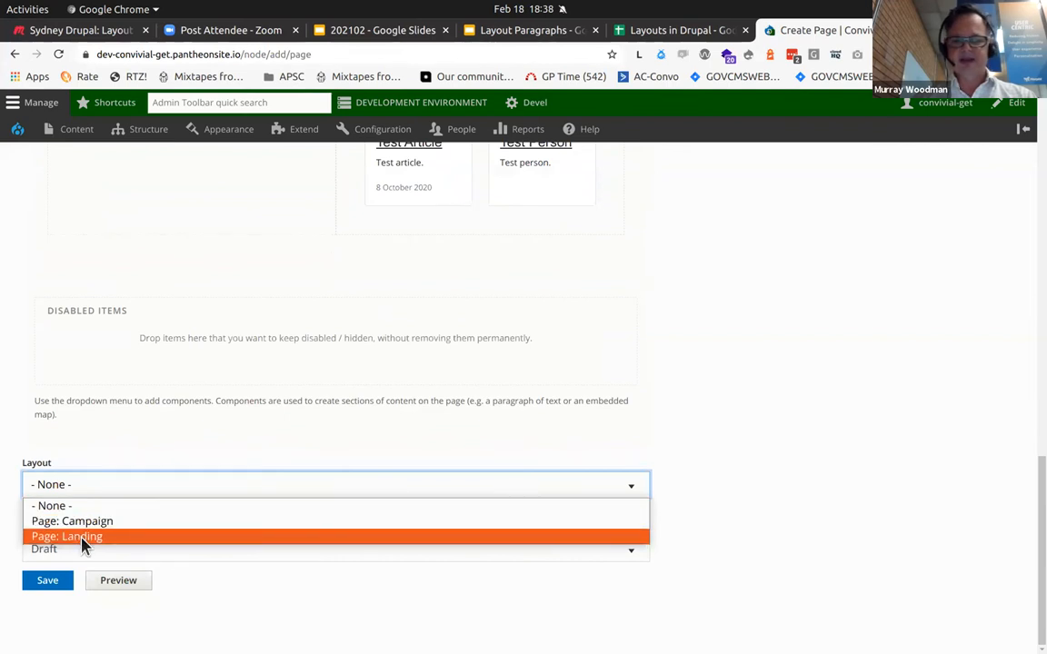
{"action": "left_click", "coordinate": [72, 536]}
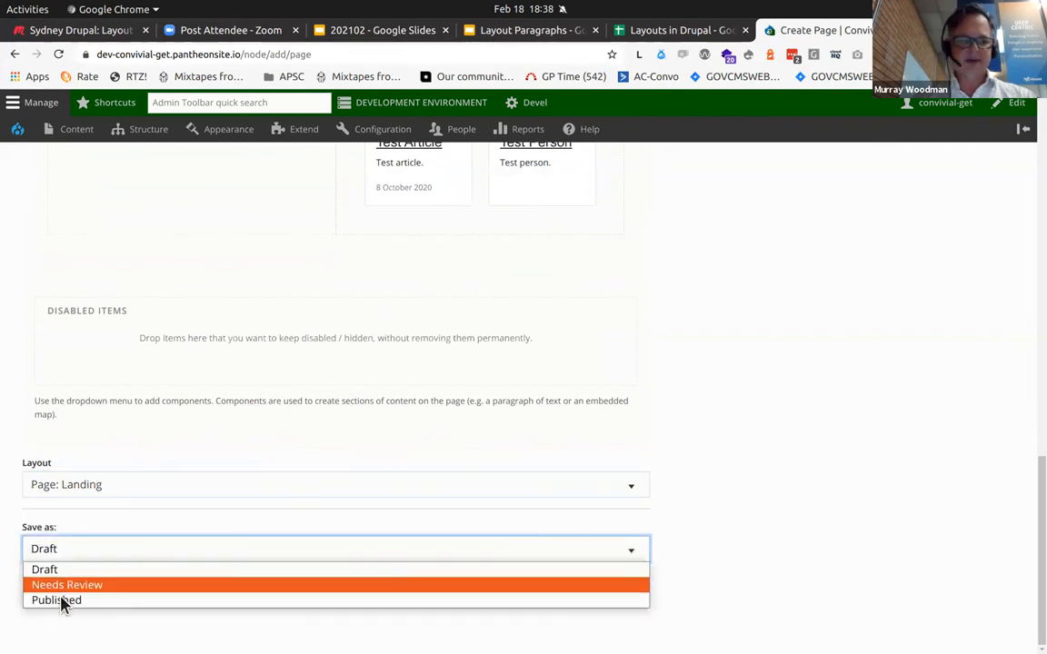
{"action": "left_click", "coordinate": [57, 600]}
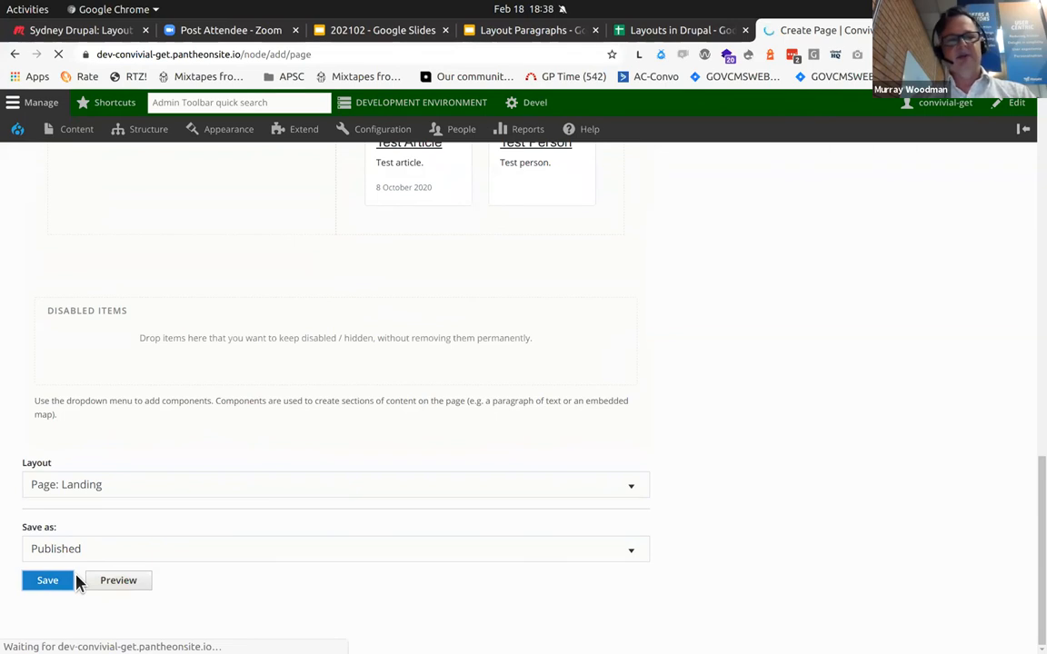
{"action": "left_click", "coordinate": [47, 581]}
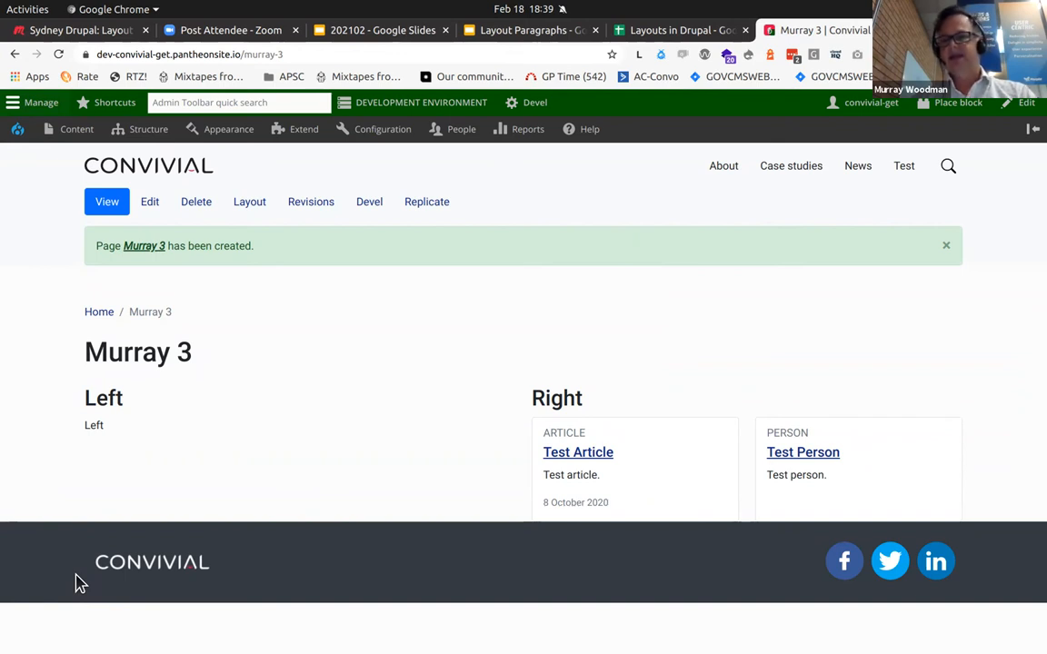
{"action": "mouse_move", "coordinate": [149, 201]}
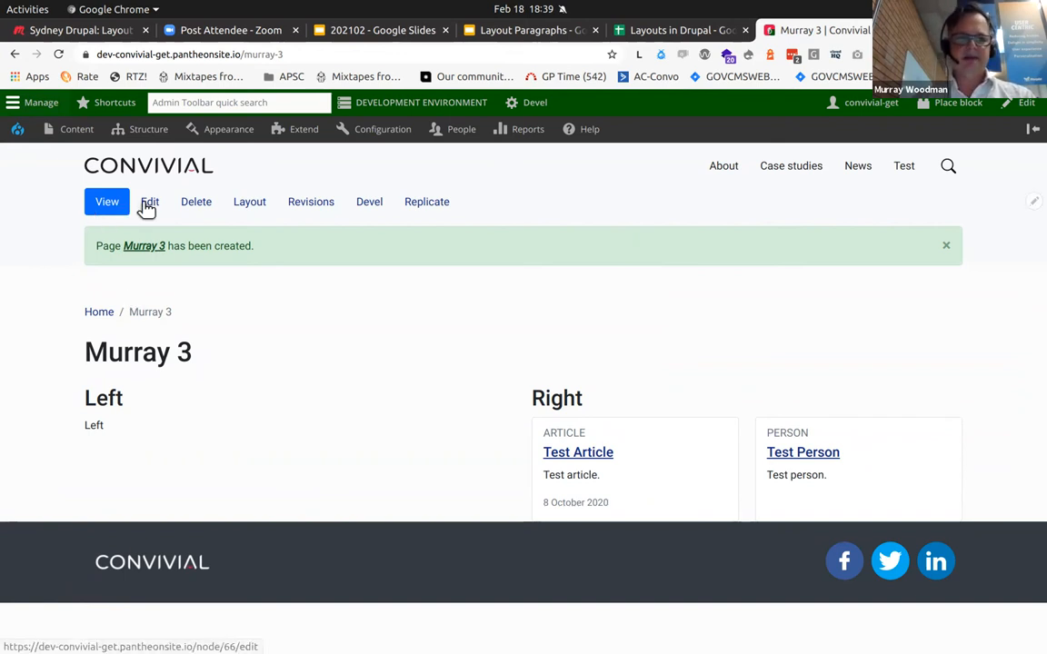
- Open the Murray 3 edit form and scroll down to its Left and Right components
{"action": "left_click", "coordinate": [148, 200]}
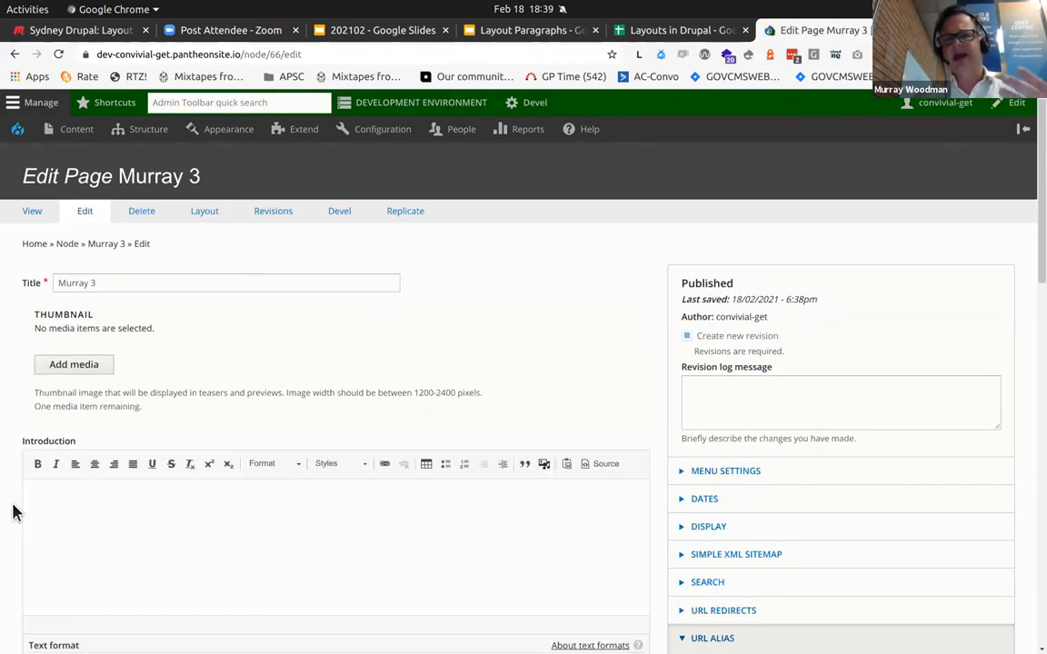
{"action": "scroll", "scroll_direction": "down", "scroll_amount": 3}
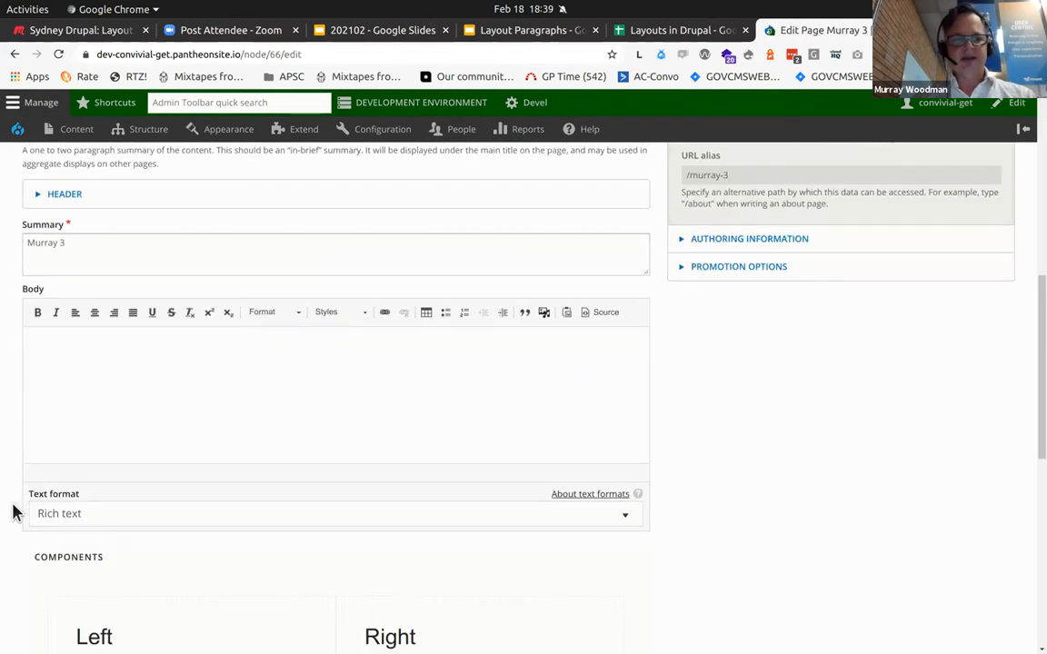
{"action": "scroll", "scroll_direction": "down", "scroll_amount": 3}
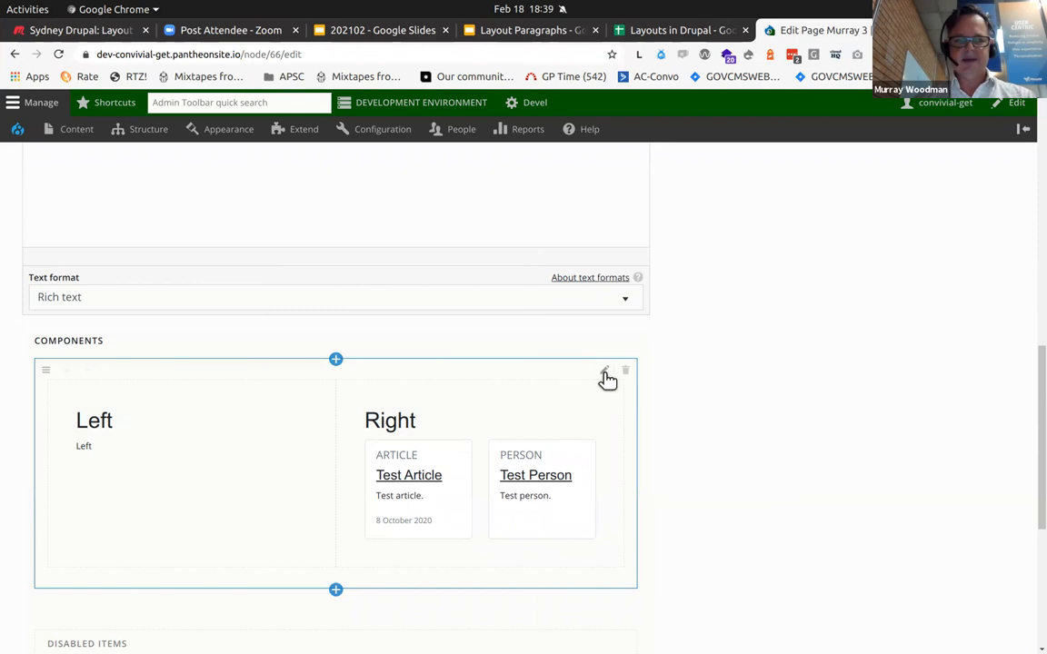
- Set the Left/Right two-column section's Colour Palette to Light and save the section
{"action": "left_click", "coordinate": [606, 375]}
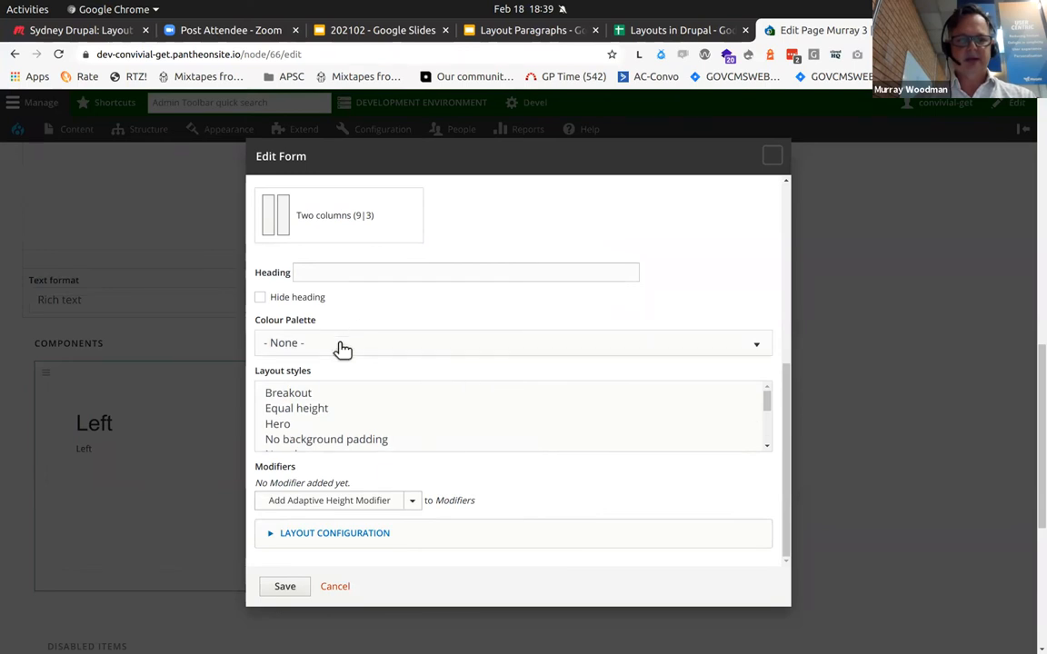
{"action": "left_click", "coordinate": [514, 342]}
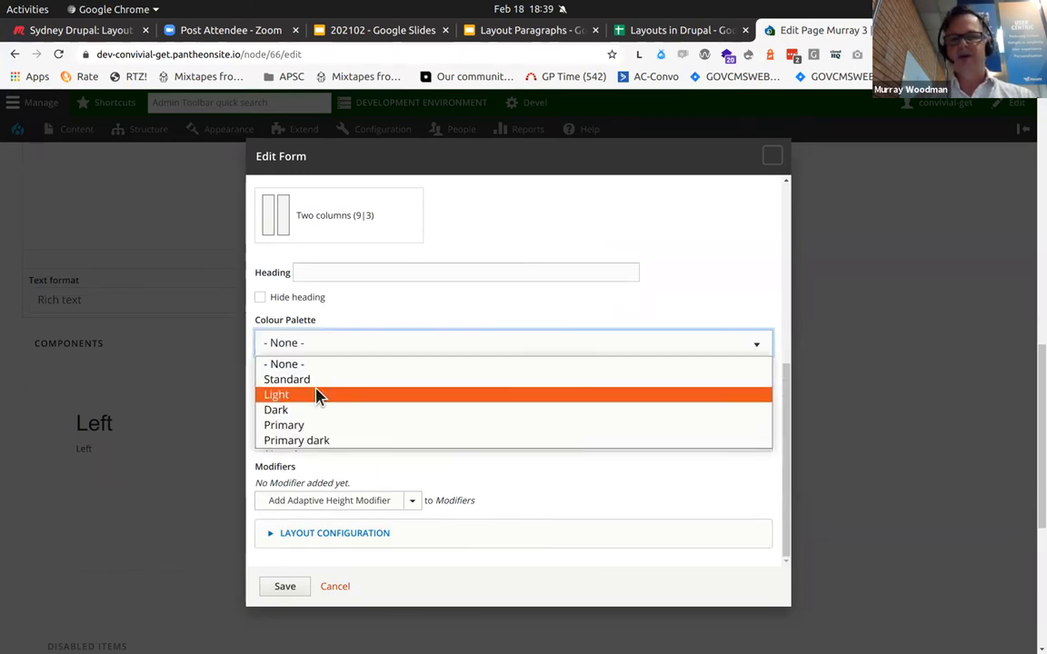
{"action": "left_click", "coordinate": [276, 393]}
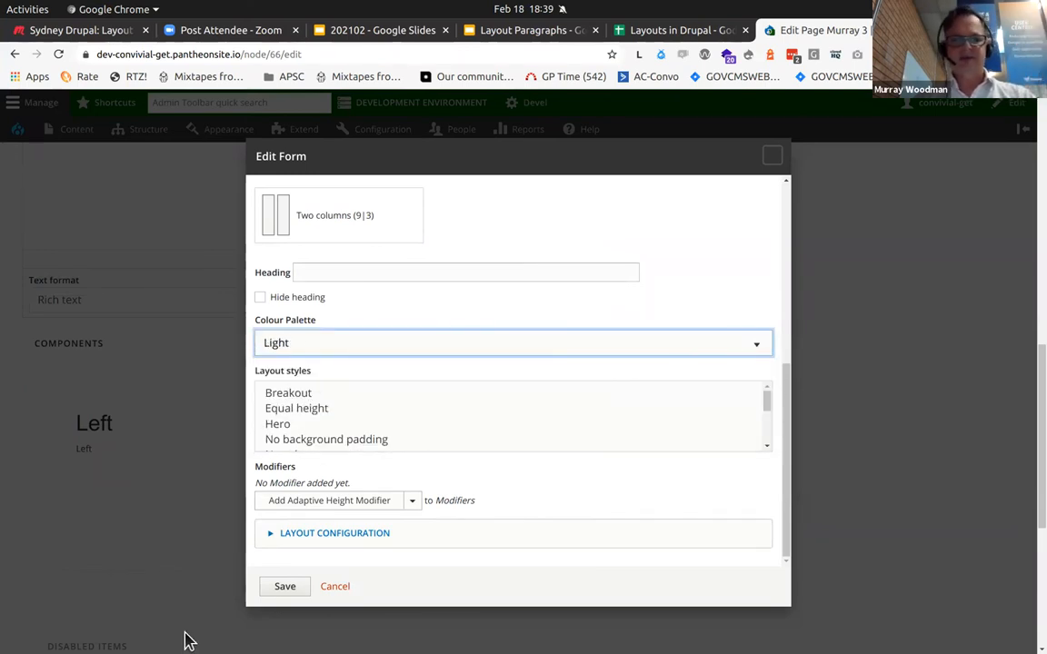
{"action": "left_click", "coordinate": [284, 586]}
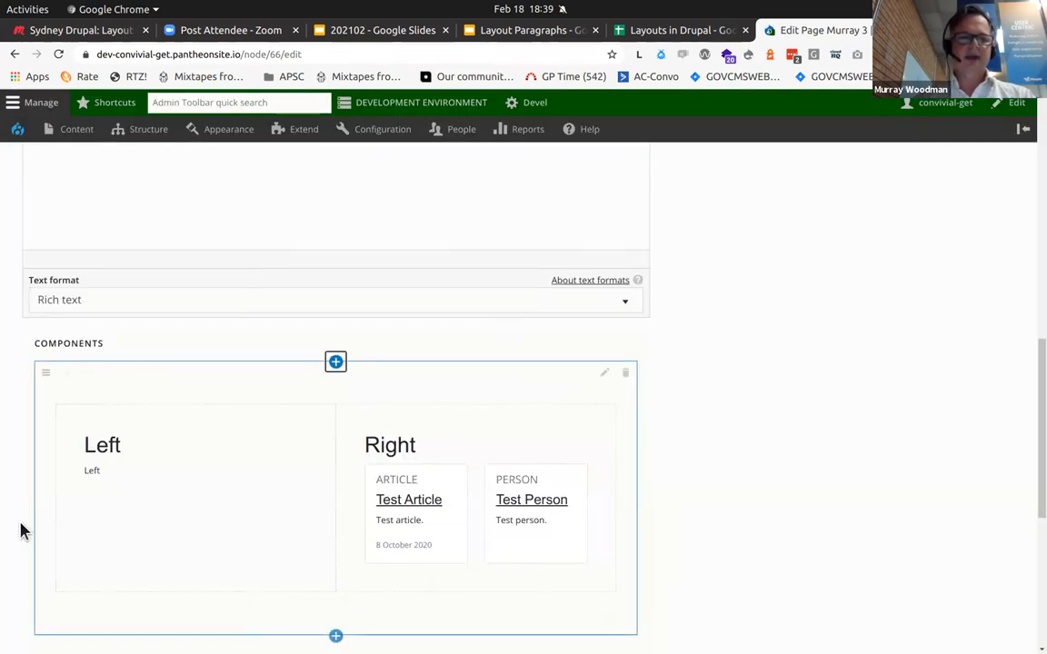
{"action": "scroll", "scroll_direction": "down", "scroll_amount": 3}
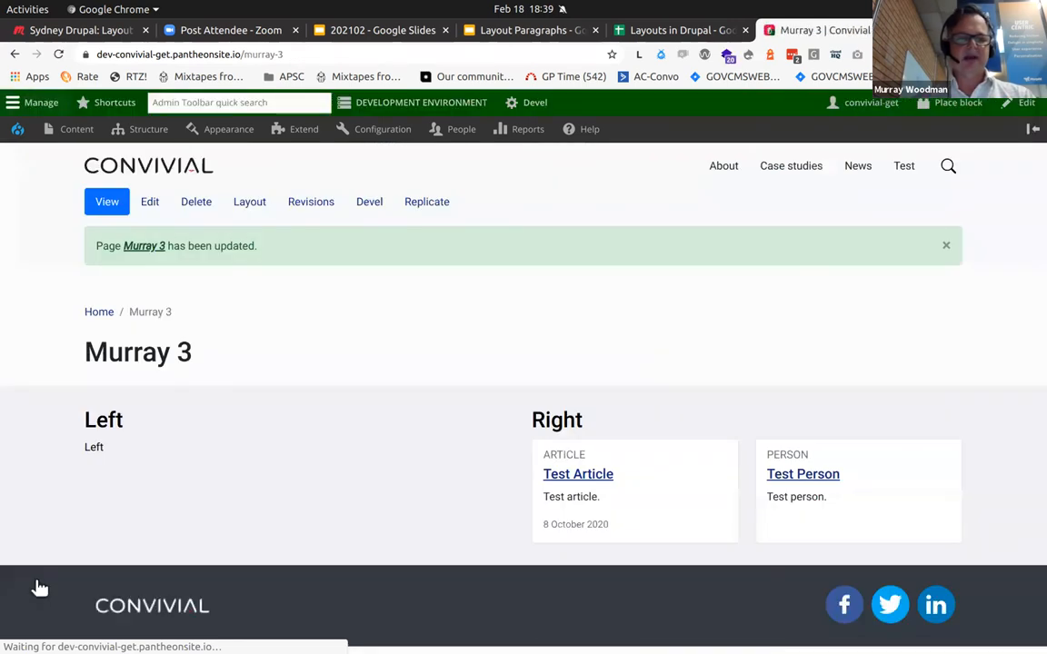
{"action": "mouse_move", "coordinate": [46, 558]}
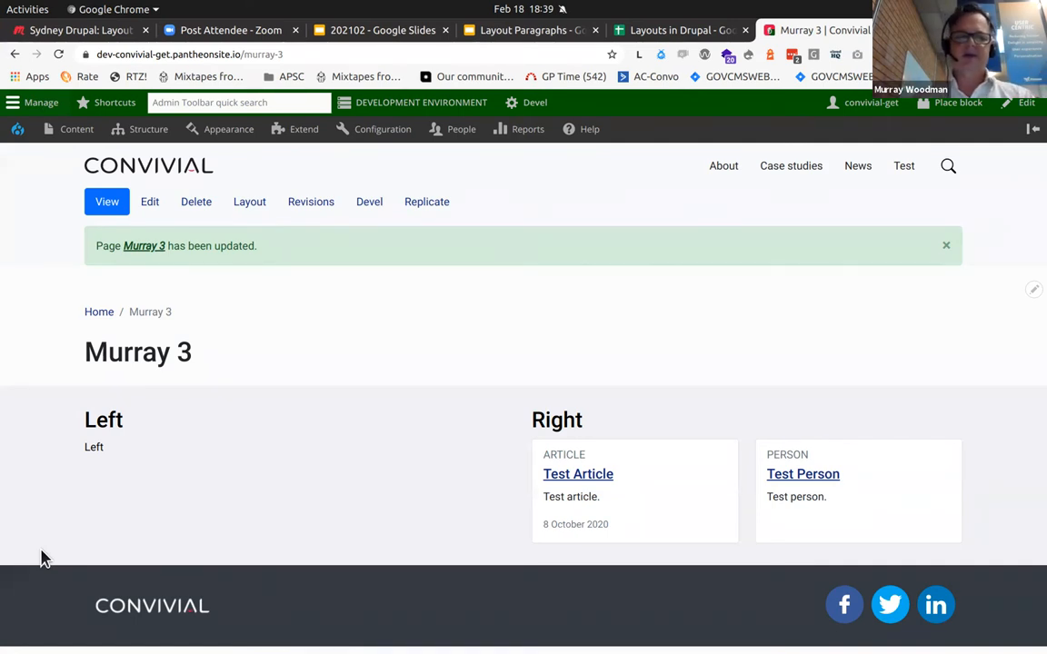
{"action": "mouse_move", "coordinate": [150, 201]}
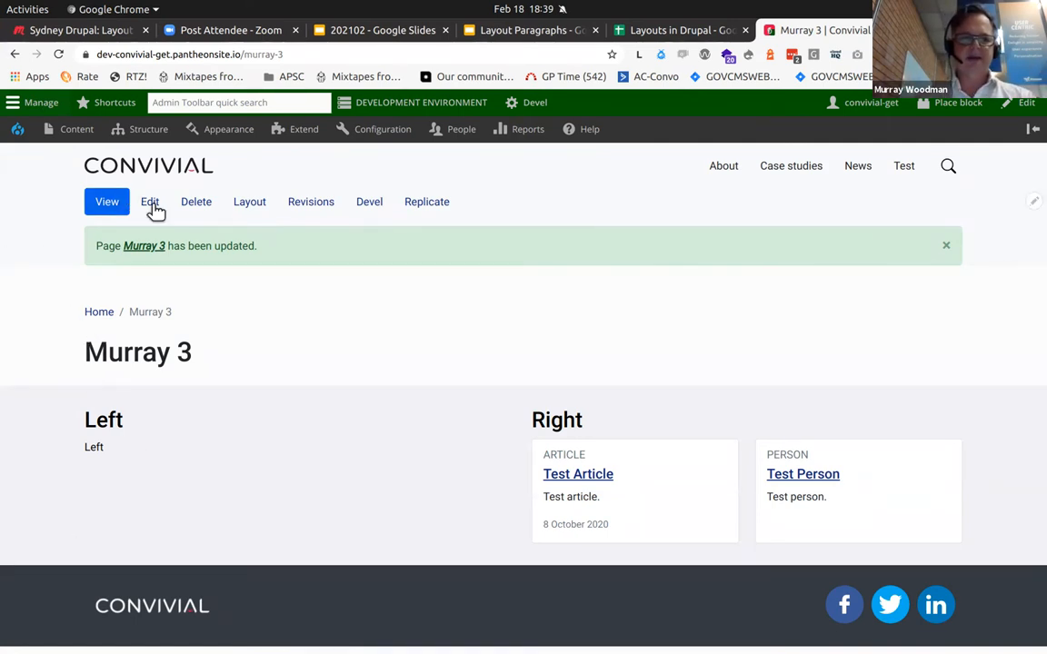
- Open Murray 3's edit form again and scroll to the Components area with Left and Right
{"action": "left_click", "coordinate": [150, 202]}
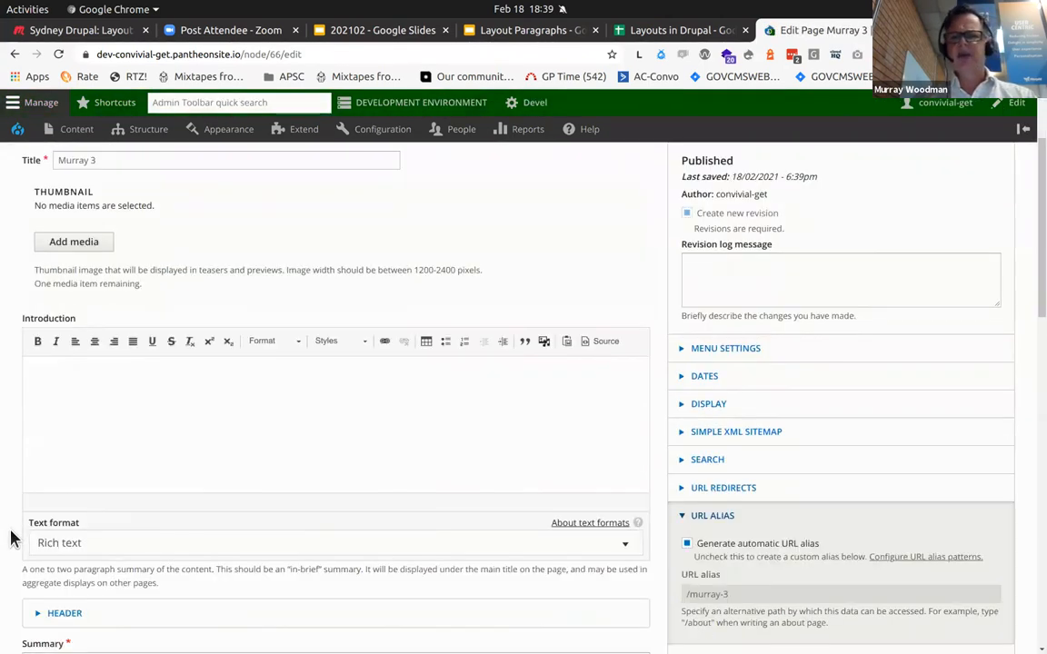
{"action": "scroll", "scroll_direction": "down", "scroll_amount": 3}
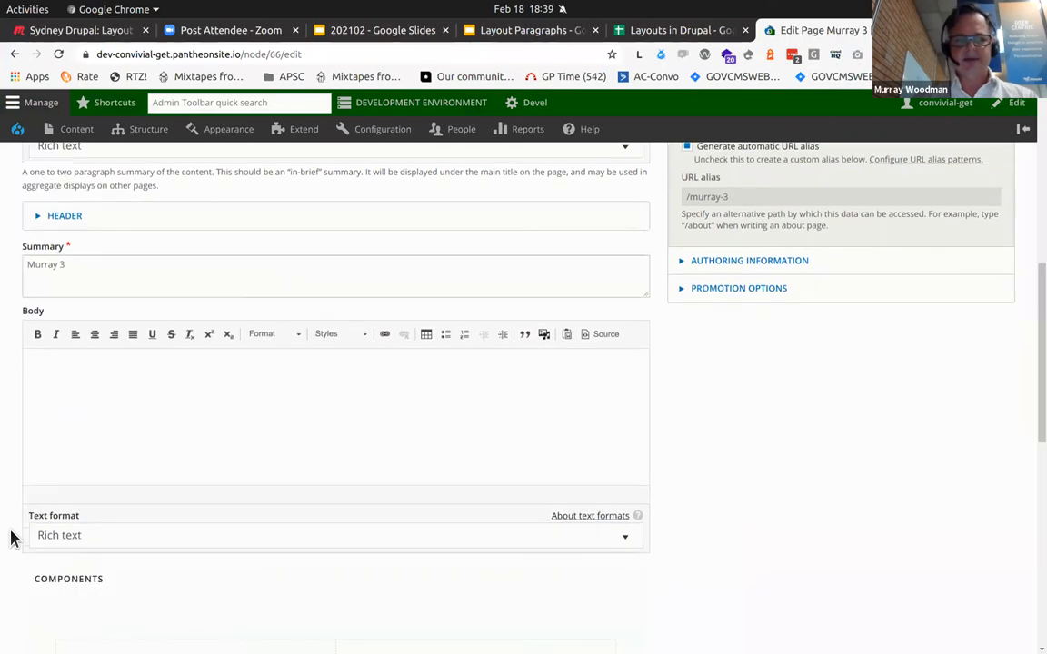
{"action": "scroll", "scroll_direction": "down", "scroll_amount": 3}
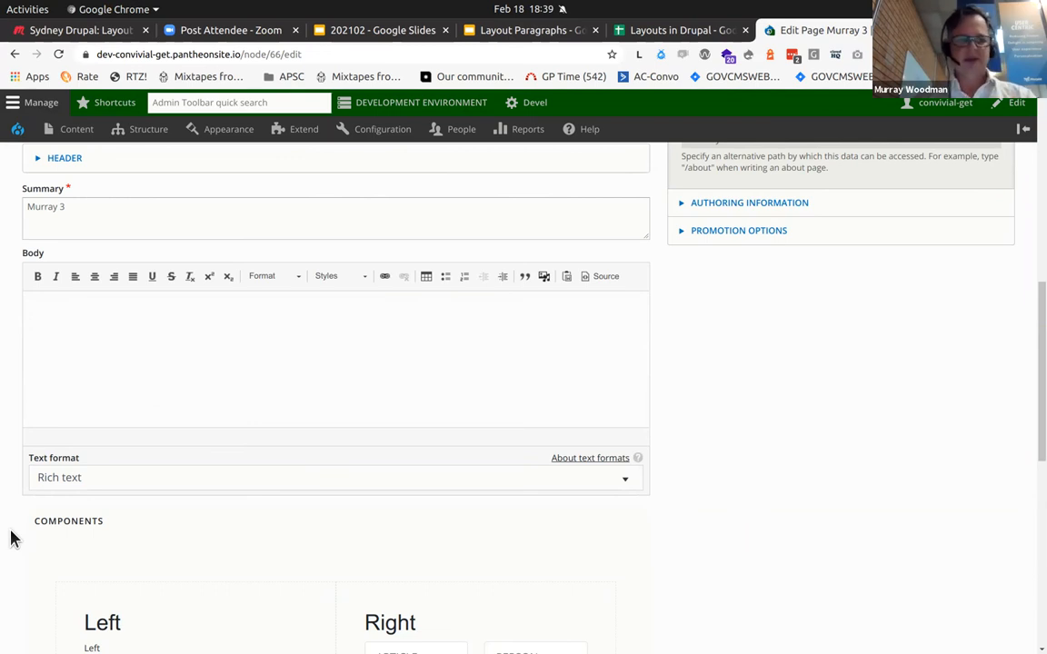
{"action": "scroll", "scroll_direction": "down", "scroll_amount": 3}
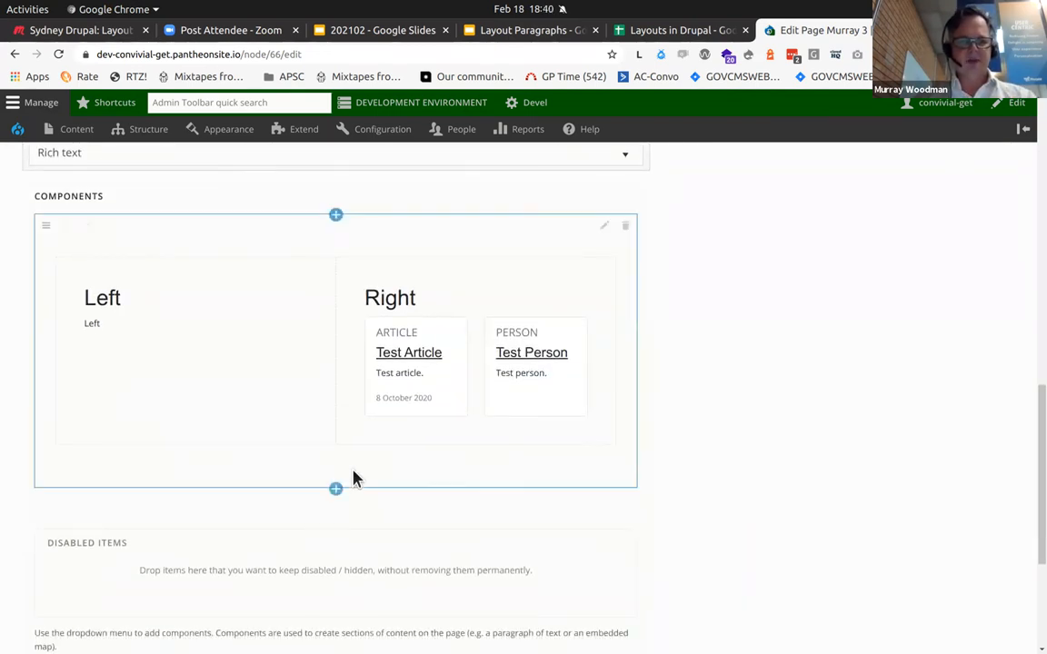
{"action": "mouse_move", "coordinate": [335, 488]}
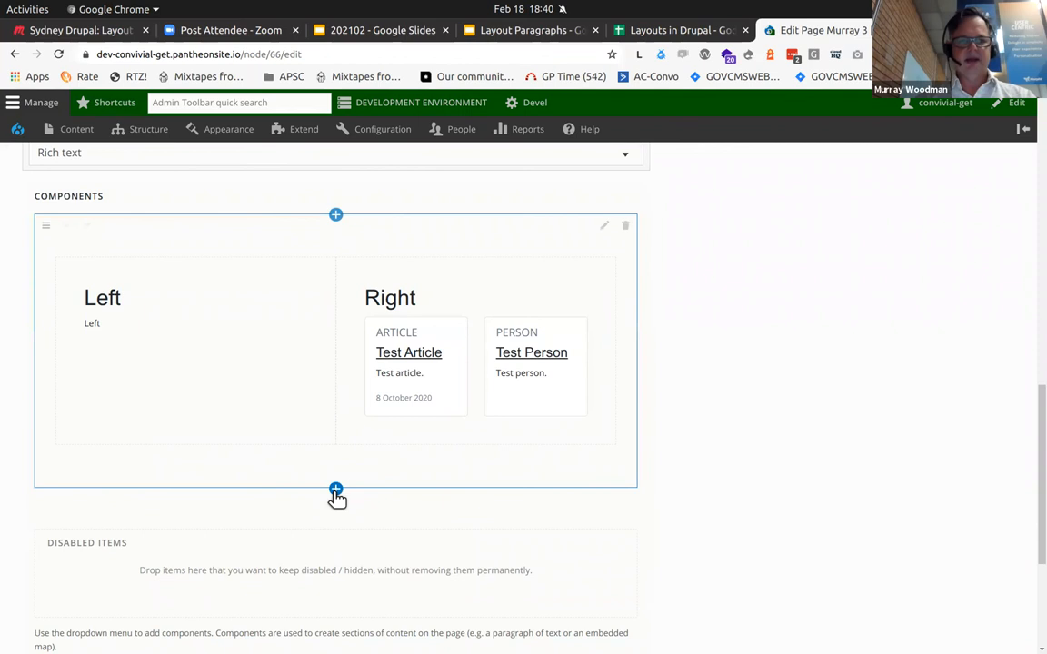
- Add a new three-equal-column section below Left/Right with the Primary dark palette
{"action": "left_click", "coordinate": [335, 491]}
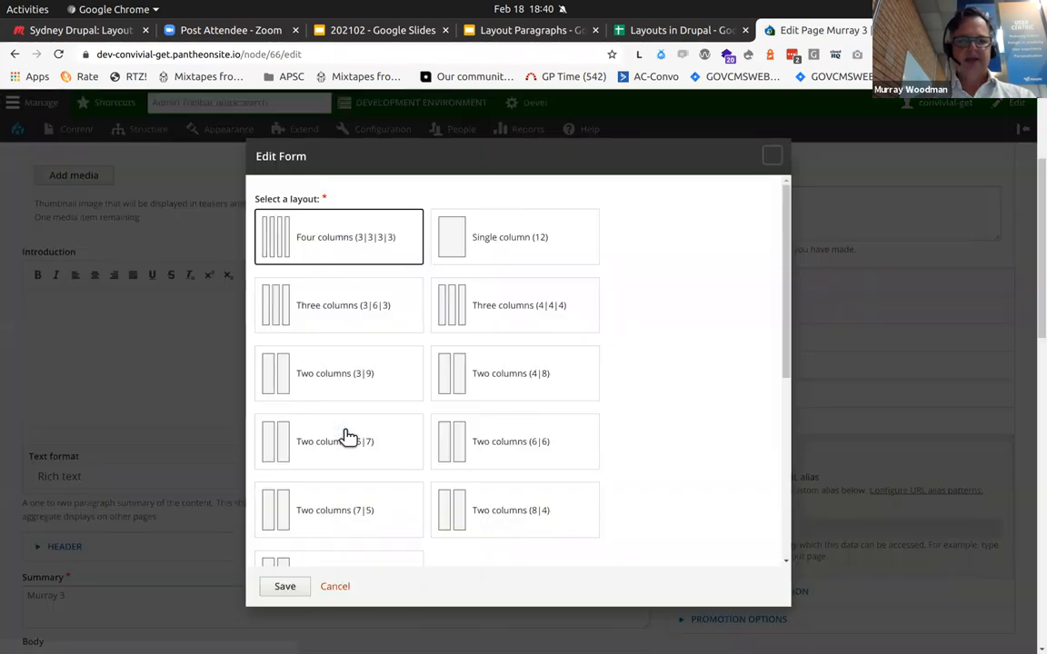
{"action": "mouse_move", "coordinate": [473, 327]}
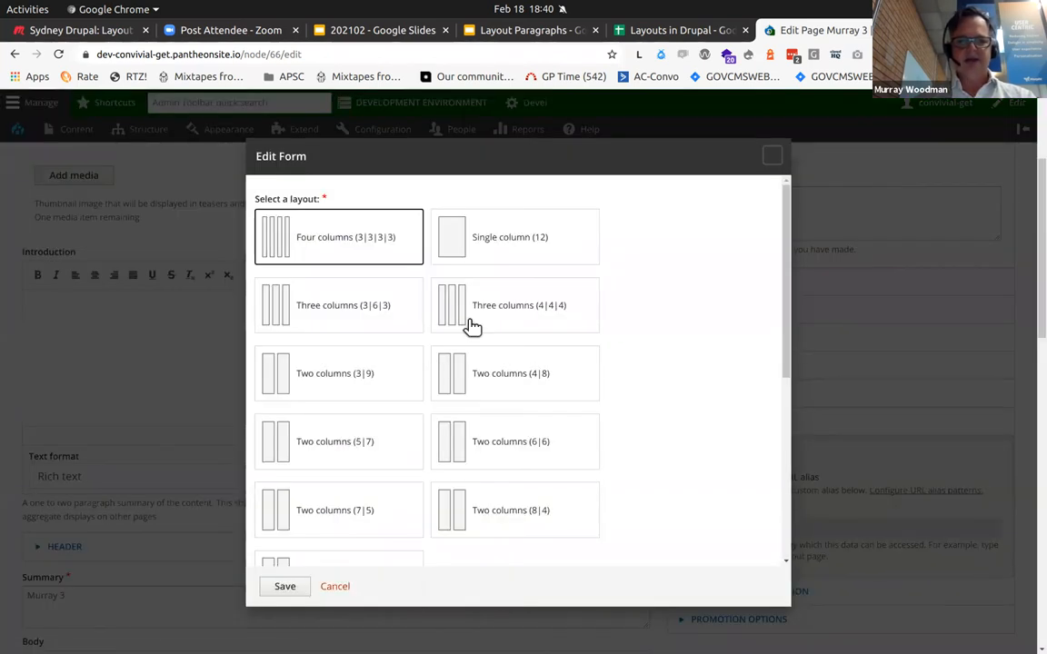
{"action": "left_click", "coordinate": [514, 304]}
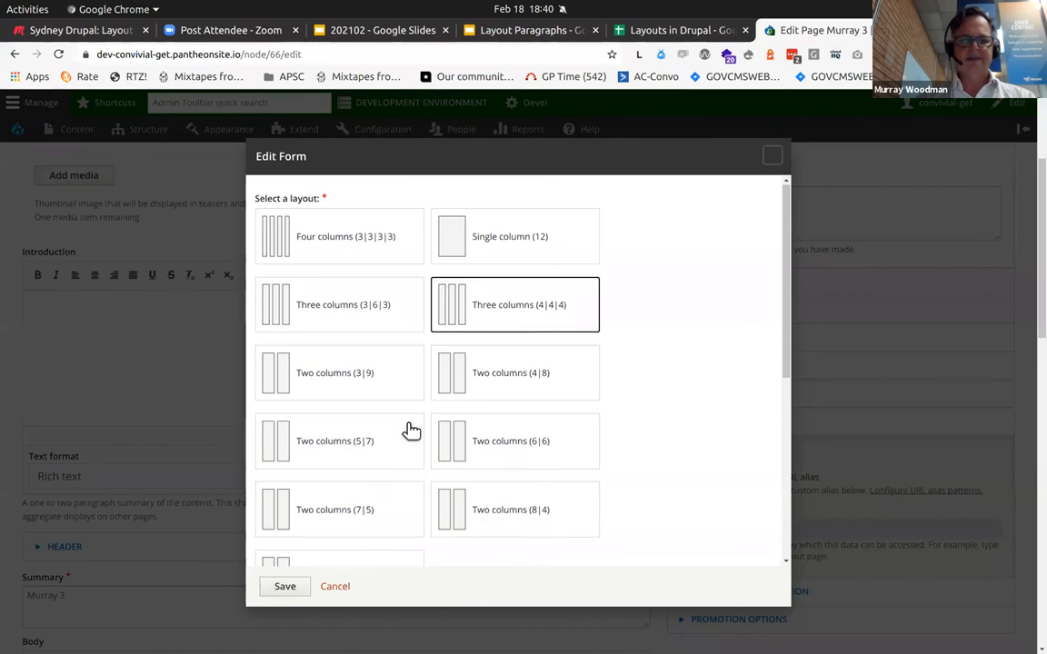
{"action": "scroll", "scroll_direction": "down", "scroll_amount": 3}
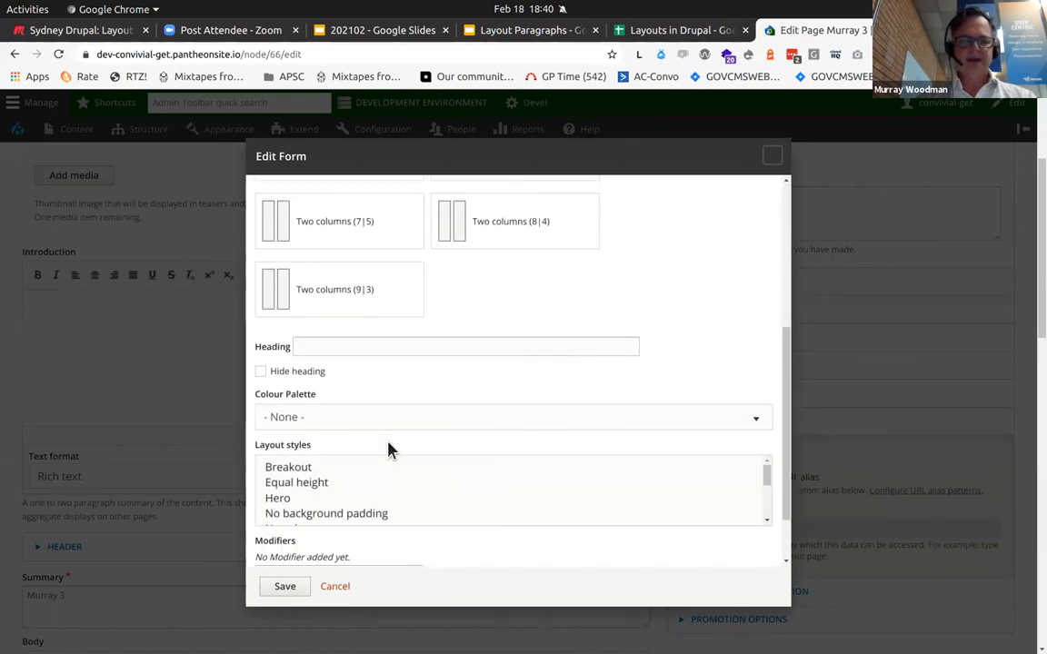
{"action": "left_click", "coordinate": [512, 417]}
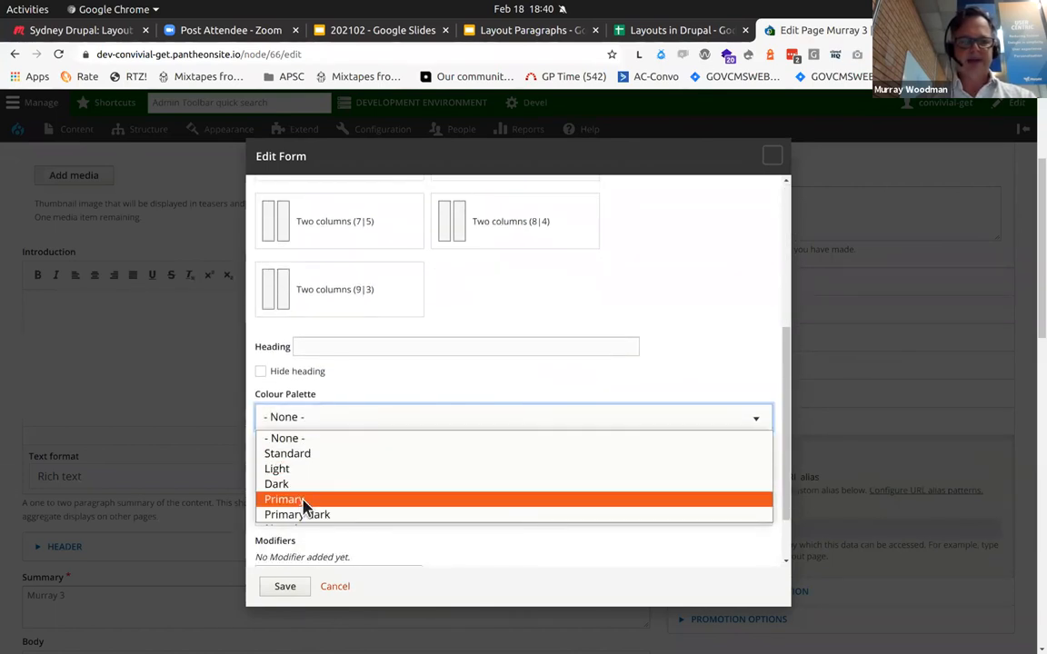
{"action": "left_click", "coordinate": [297, 514]}
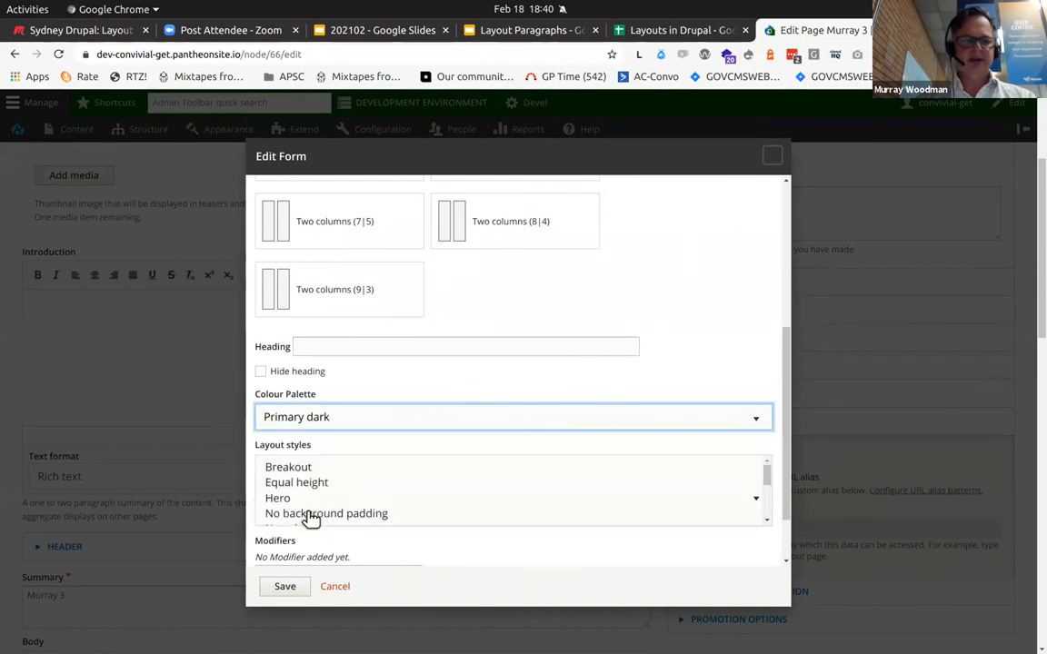
{"action": "scroll", "scroll_direction": "down", "scroll_amount": 3}
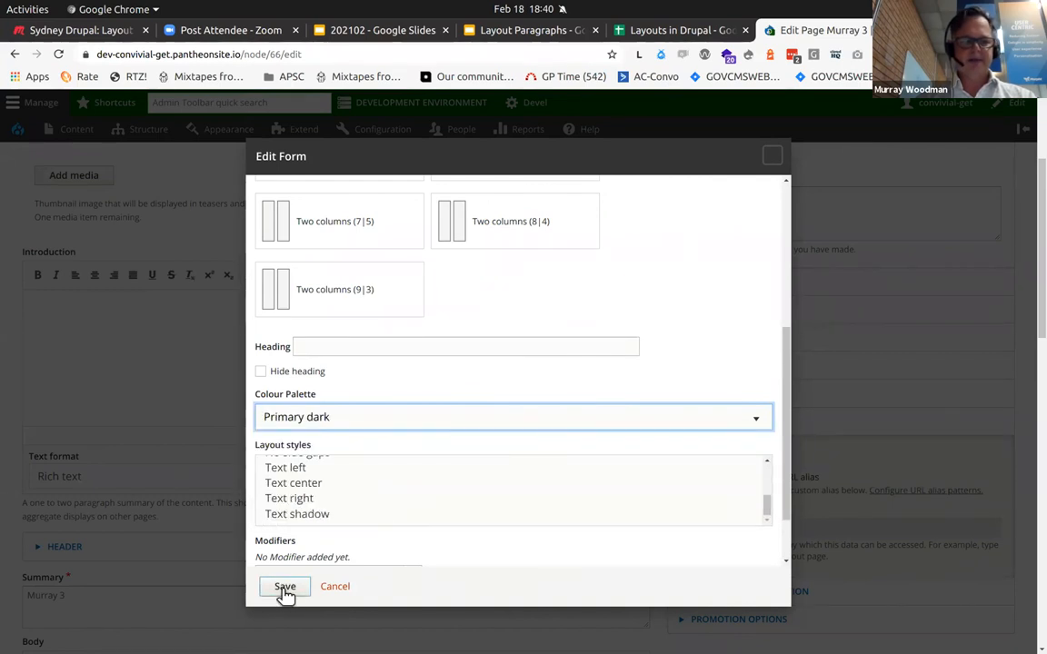
{"action": "left_click", "coordinate": [285, 586]}
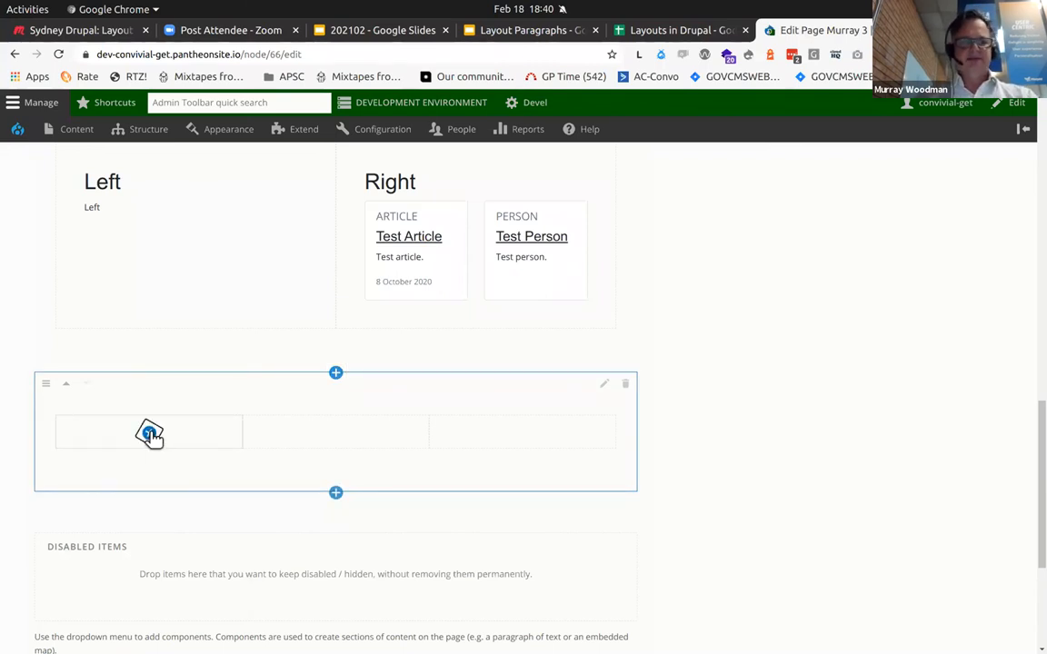
- Add a text component titled 'One' to the dark section's first column
{"action": "left_click", "coordinate": [148, 432]}
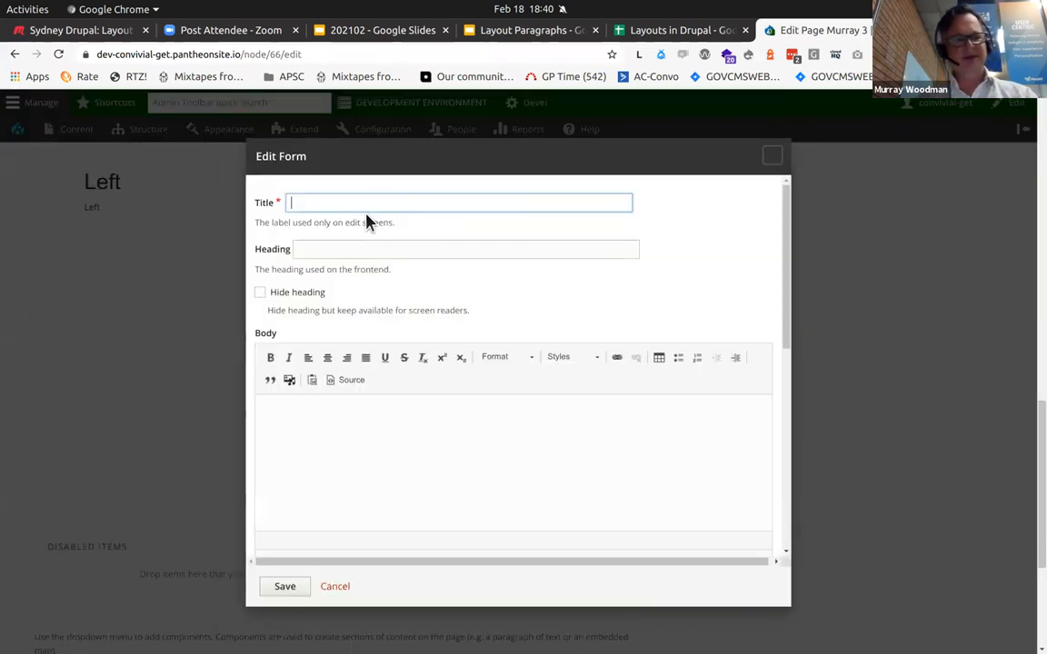
{"action": "type", "text": "One"}
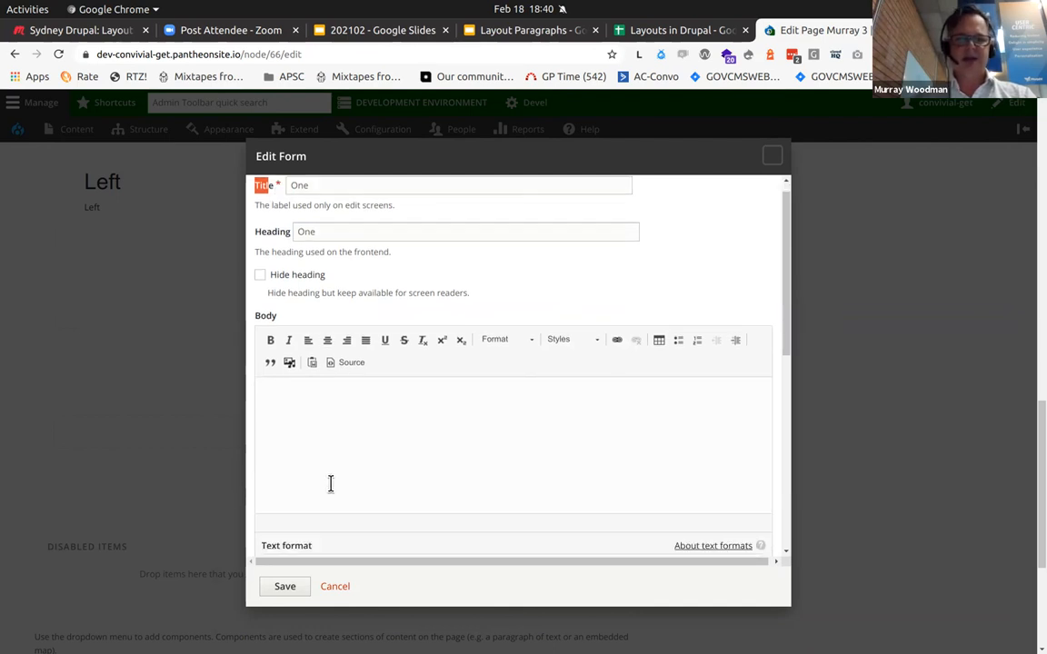
{"action": "scroll", "scroll_direction": "down", "scroll_amount": 3}
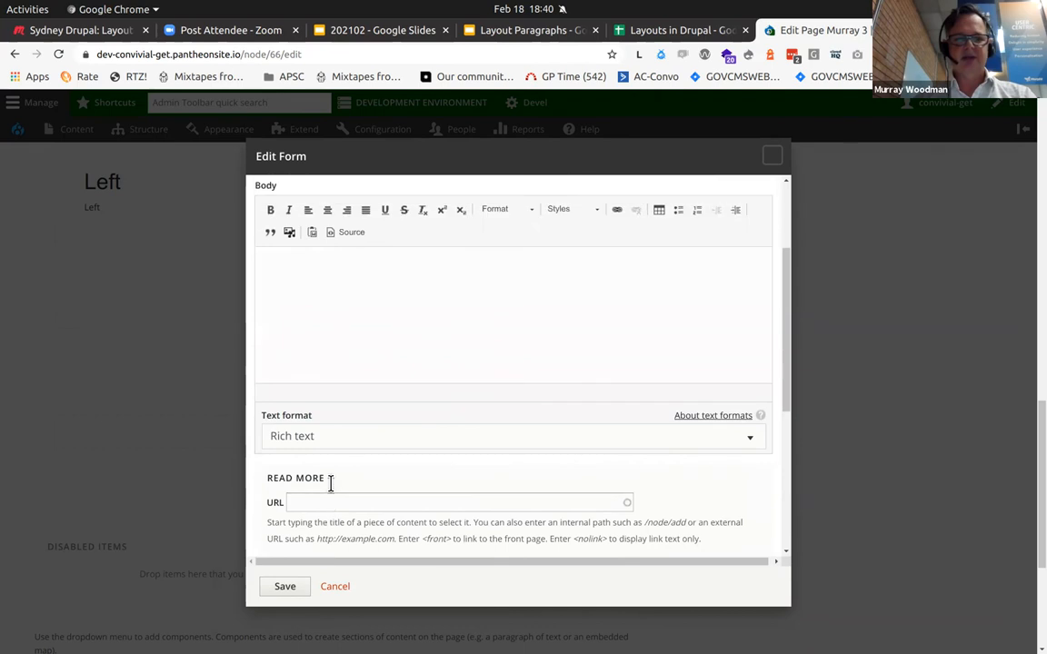
{"action": "scroll", "scroll_direction": "down", "scroll_amount": 3}
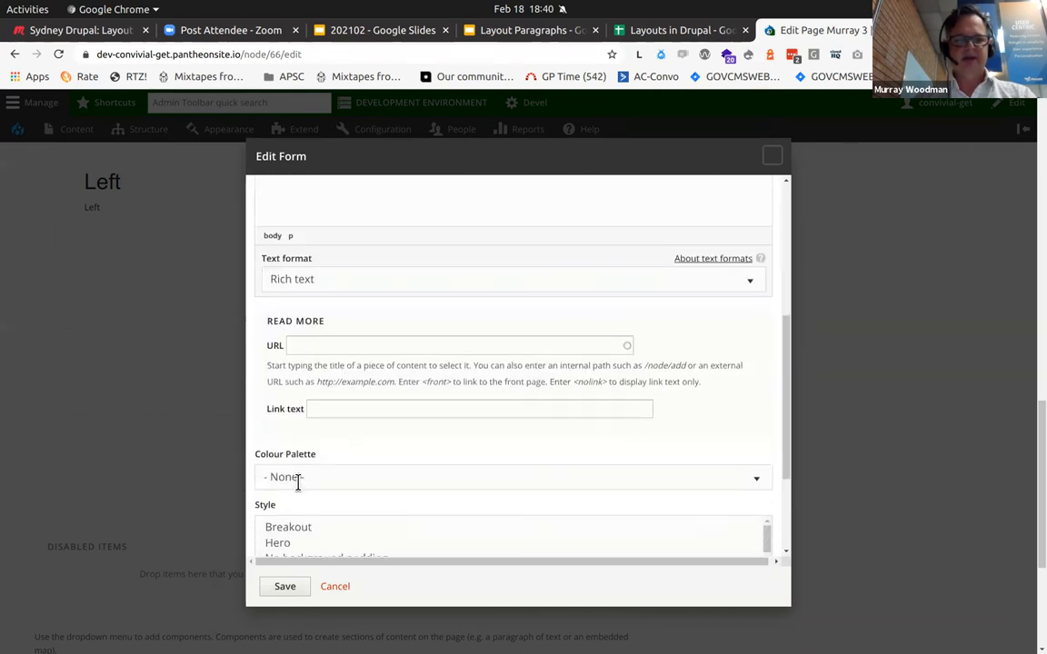
{"action": "scroll", "scroll_direction": "down", "scroll_amount": 3}
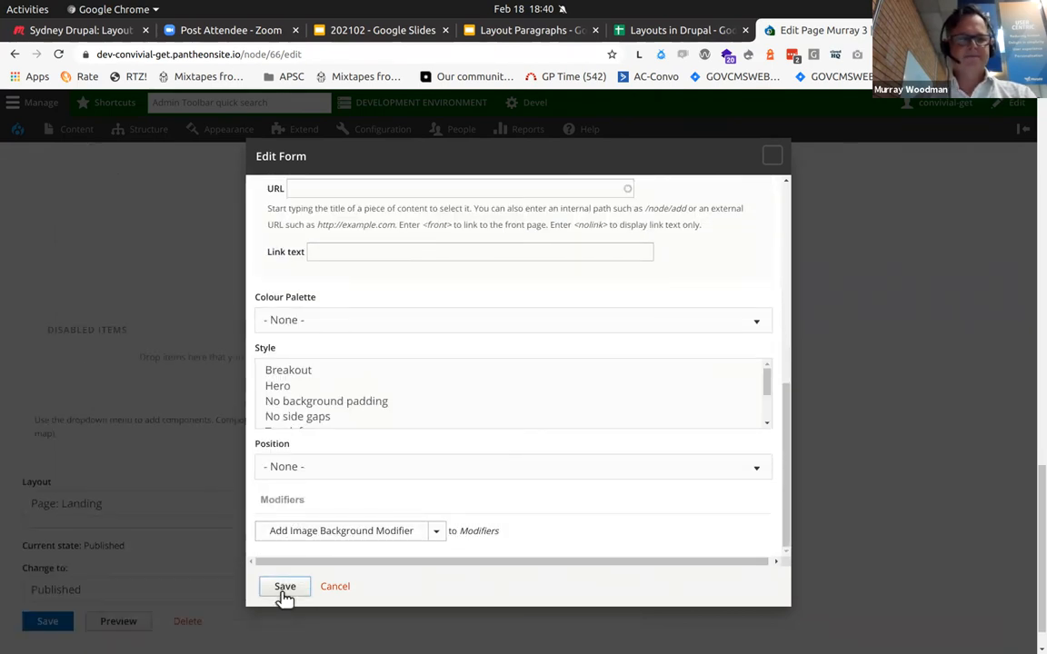
{"action": "left_click", "coordinate": [284, 586]}
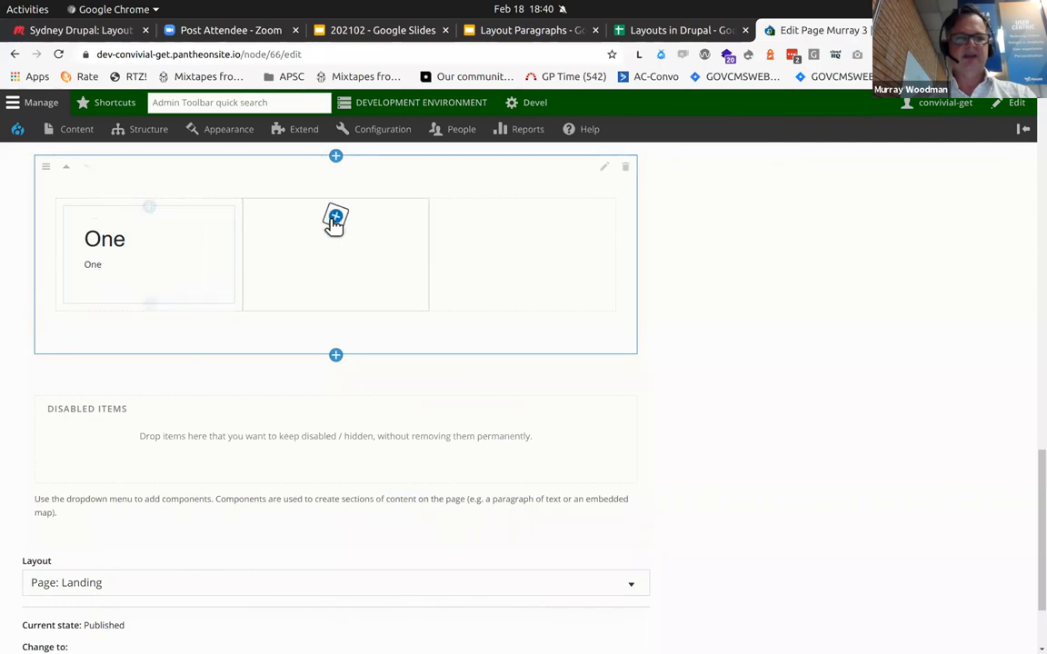
- Add a 'Two' component to the second column, save the page, and reopen it for editing
{"action": "left_click", "coordinate": [335, 220]}
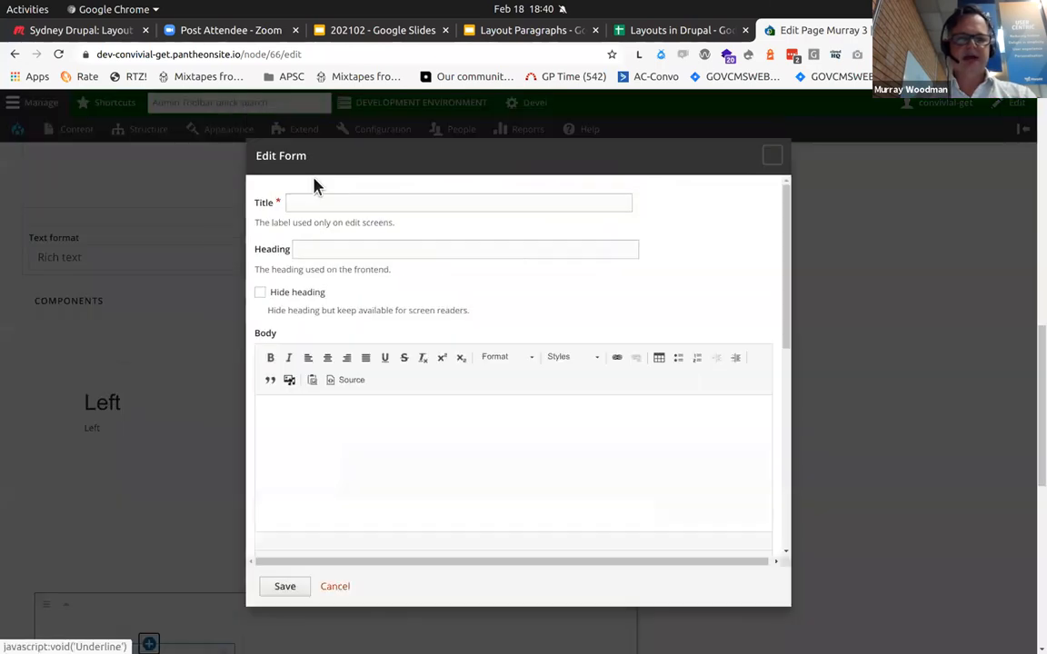
{"action": "type", "text": "Two"}
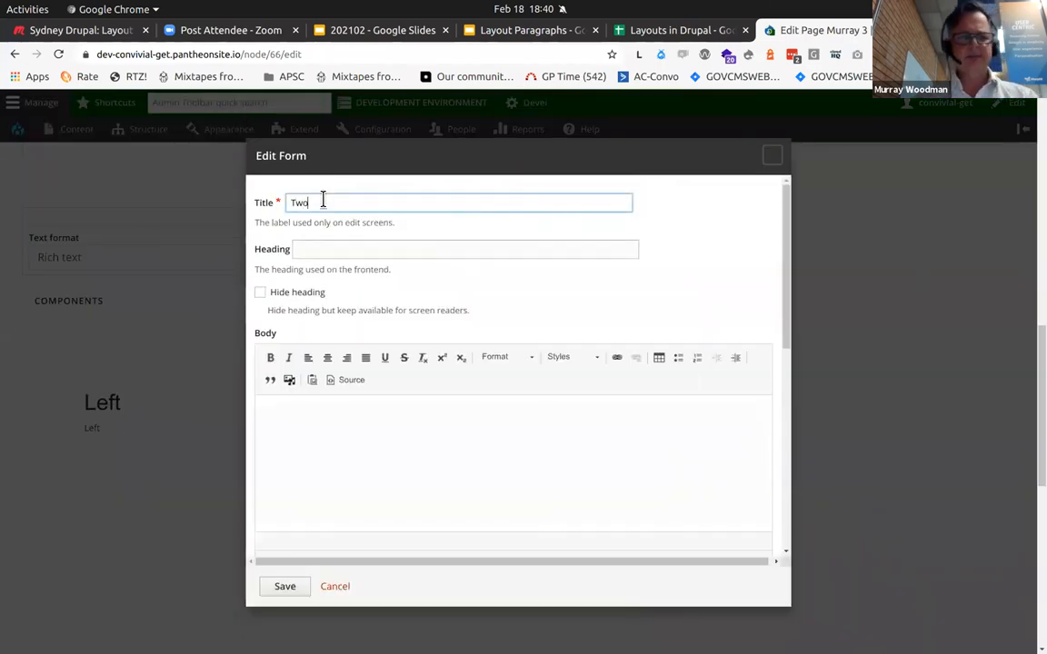
{"action": "double_click", "coordinate": [299, 203]}
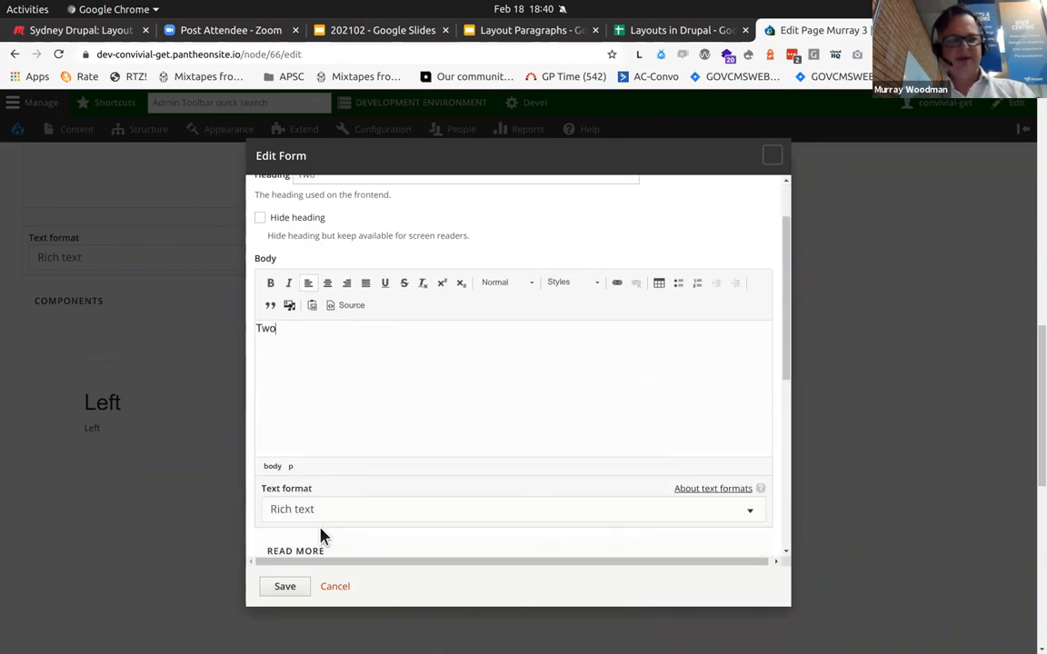
{"action": "left_click", "coordinate": [284, 586]}
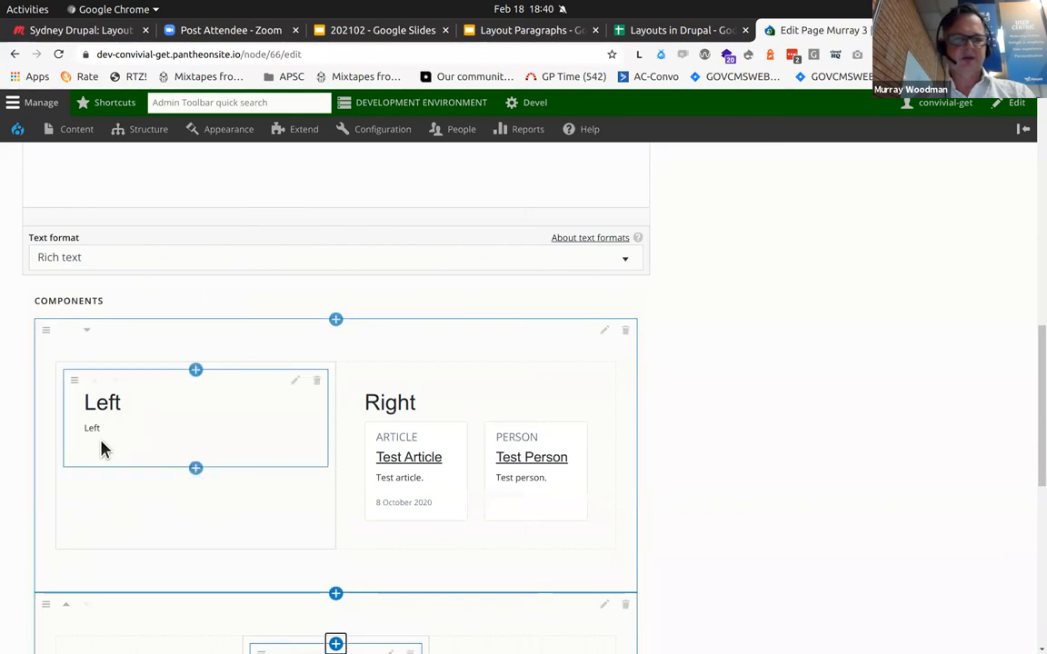
{"action": "scroll", "scroll_direction": "down", "scroll_amount": 3}
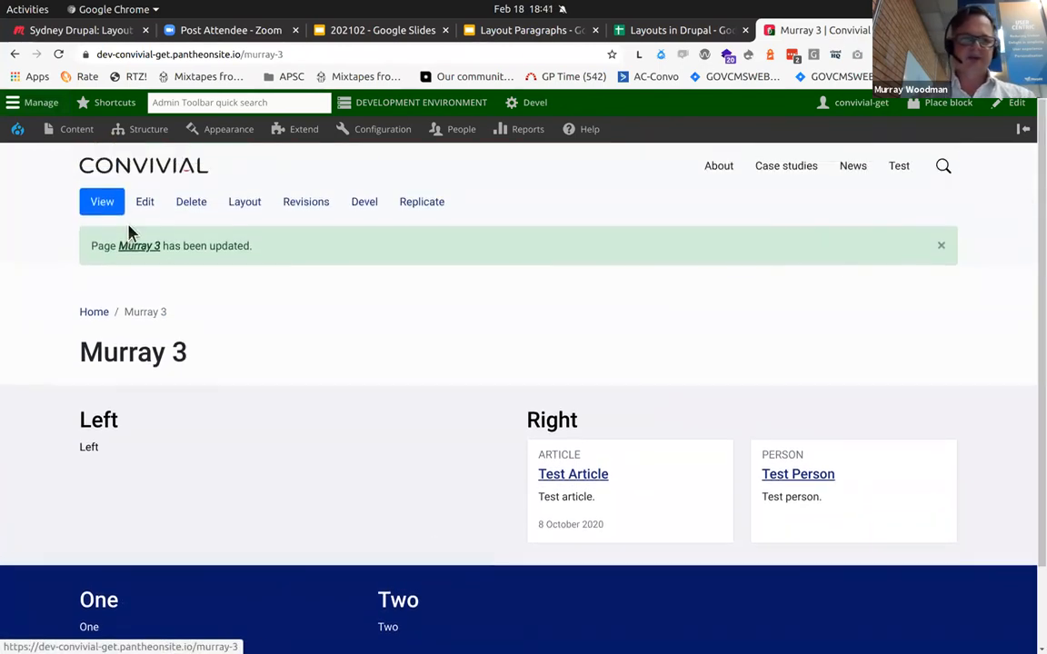
{"action": "left_click", "coordinate": [145, 201]}
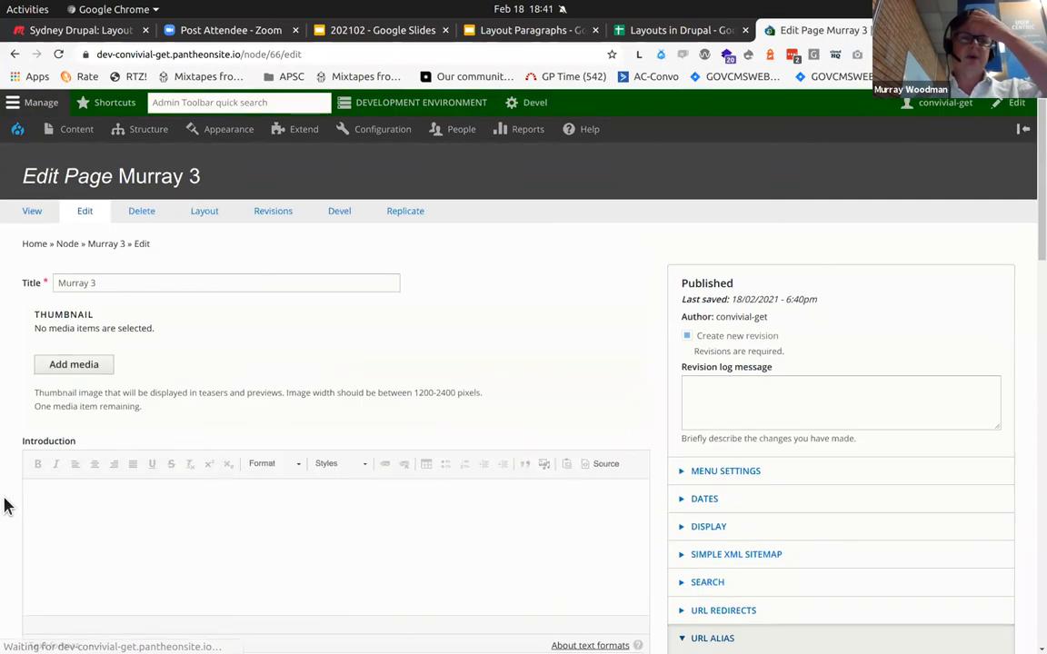
- Move the dark section above the light one, Left into its third column, Two into the light section
{"action": "scroll", "scroll_direction": "down", "scroll_amount": 3}
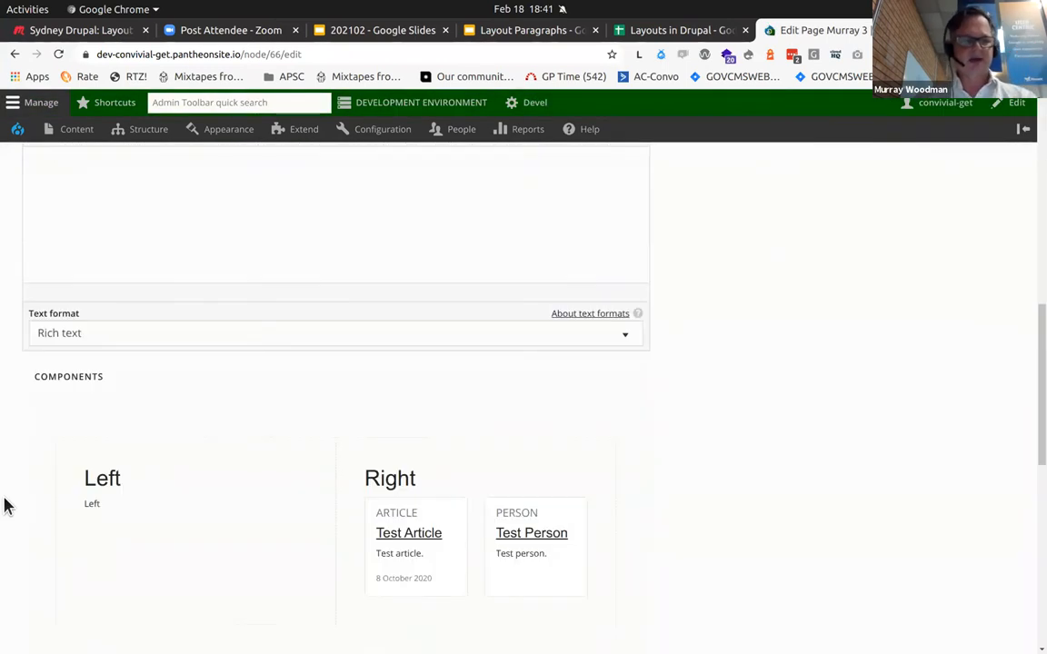
{"action": "scroll", "scroll_direction": "down", "scroll_amount": 3}
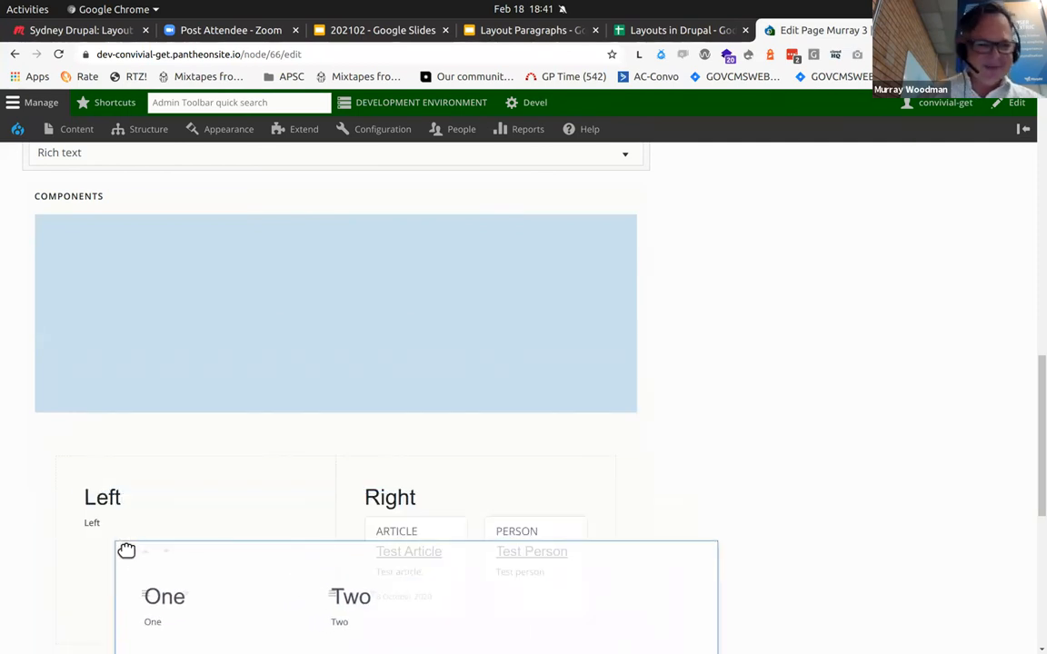
{"action": "scroll", "scroll_direction": "down", "scroll_amount": 3}
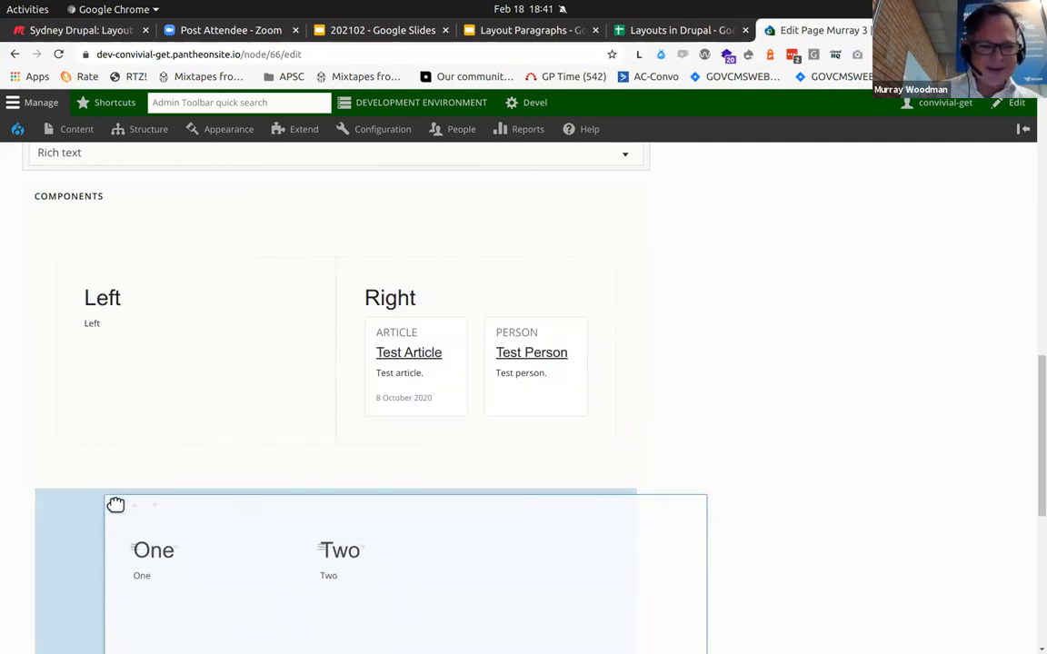
{"action": "scroll", "scroll_direction": "down", "scroll_amount": 3}
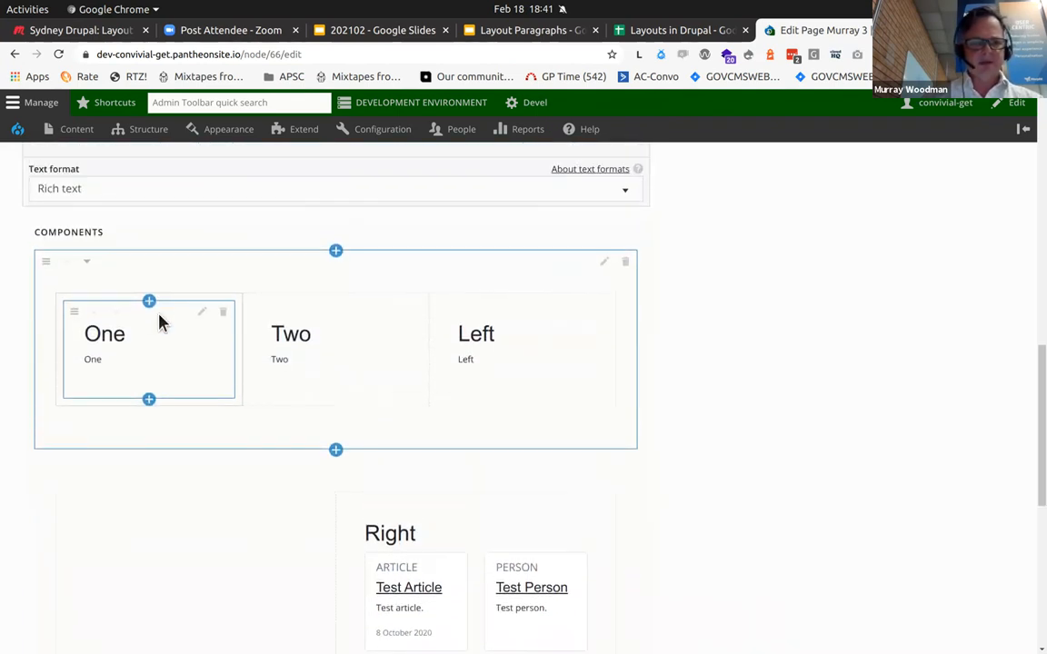
{"action": "scroll", "scroll_direction": "down", "scroll_amount": 3}
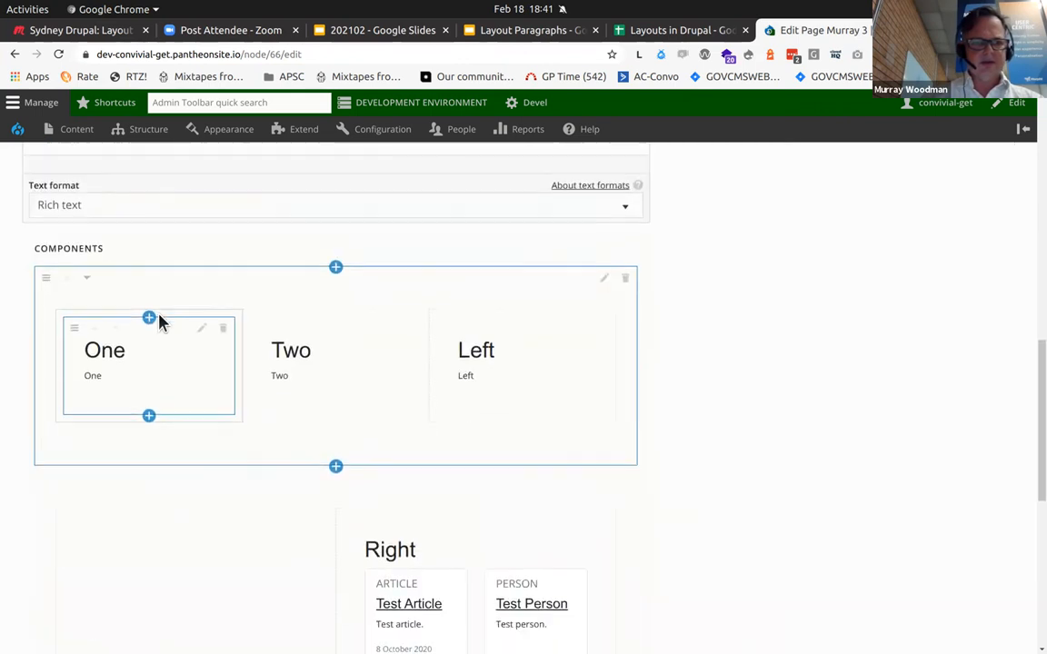
{"action": "scroll", "scroll_direction": "down", "scroll_amount": 3}
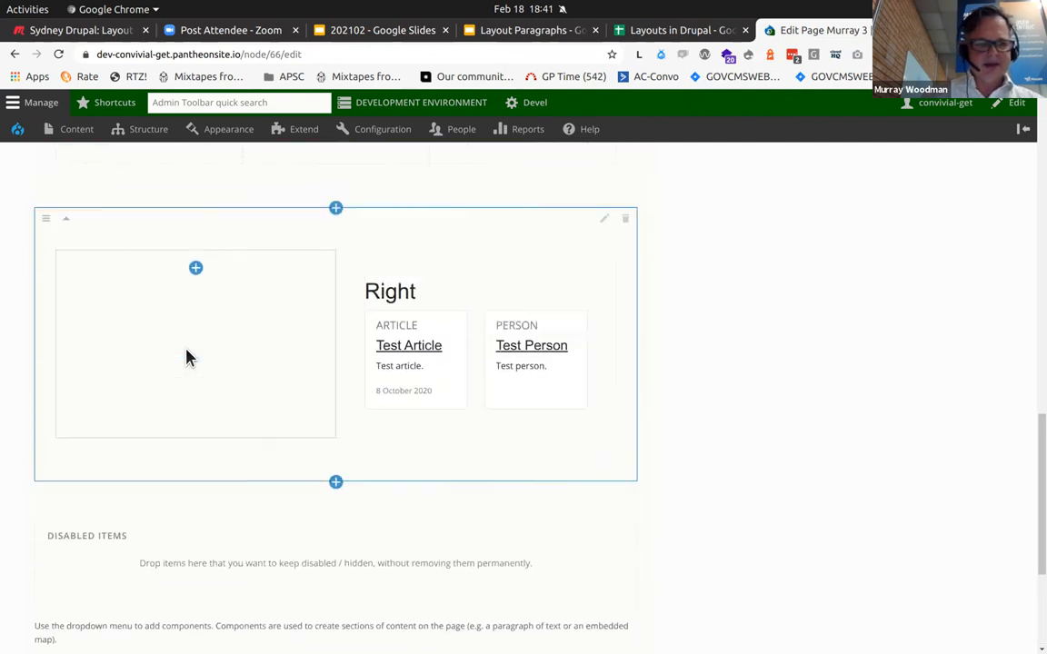
{"action": "scroll", "scroll_direction": "up", "scroll_amount": 3}
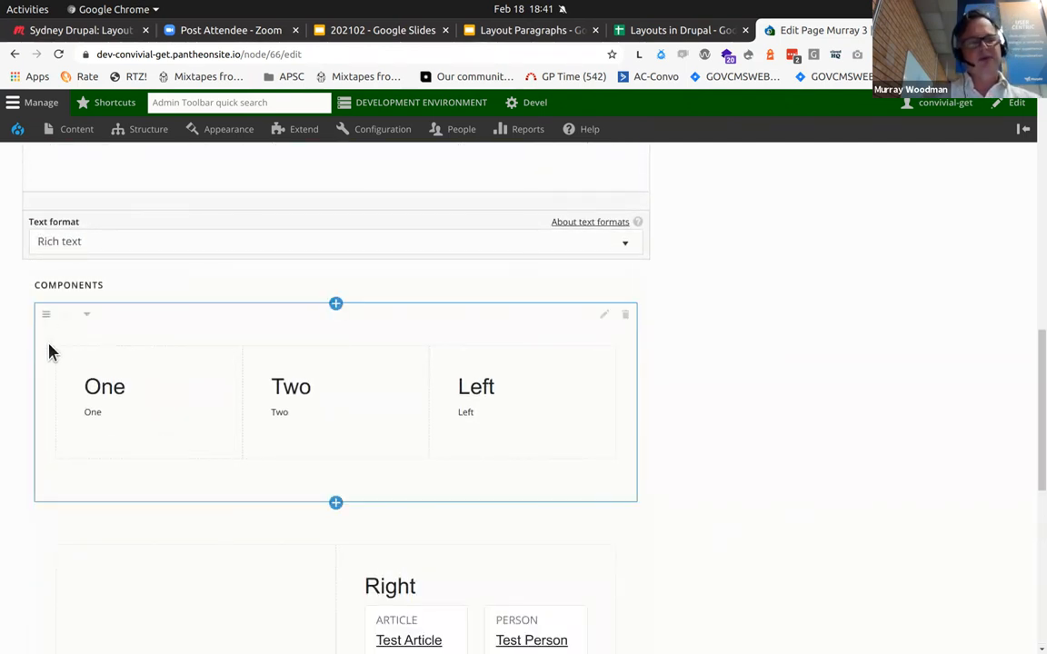
{"action": "mouse_move", "coordinate": [166, 428]}
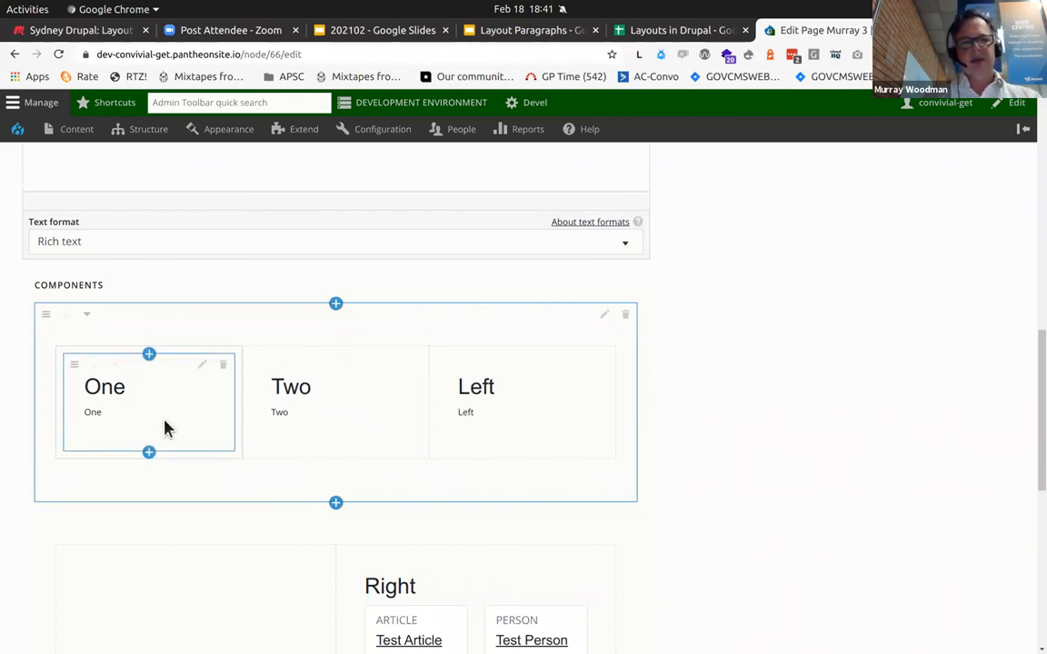
{"action": "scroll", "scroll_direction": "down", "scroll_amount": 3}
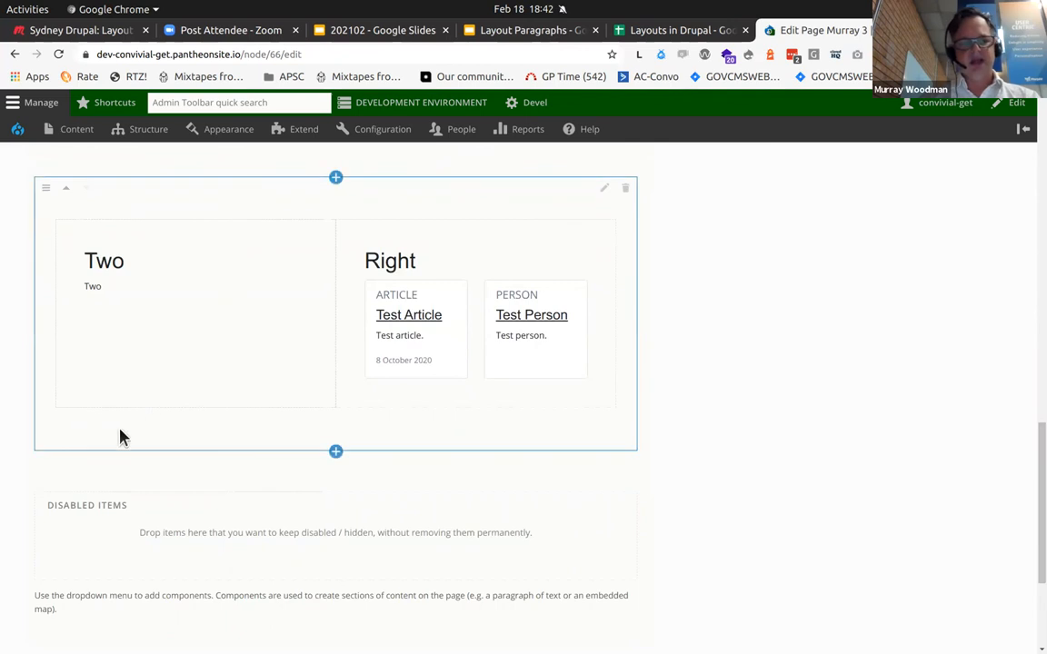
{"action": "scroll", "scroll_direction": "down", "scroll_amount": 3}
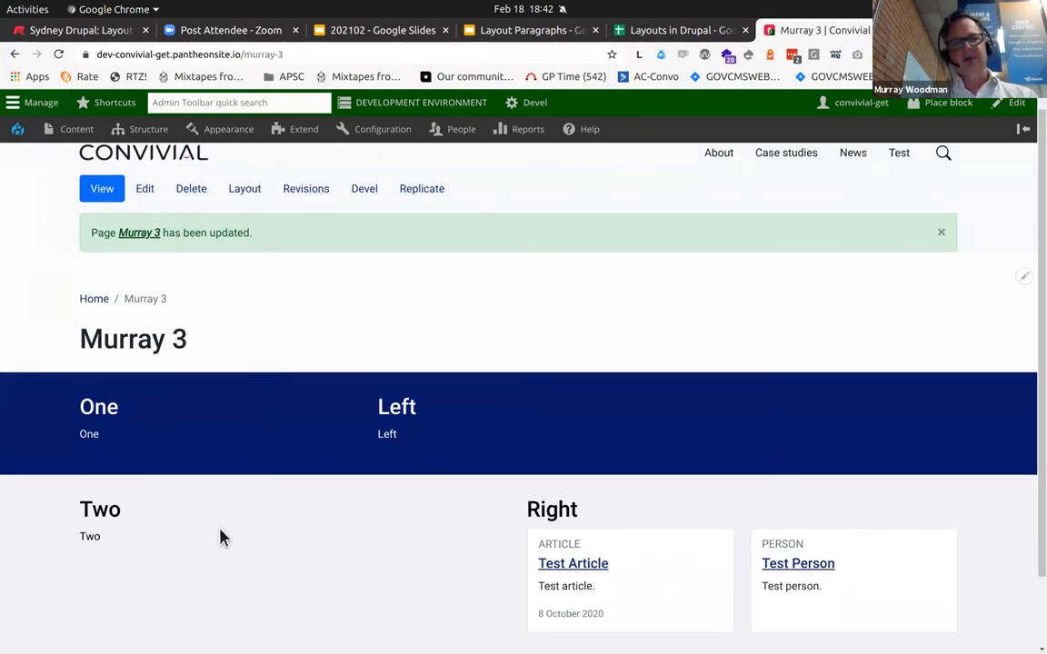
- Present the Layout Paragraphs Google Slides deck full screen from 'Where did those numbers come from?'
{"action": "scroll", "scroll_direction": "down", "scroll_amount": 3}
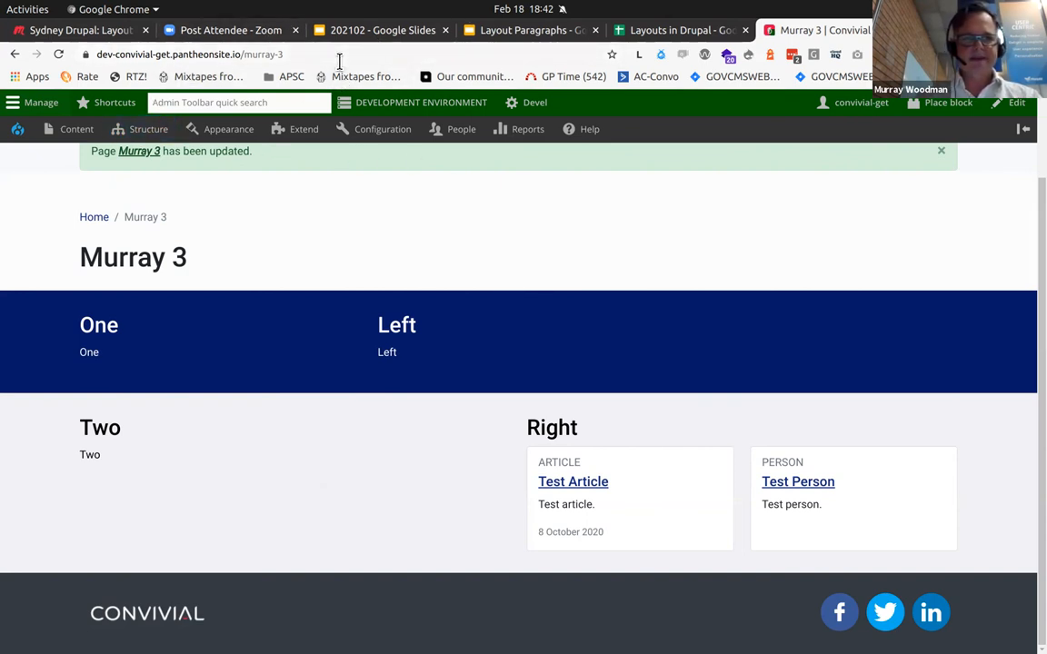
{"action": "left_click", "coordinate": [382, 30]}
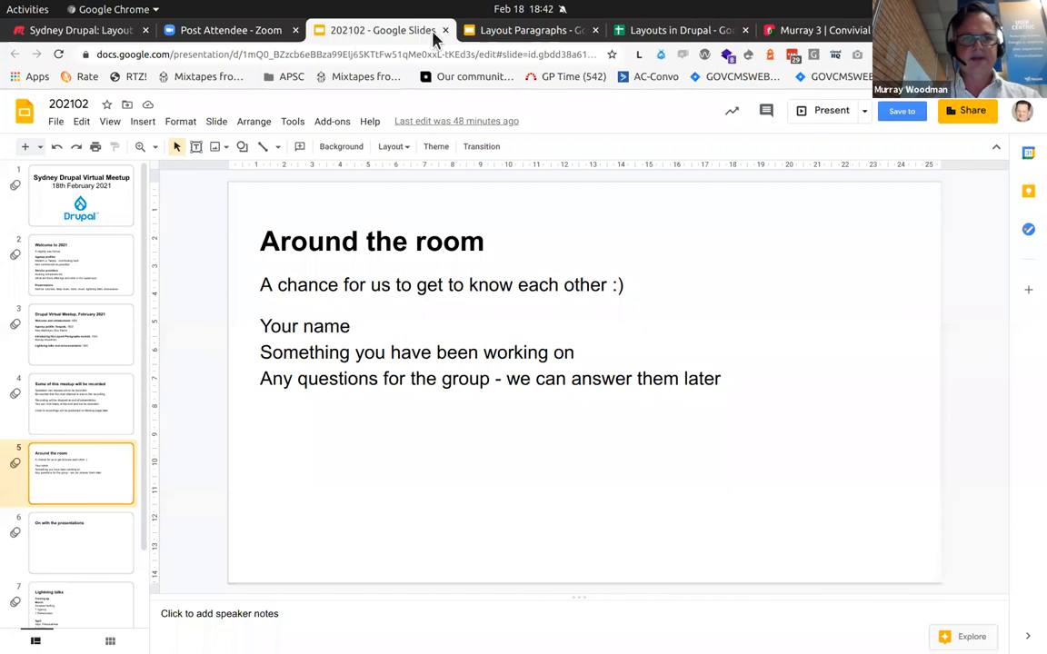
{"action": "left_click", "coordinate": [527, 30]}
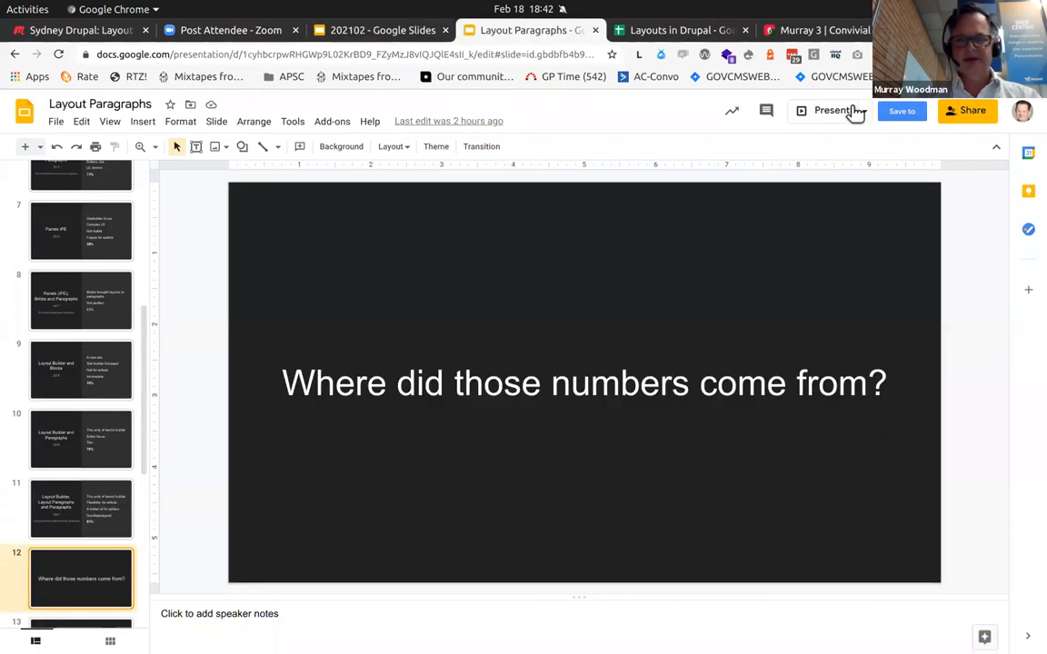
{"action": "left_click", "coordinate": [833, 110]}
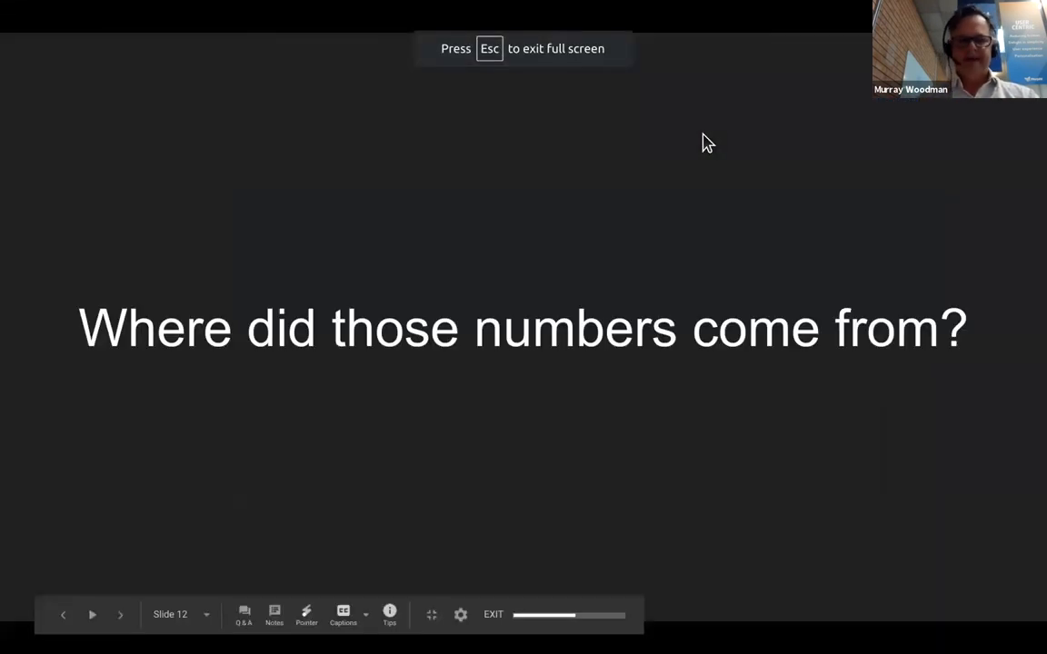